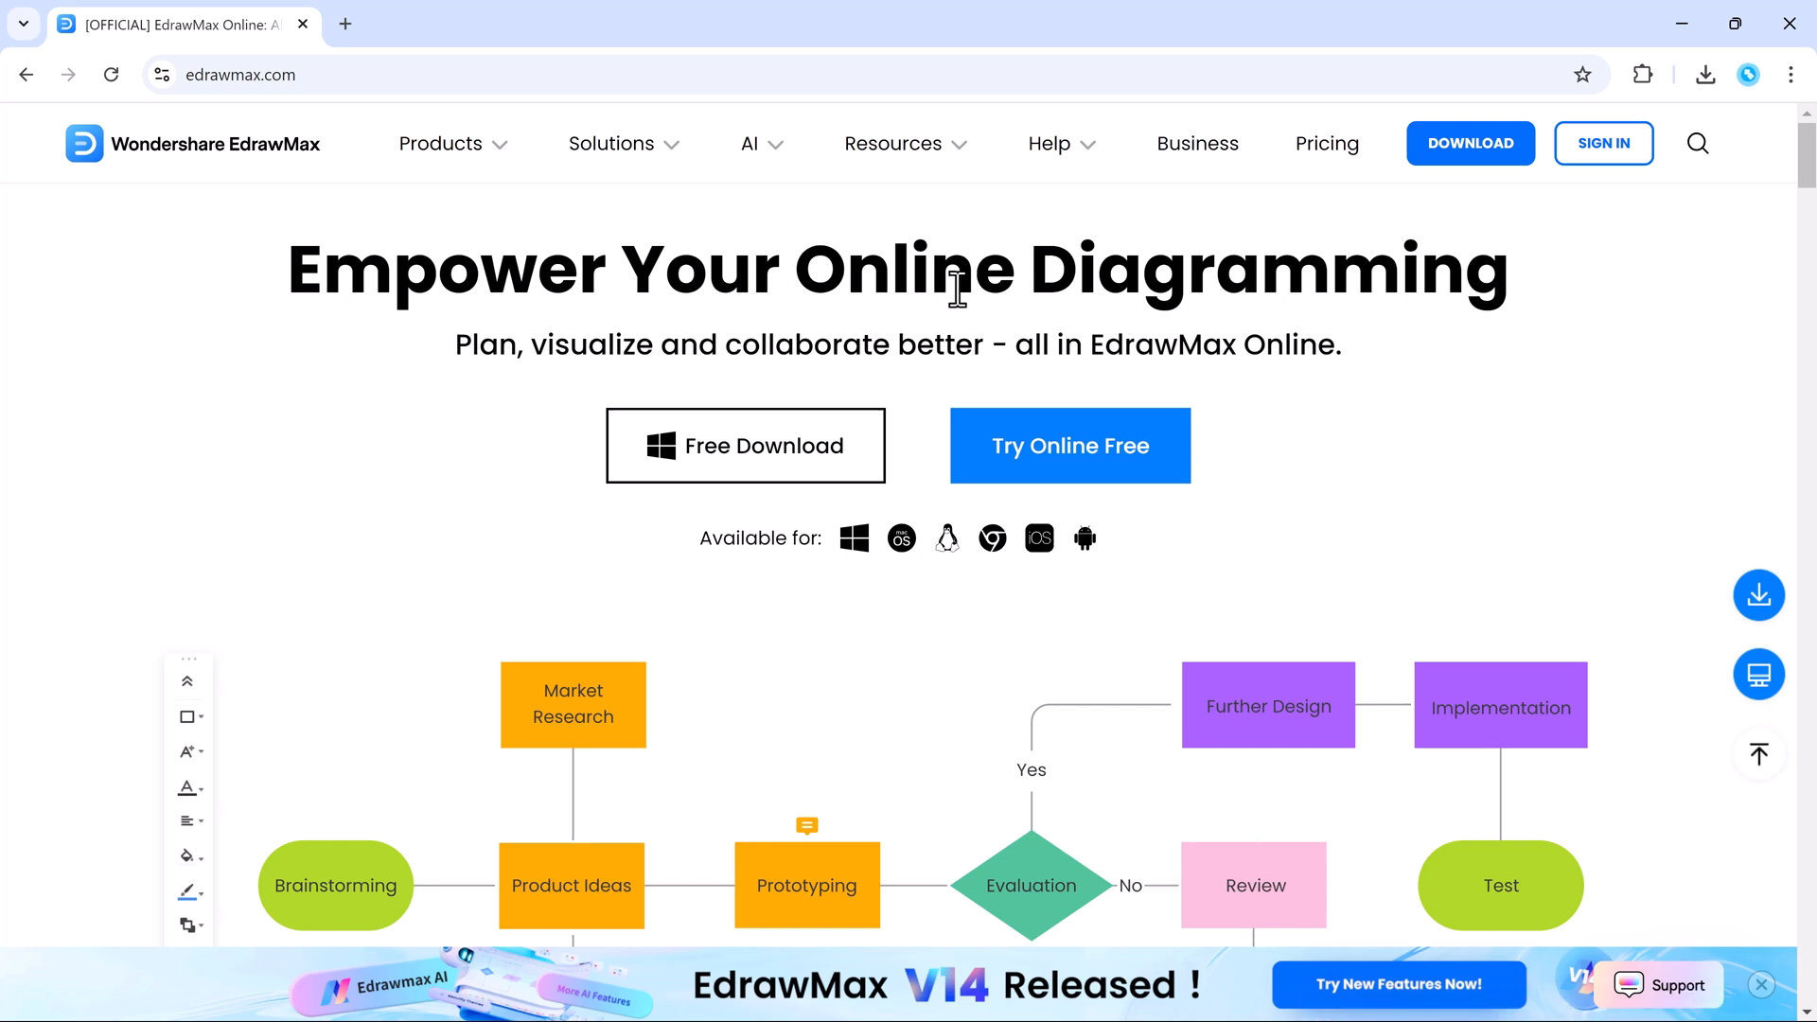
mouse_move(959, 397)
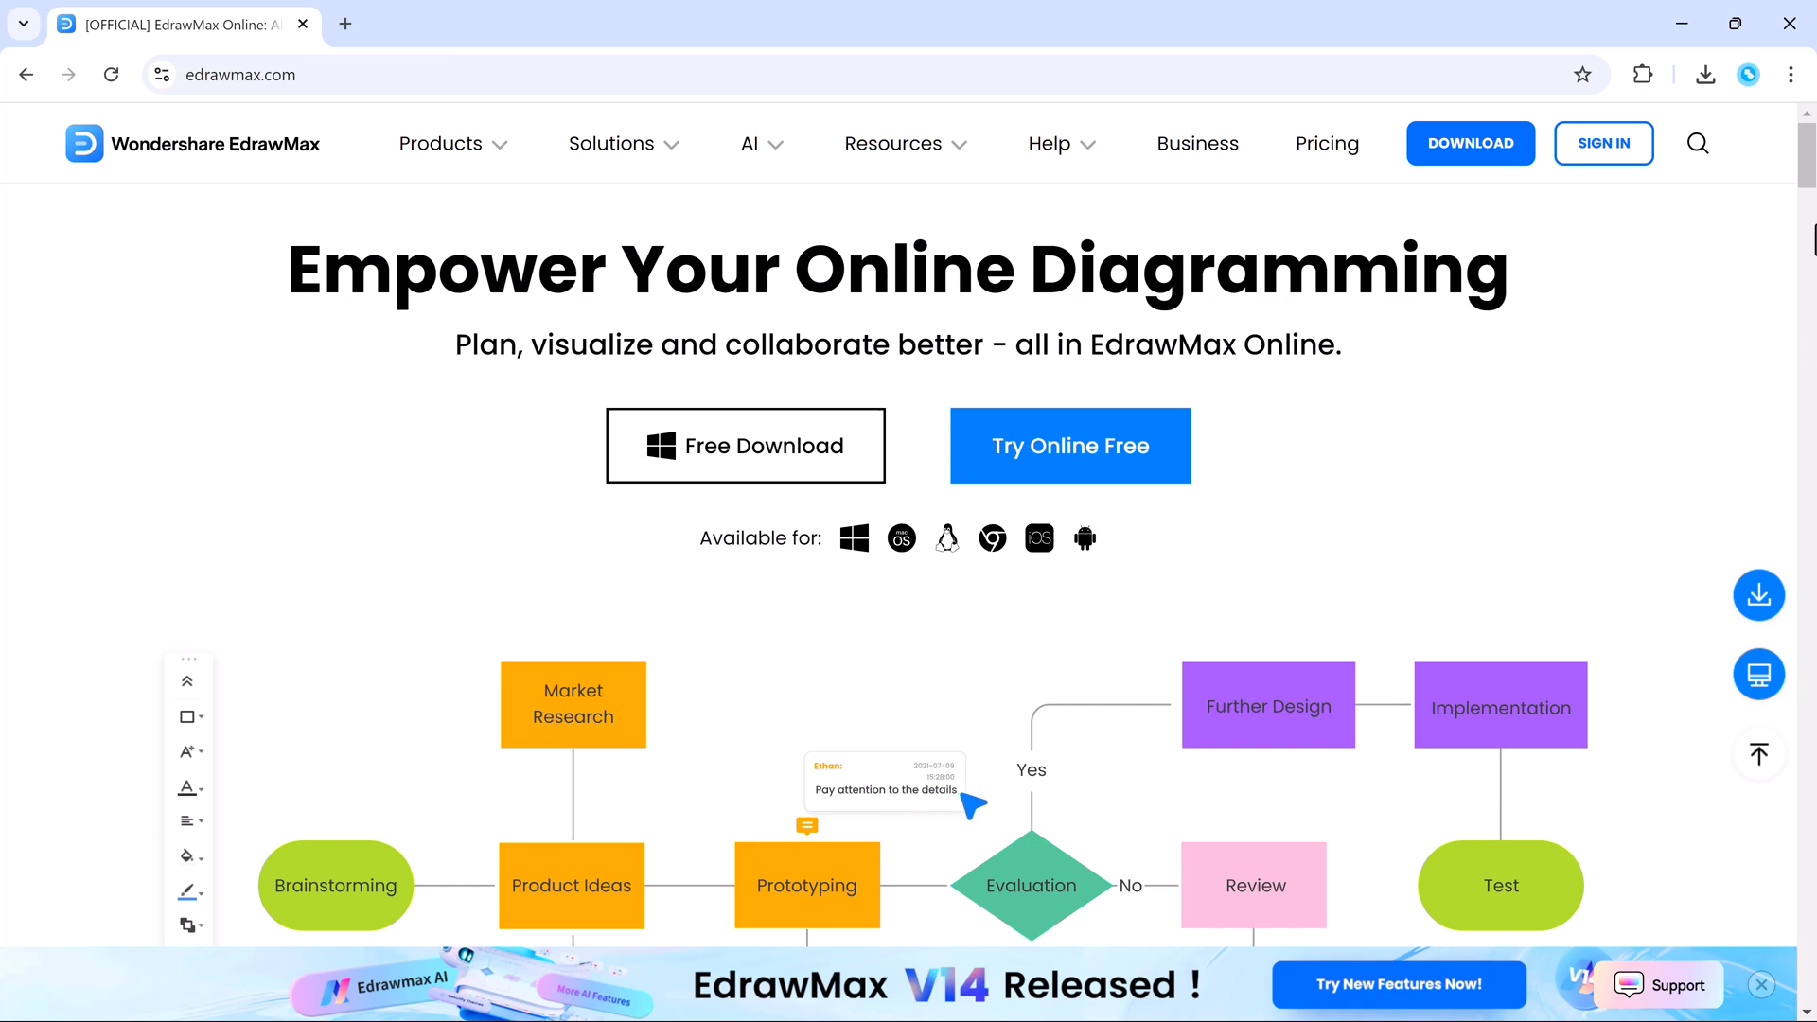
Step: Look through the edrawmax.com homepage and start the free desktop installer download
scroll(down, 3)
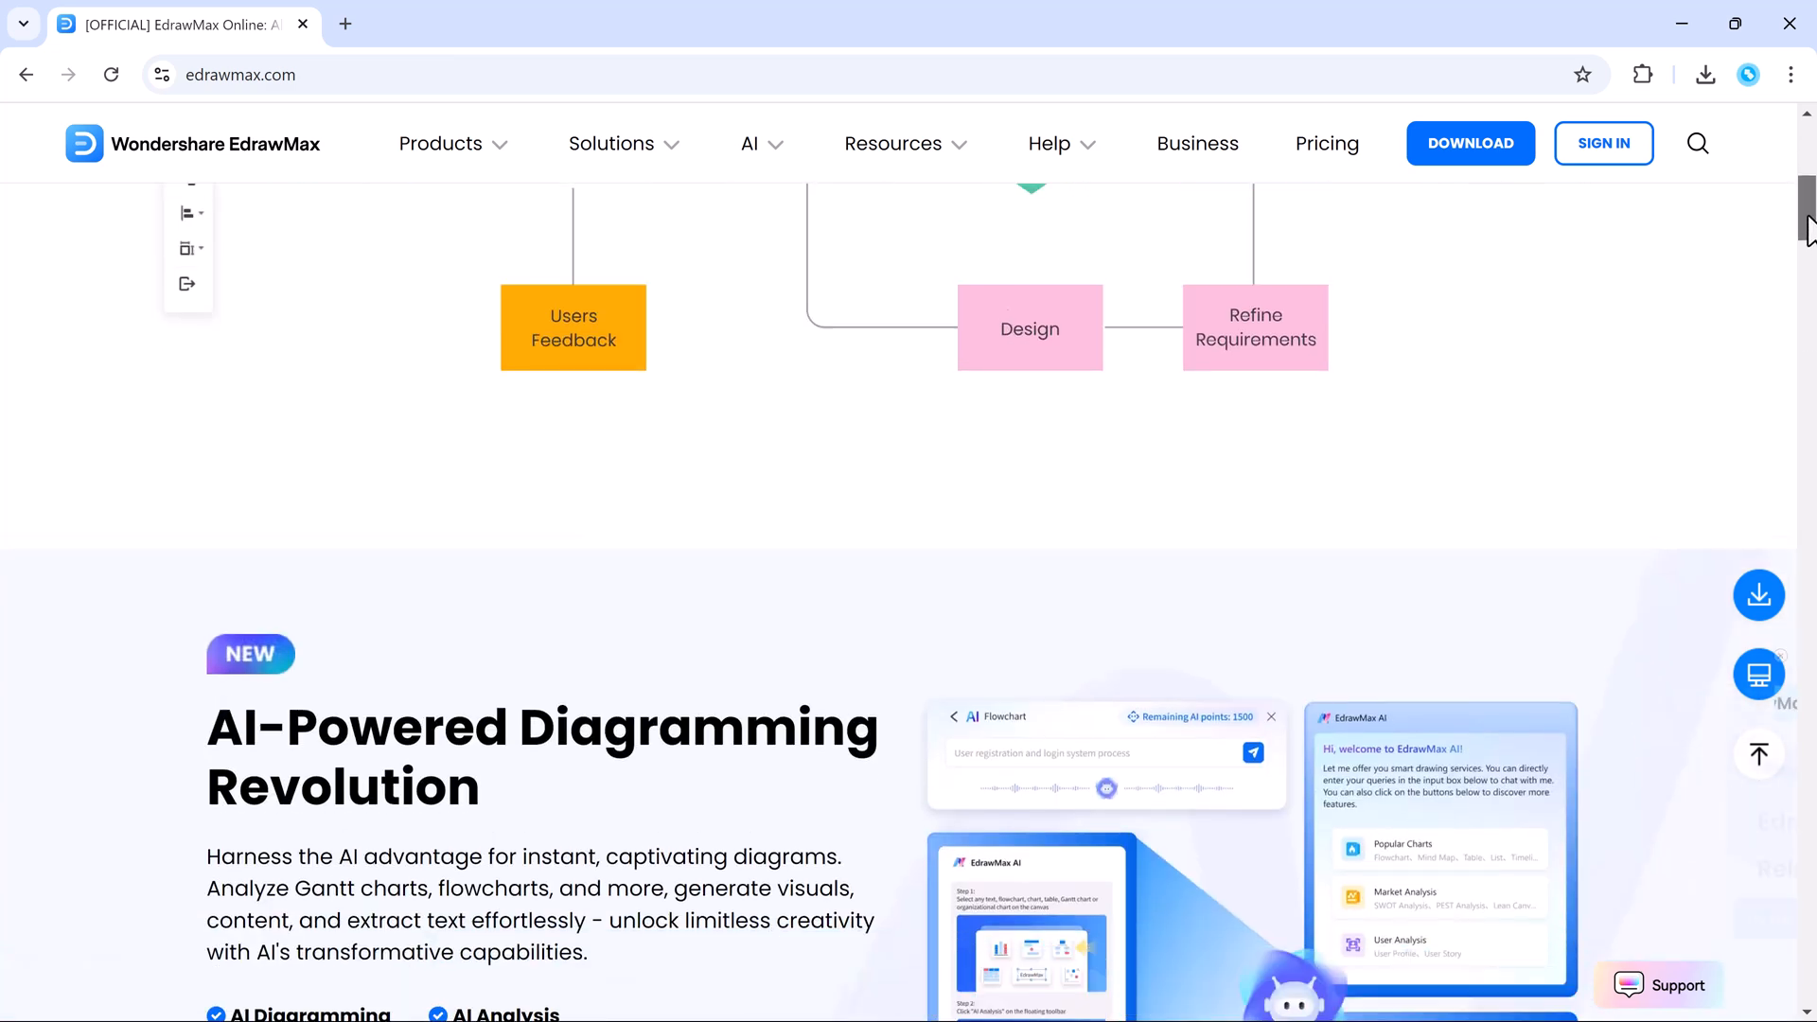
scroll(up, 3)
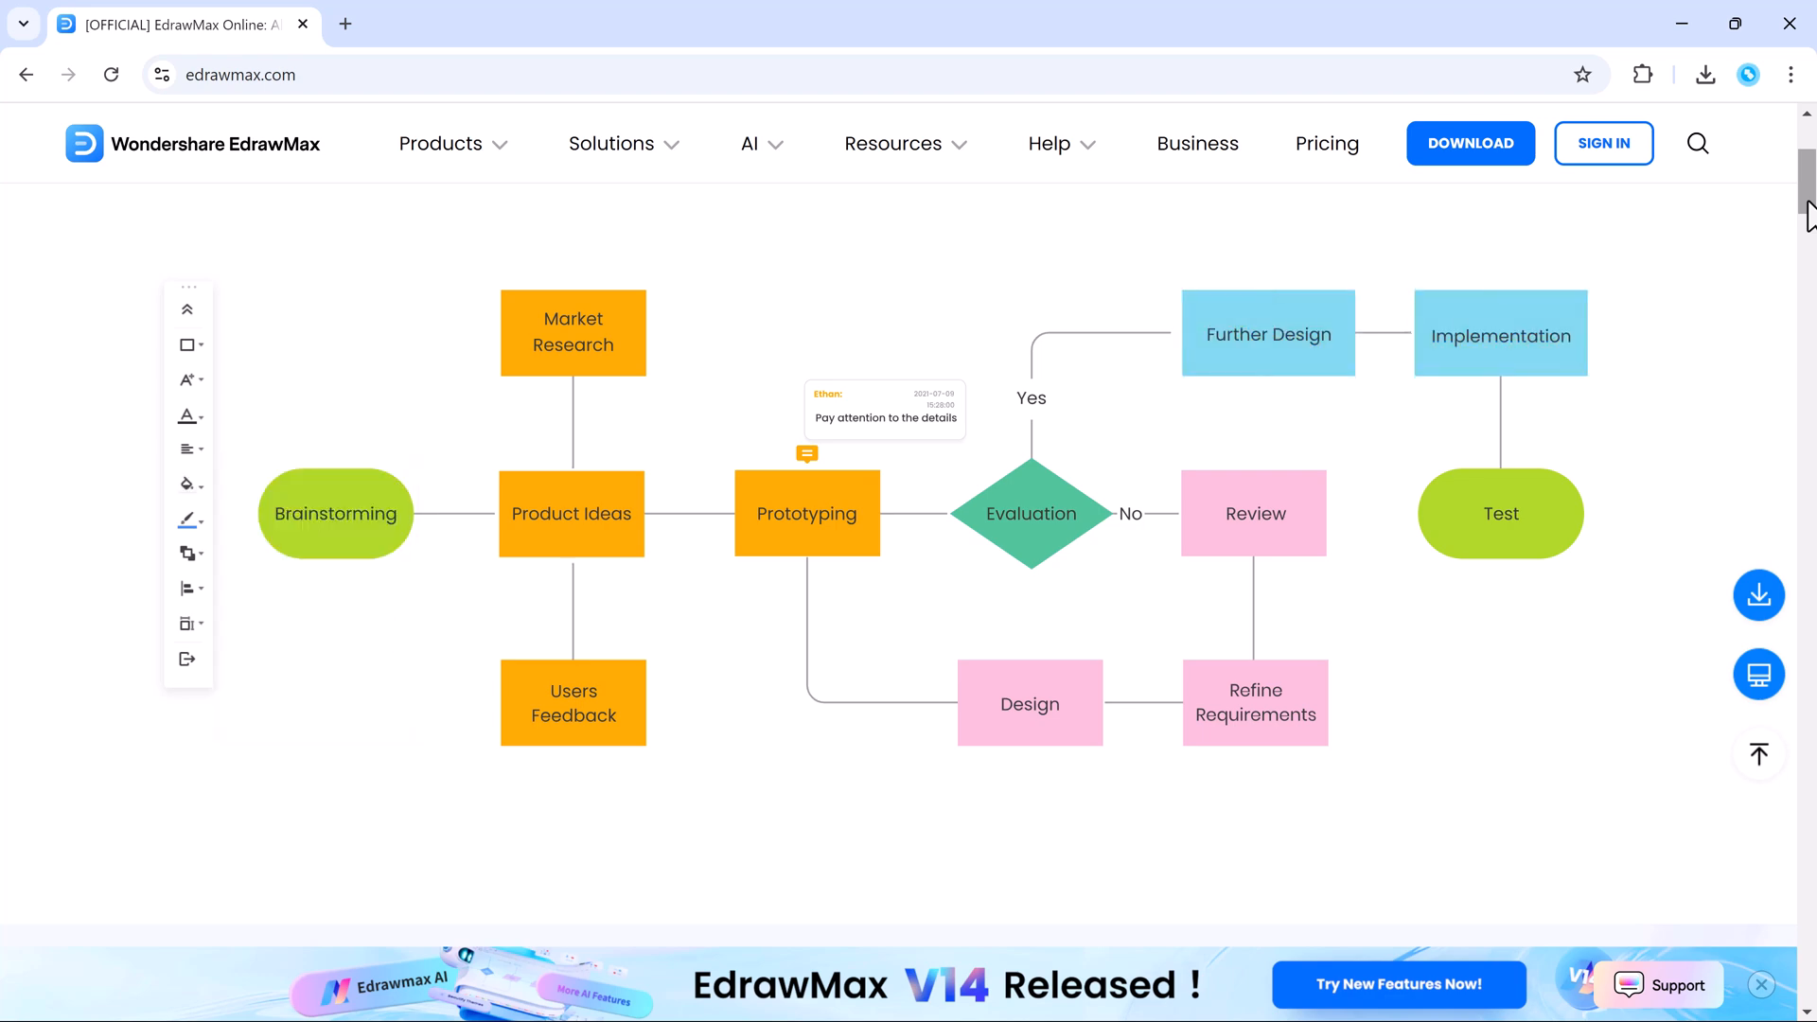
scroll(down, 3)
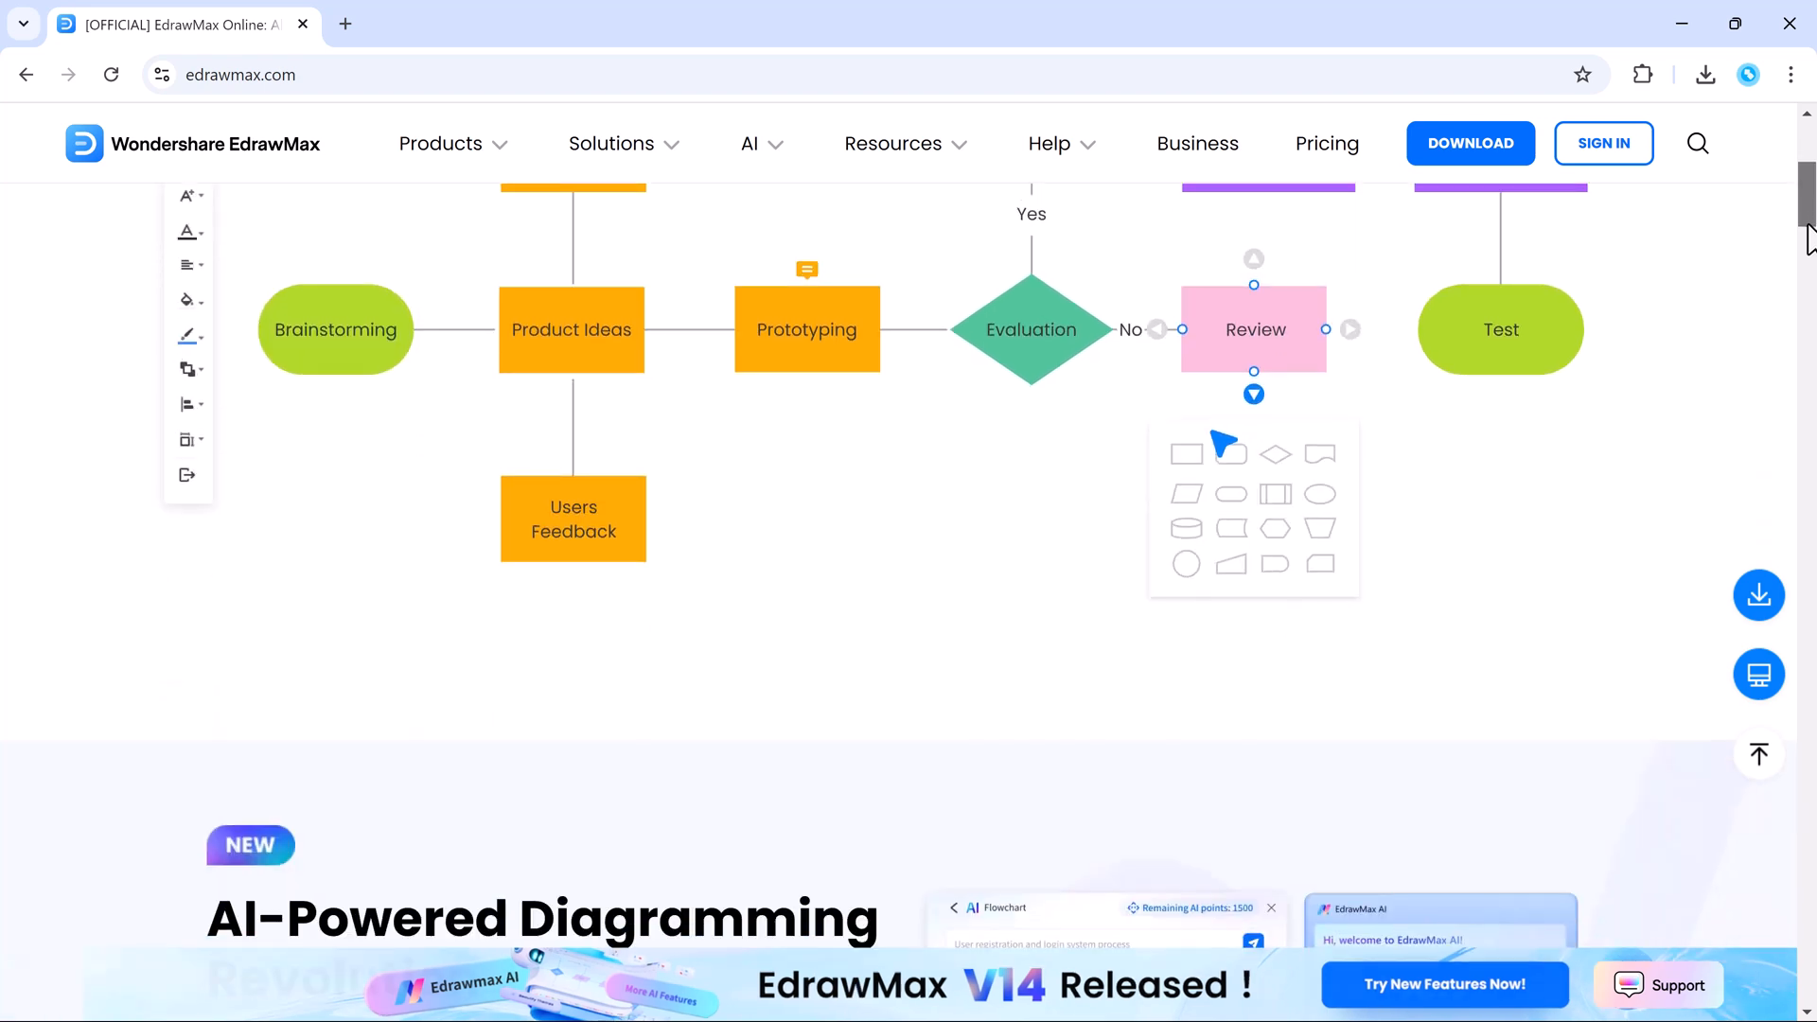
scroll(down, 3)
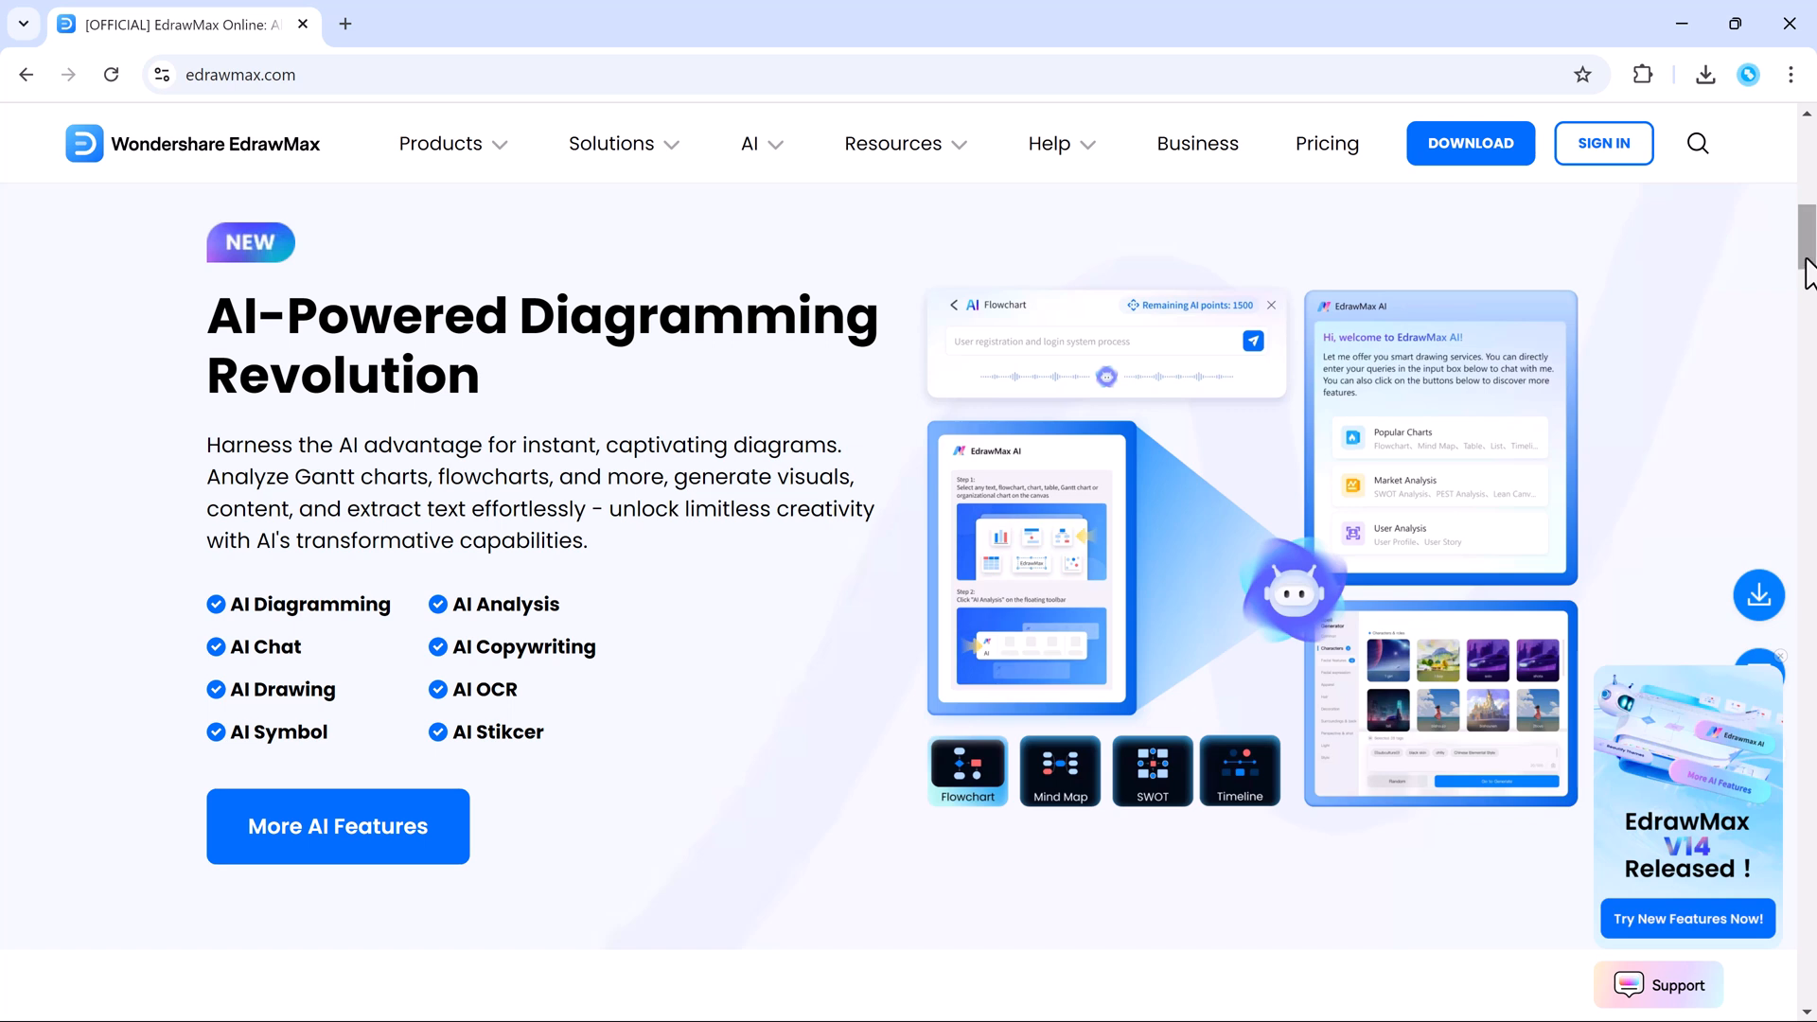
mouse_move(560, 733)
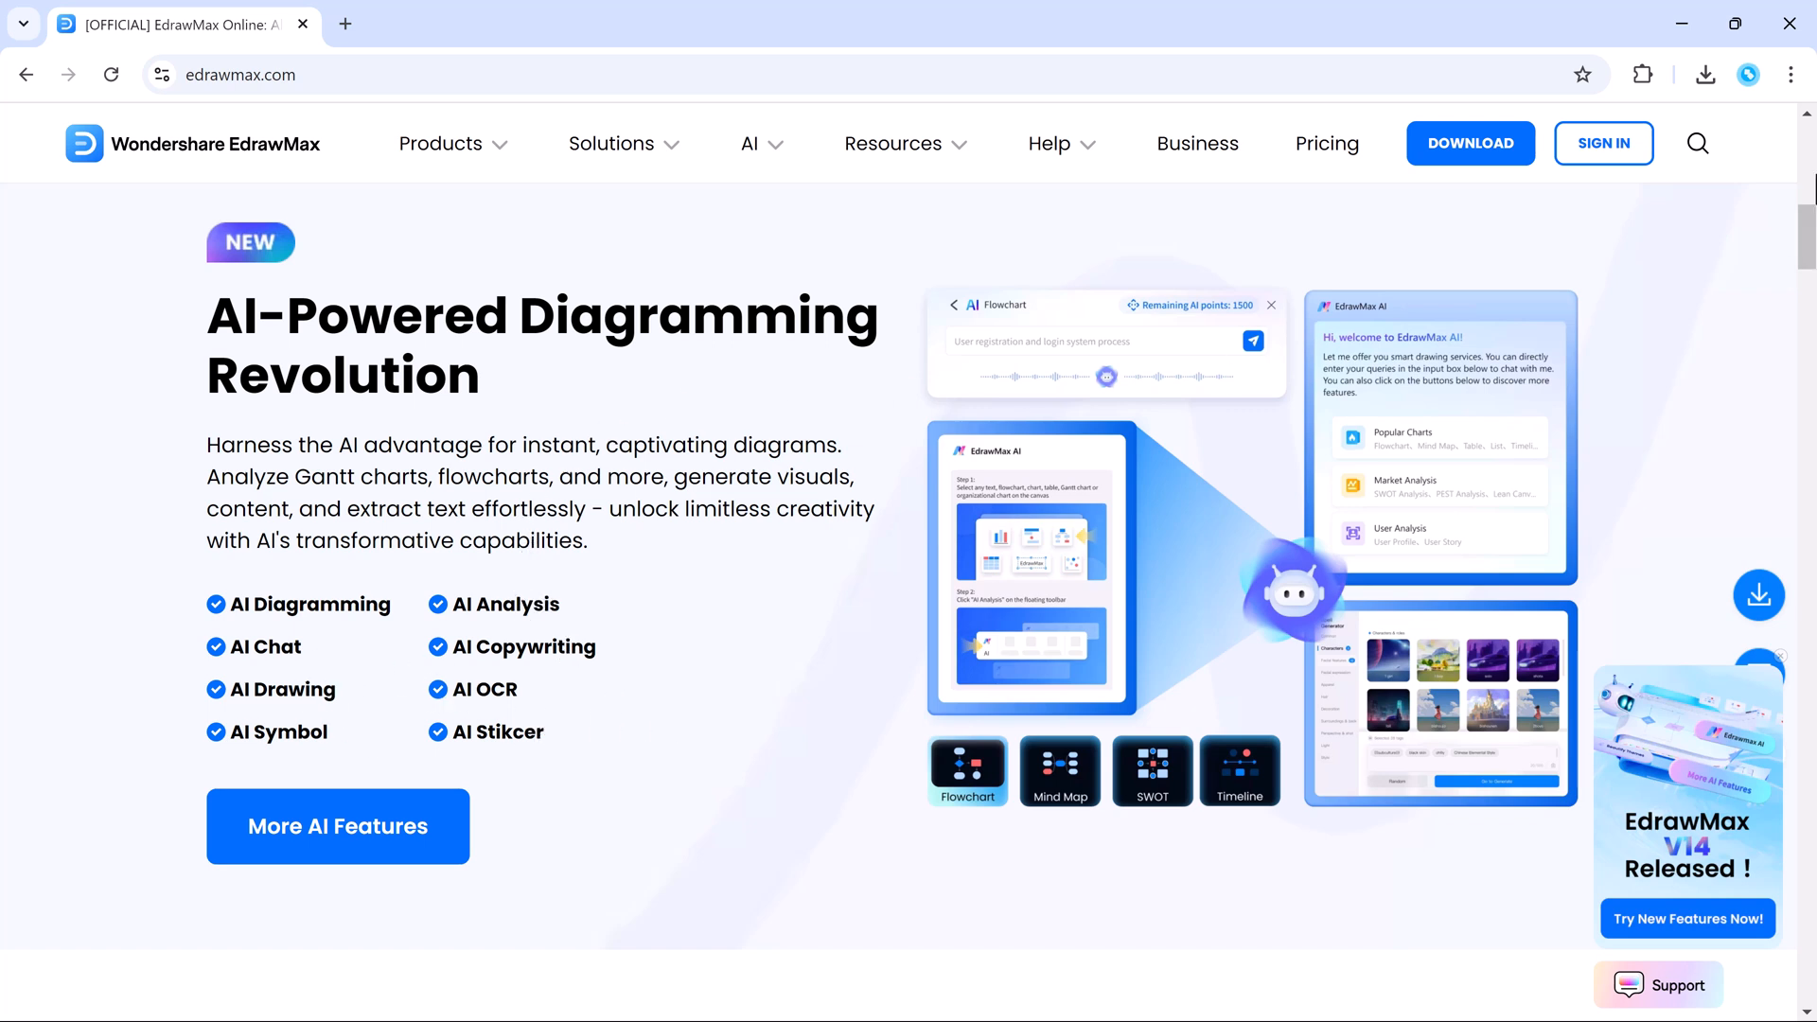
scroll(down, 3)
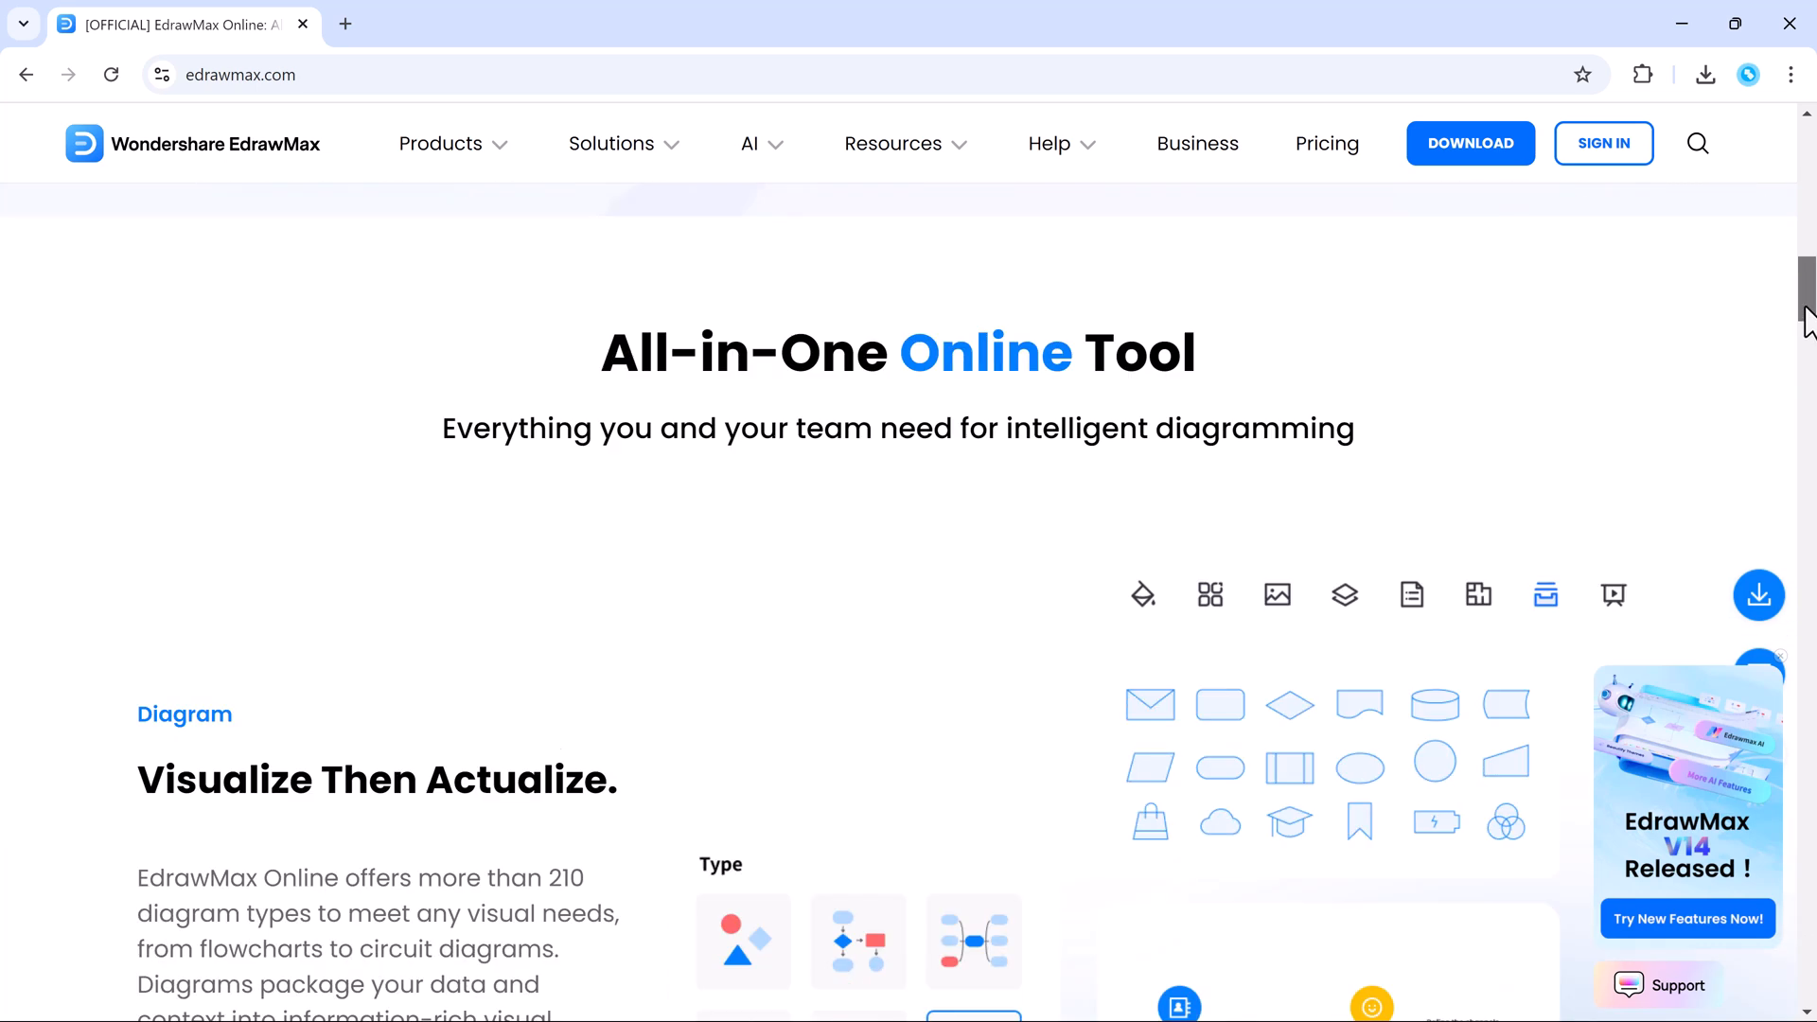
scroll(down, 3)
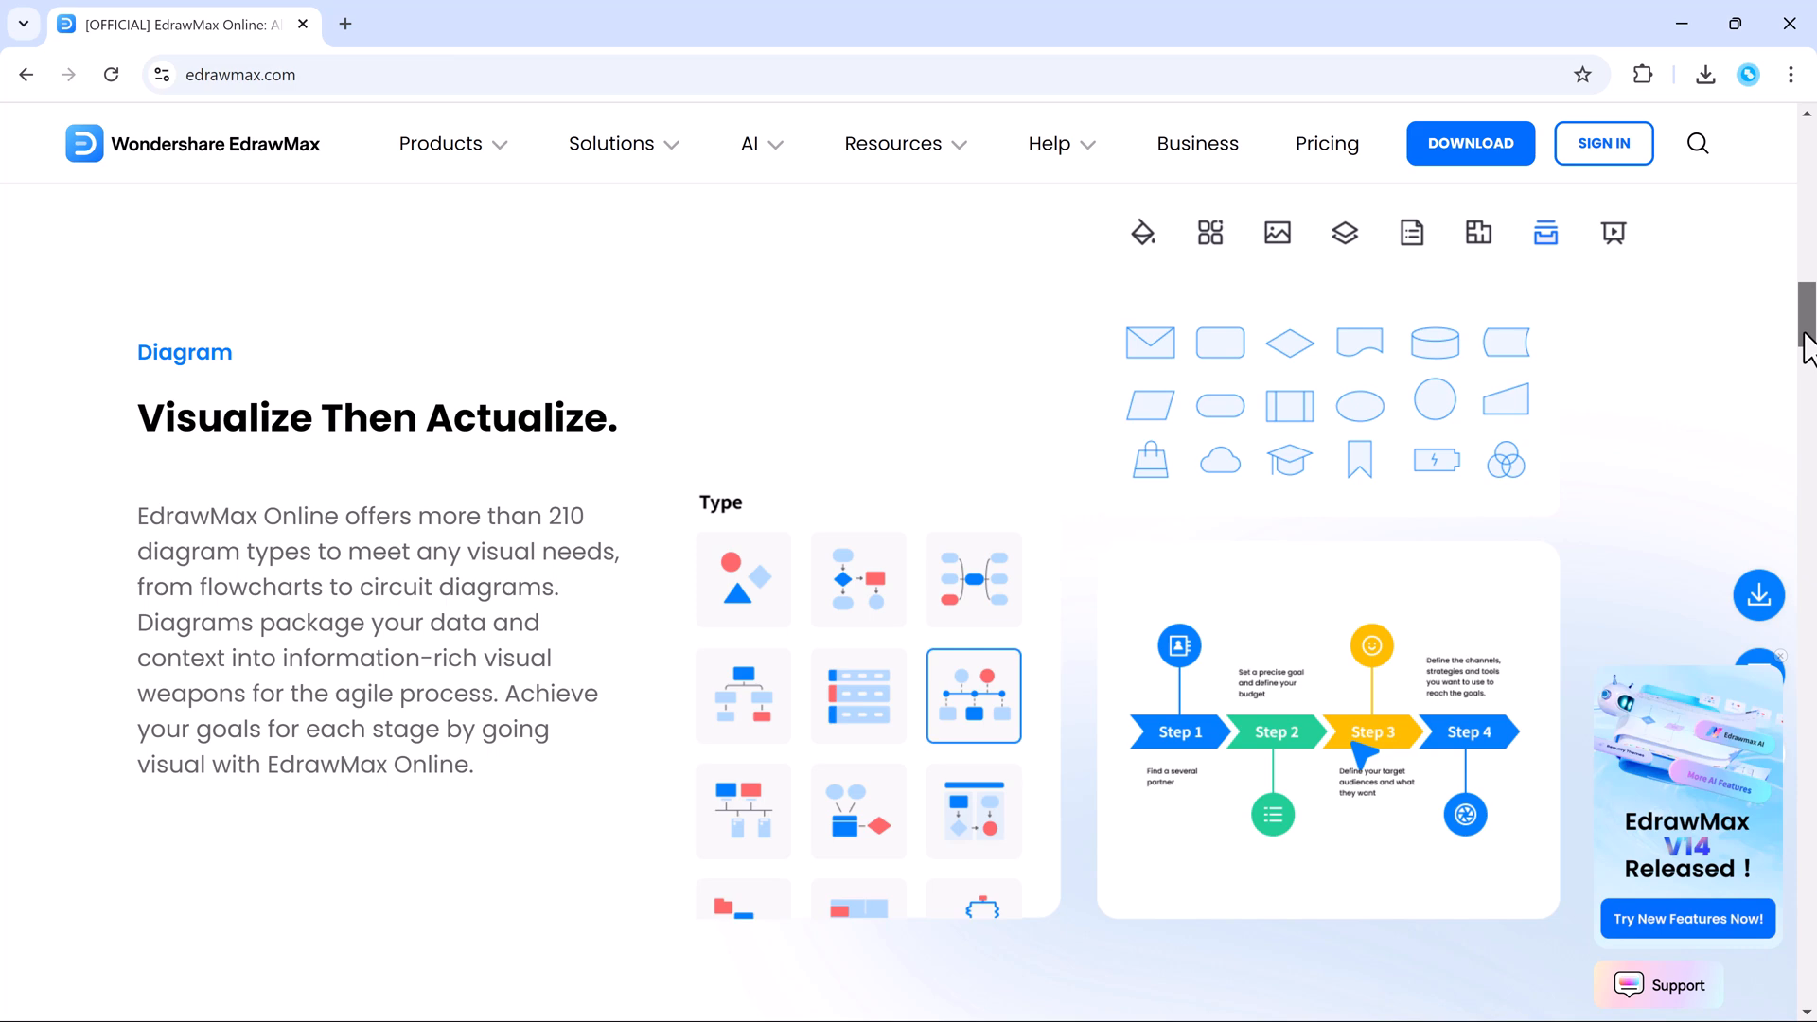
scroll(down, 3)
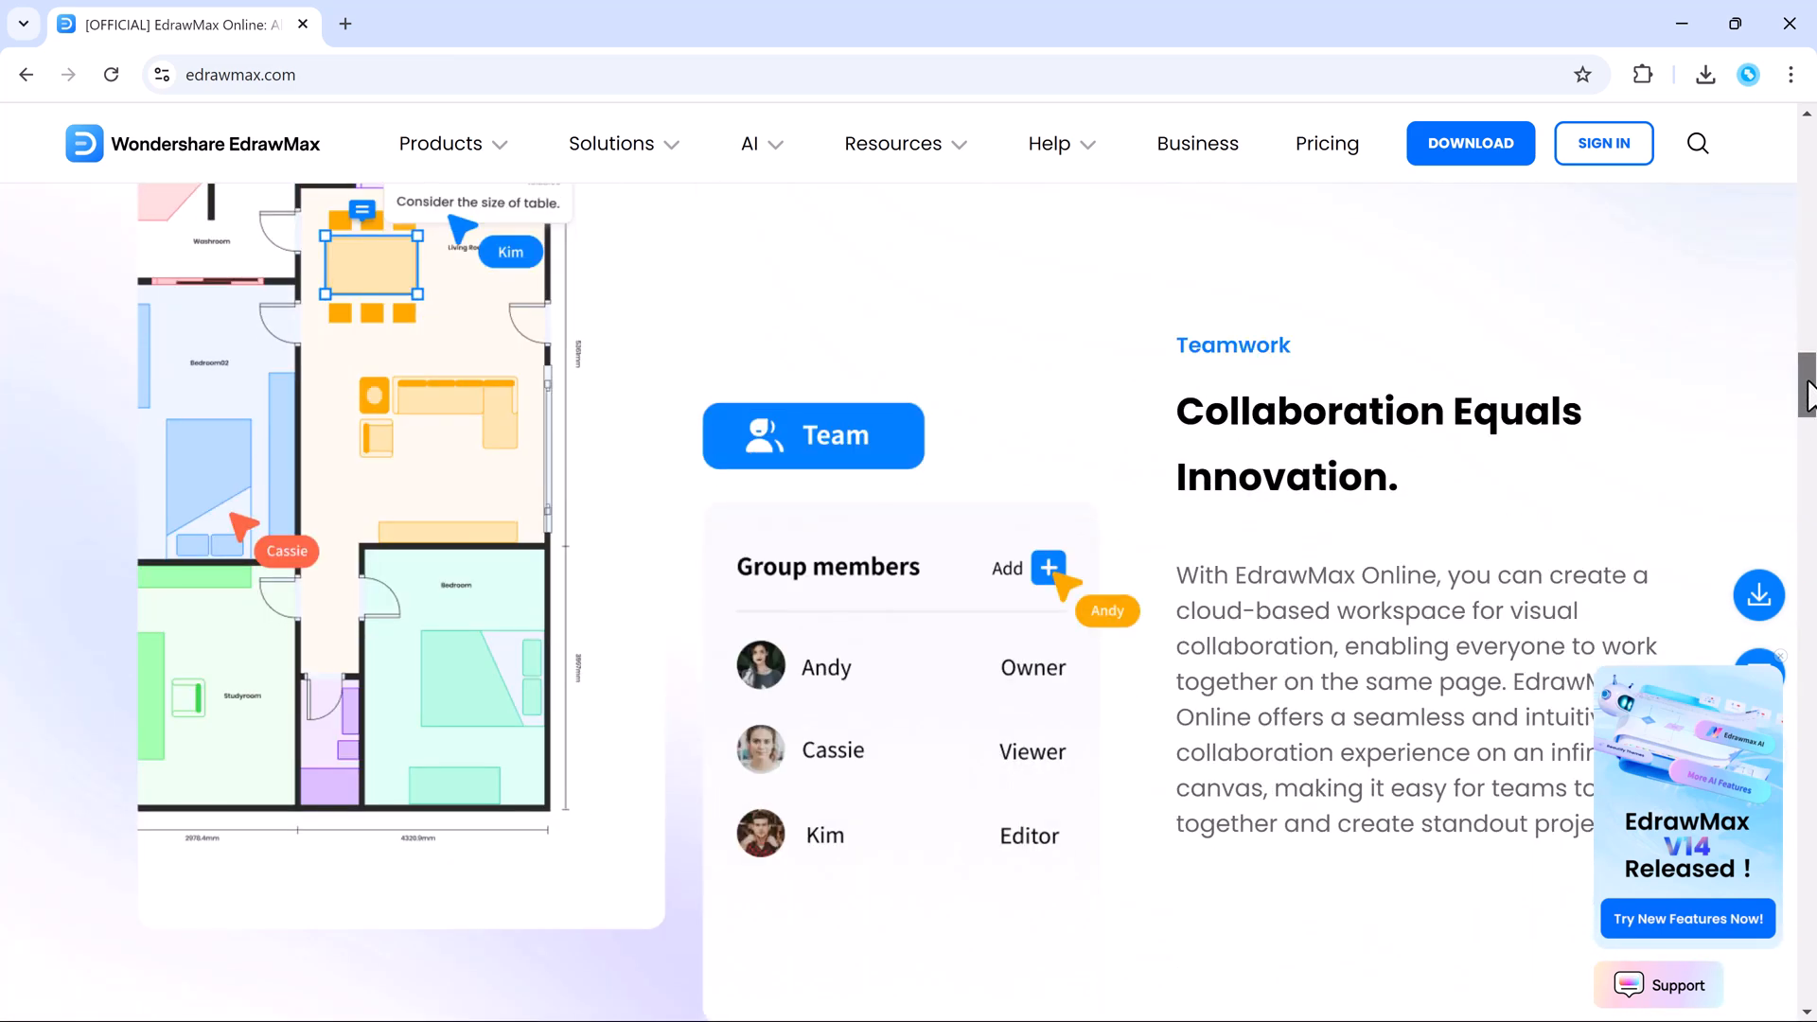
scroll(up, 3)
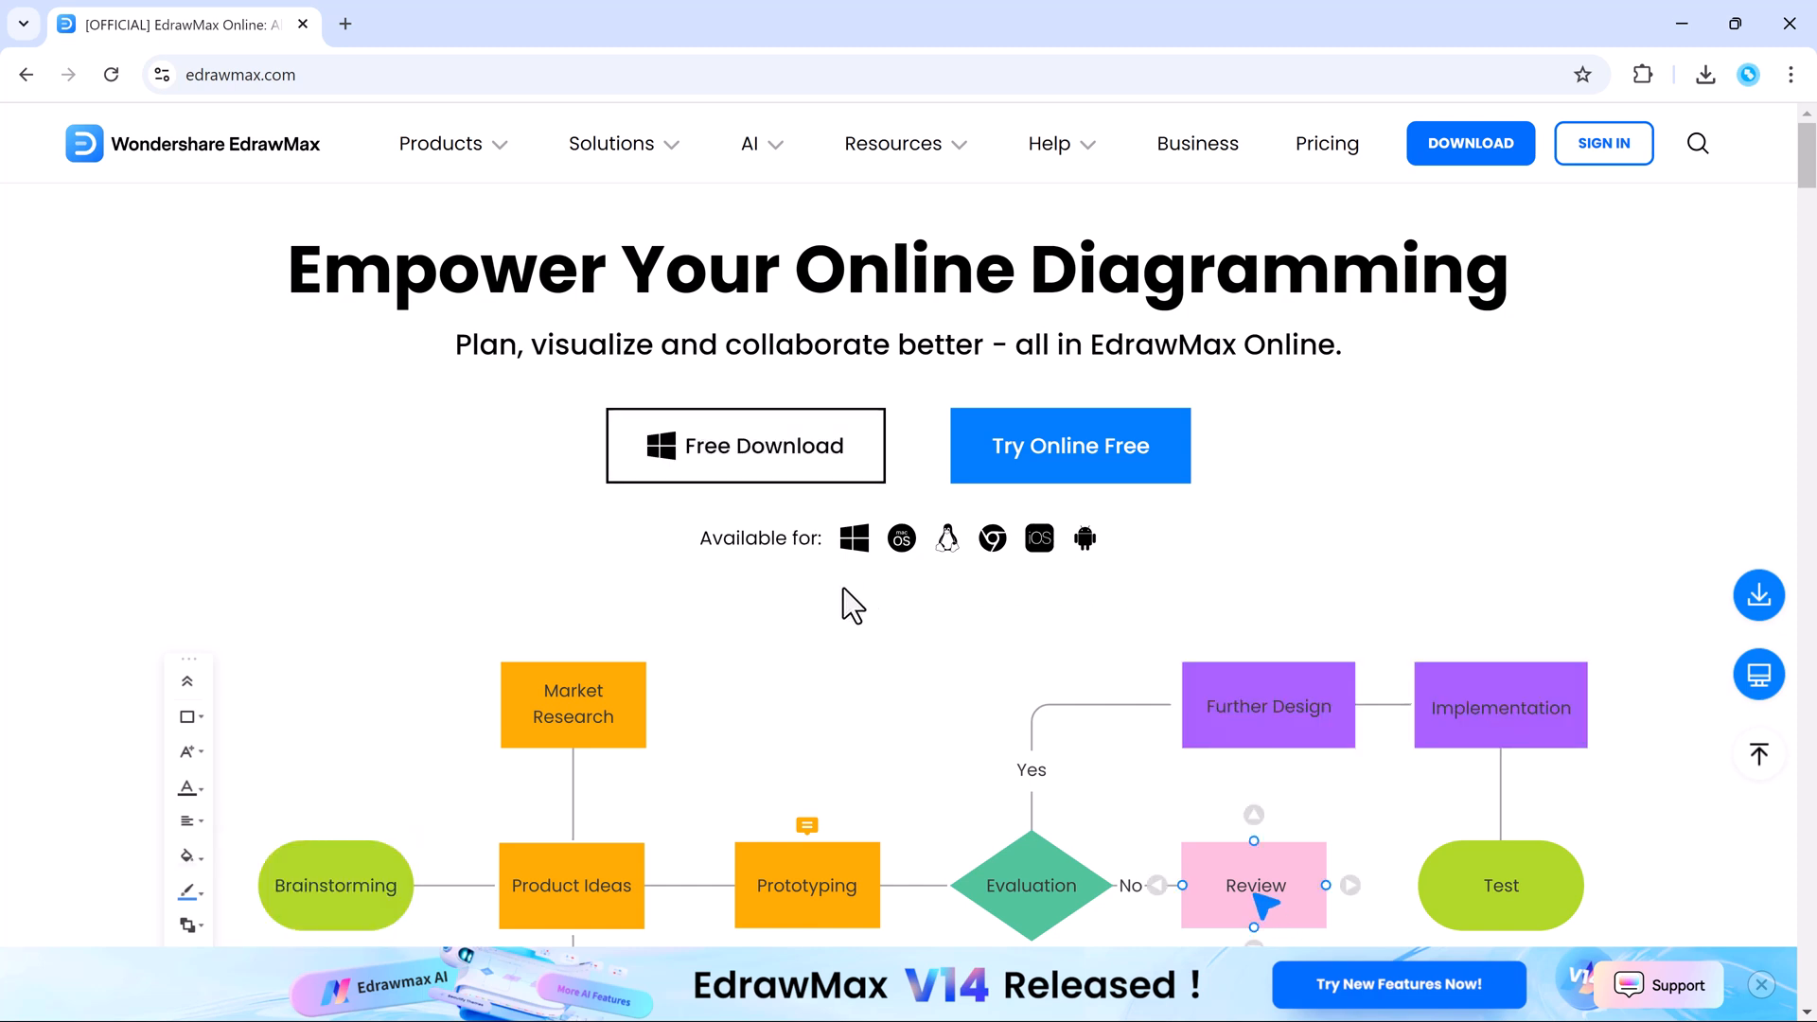
mouse_move(1062, 612)
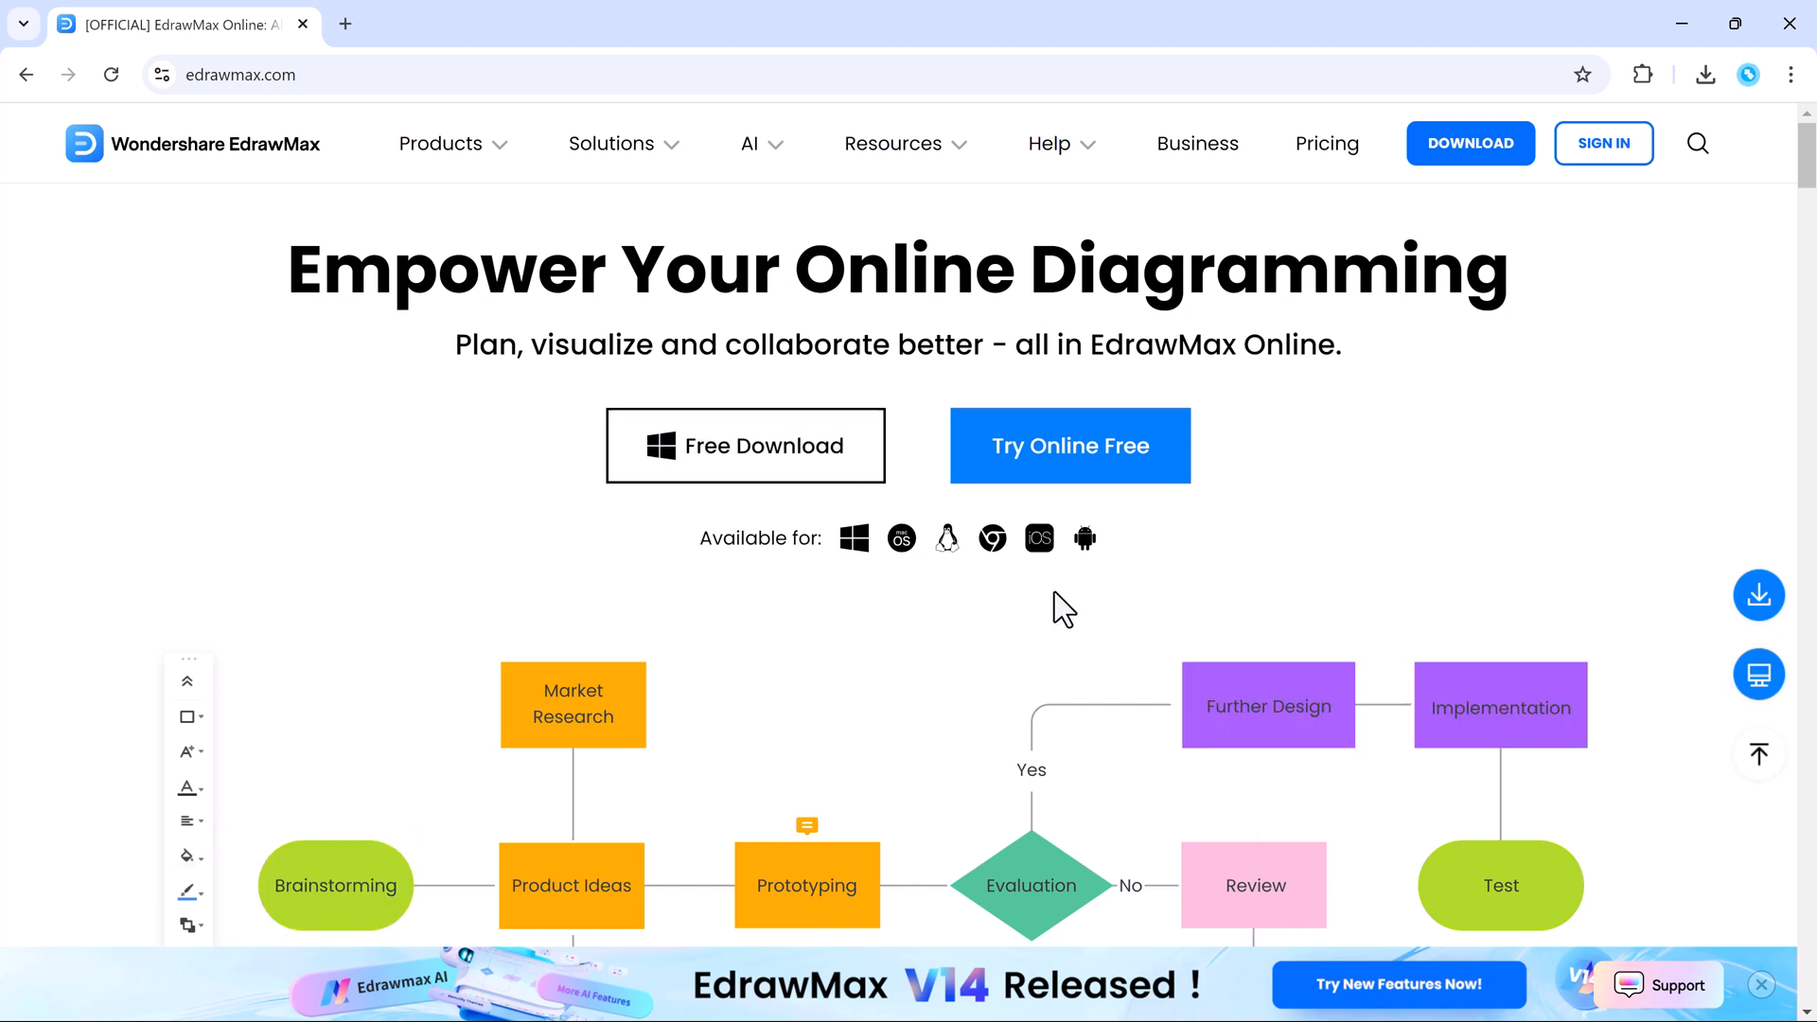
mouse_move(916, 588)
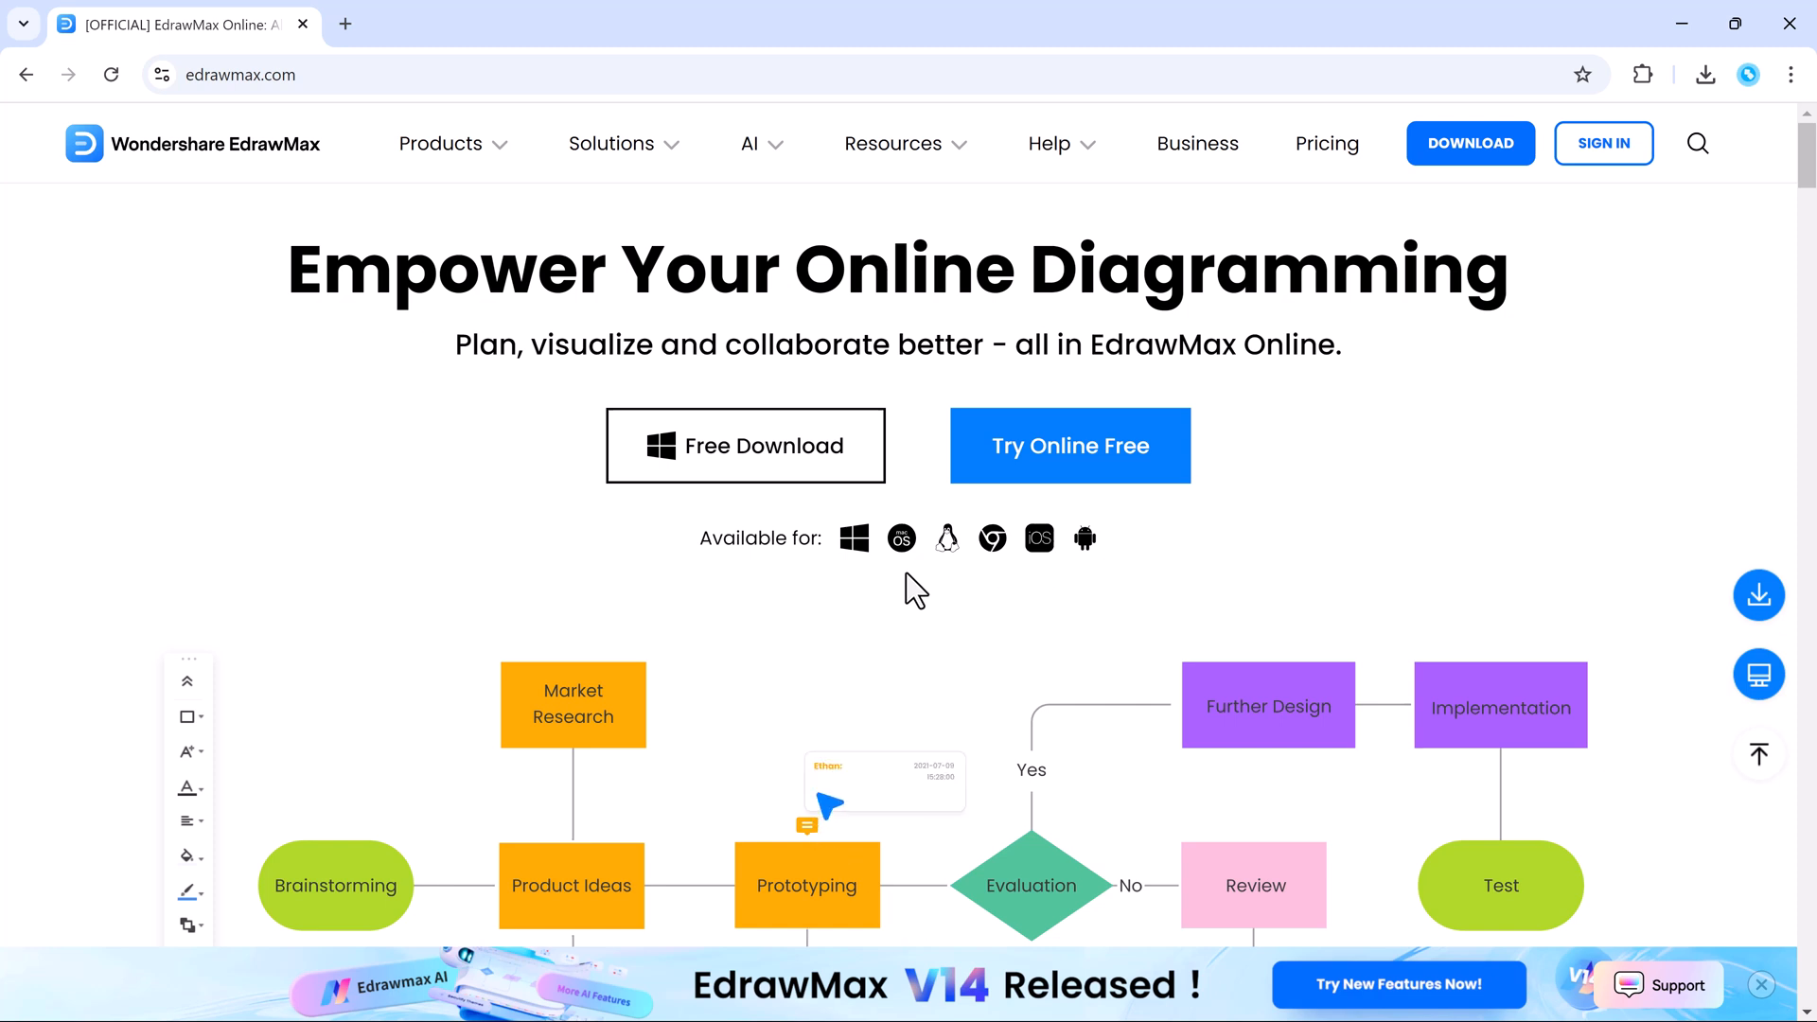
mouse_move(805, 486)
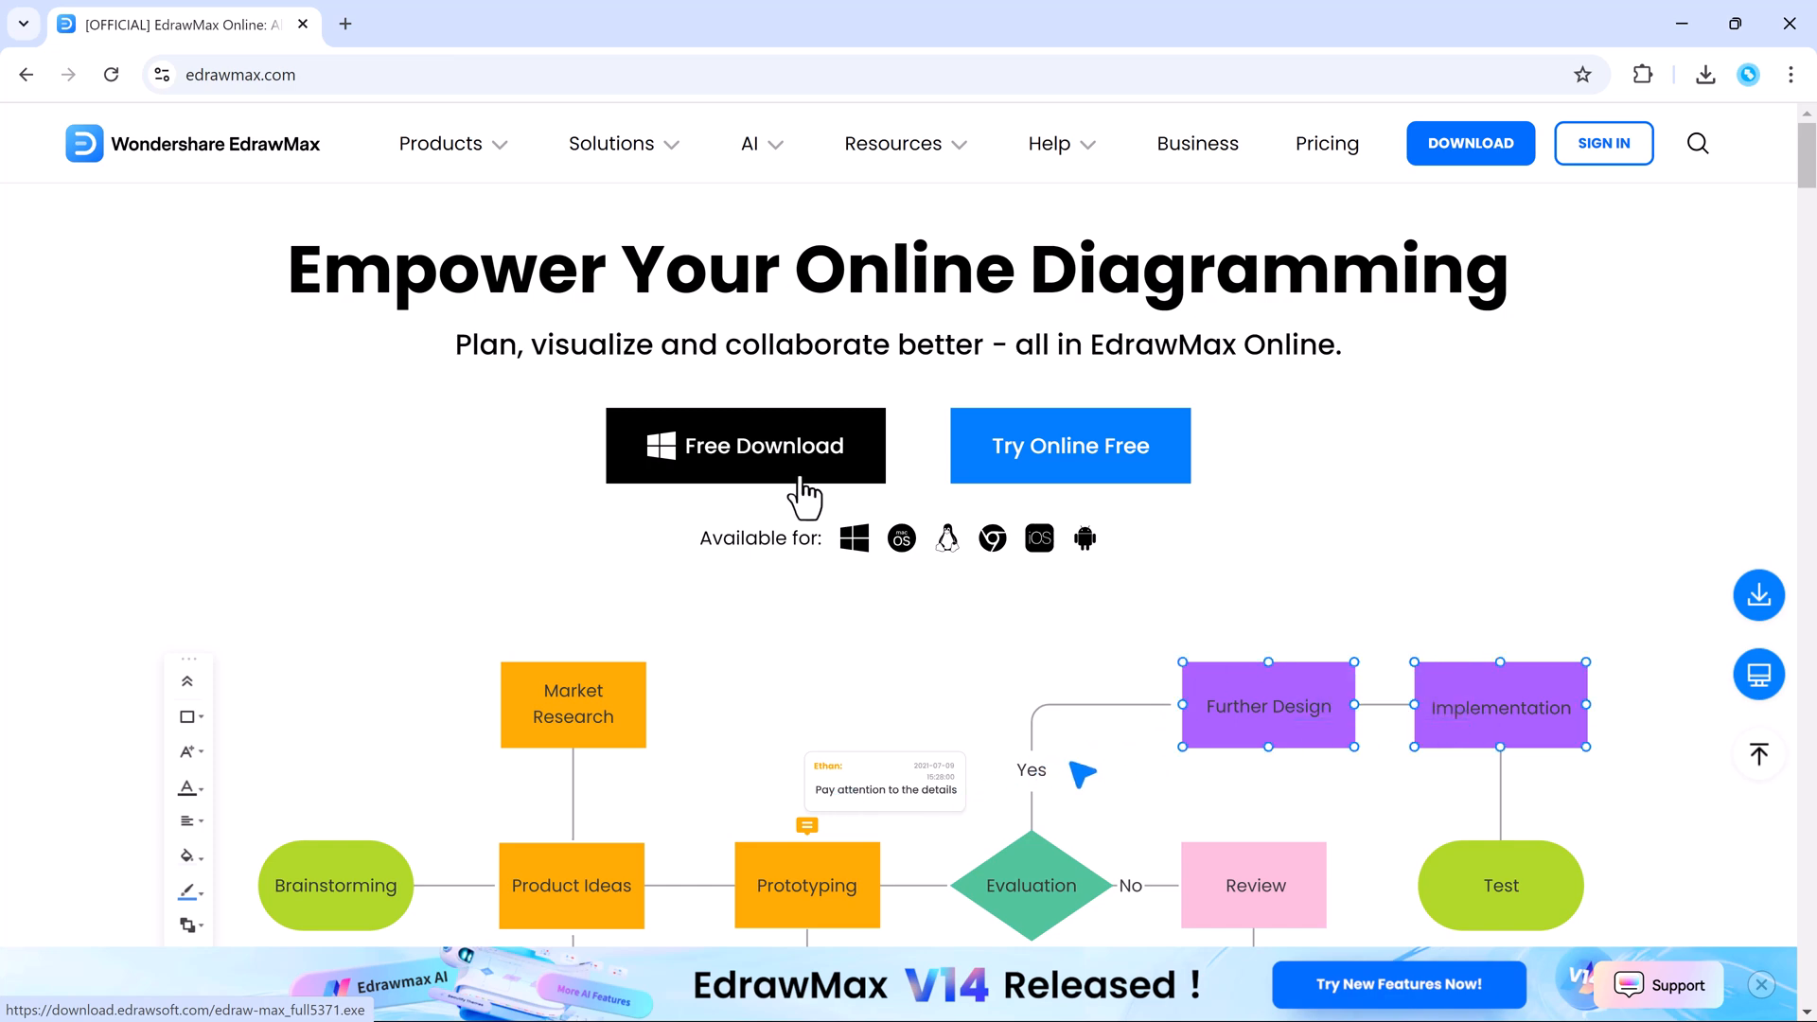
click(746, 445)
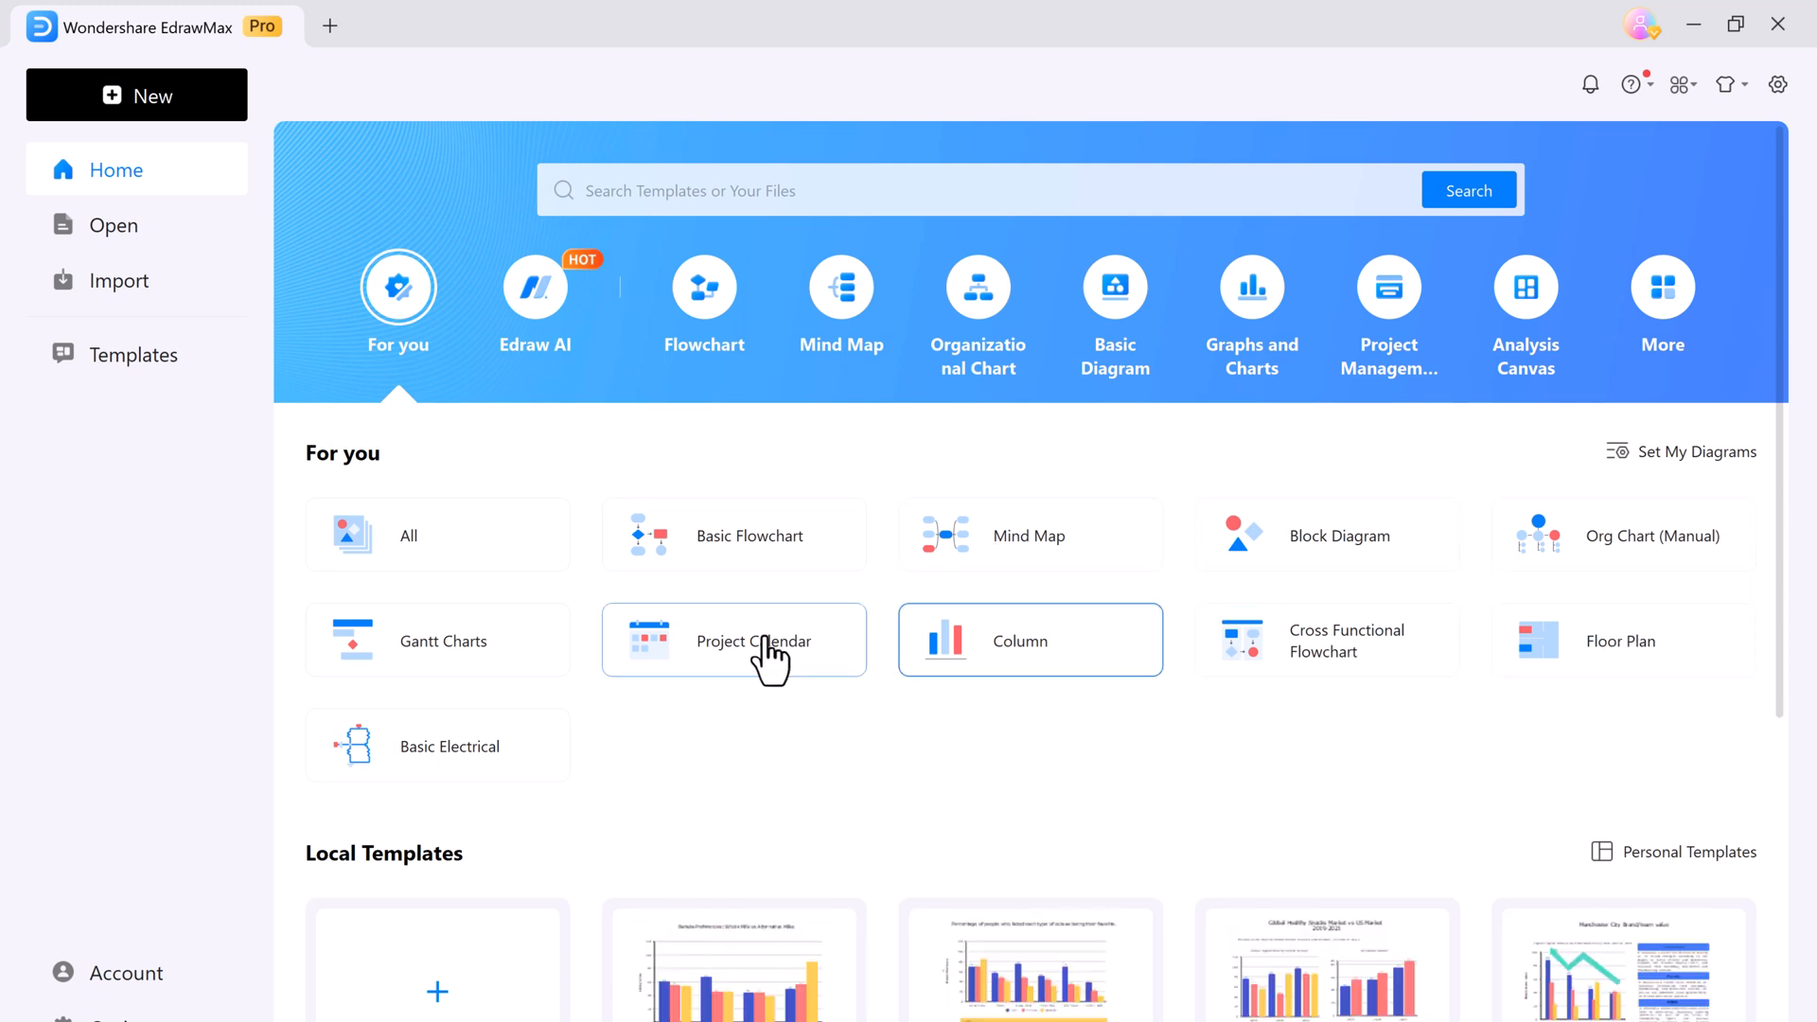
Step: View the Edraw AI feature category, then switch to the diagram templates gallery
click(534, 300)
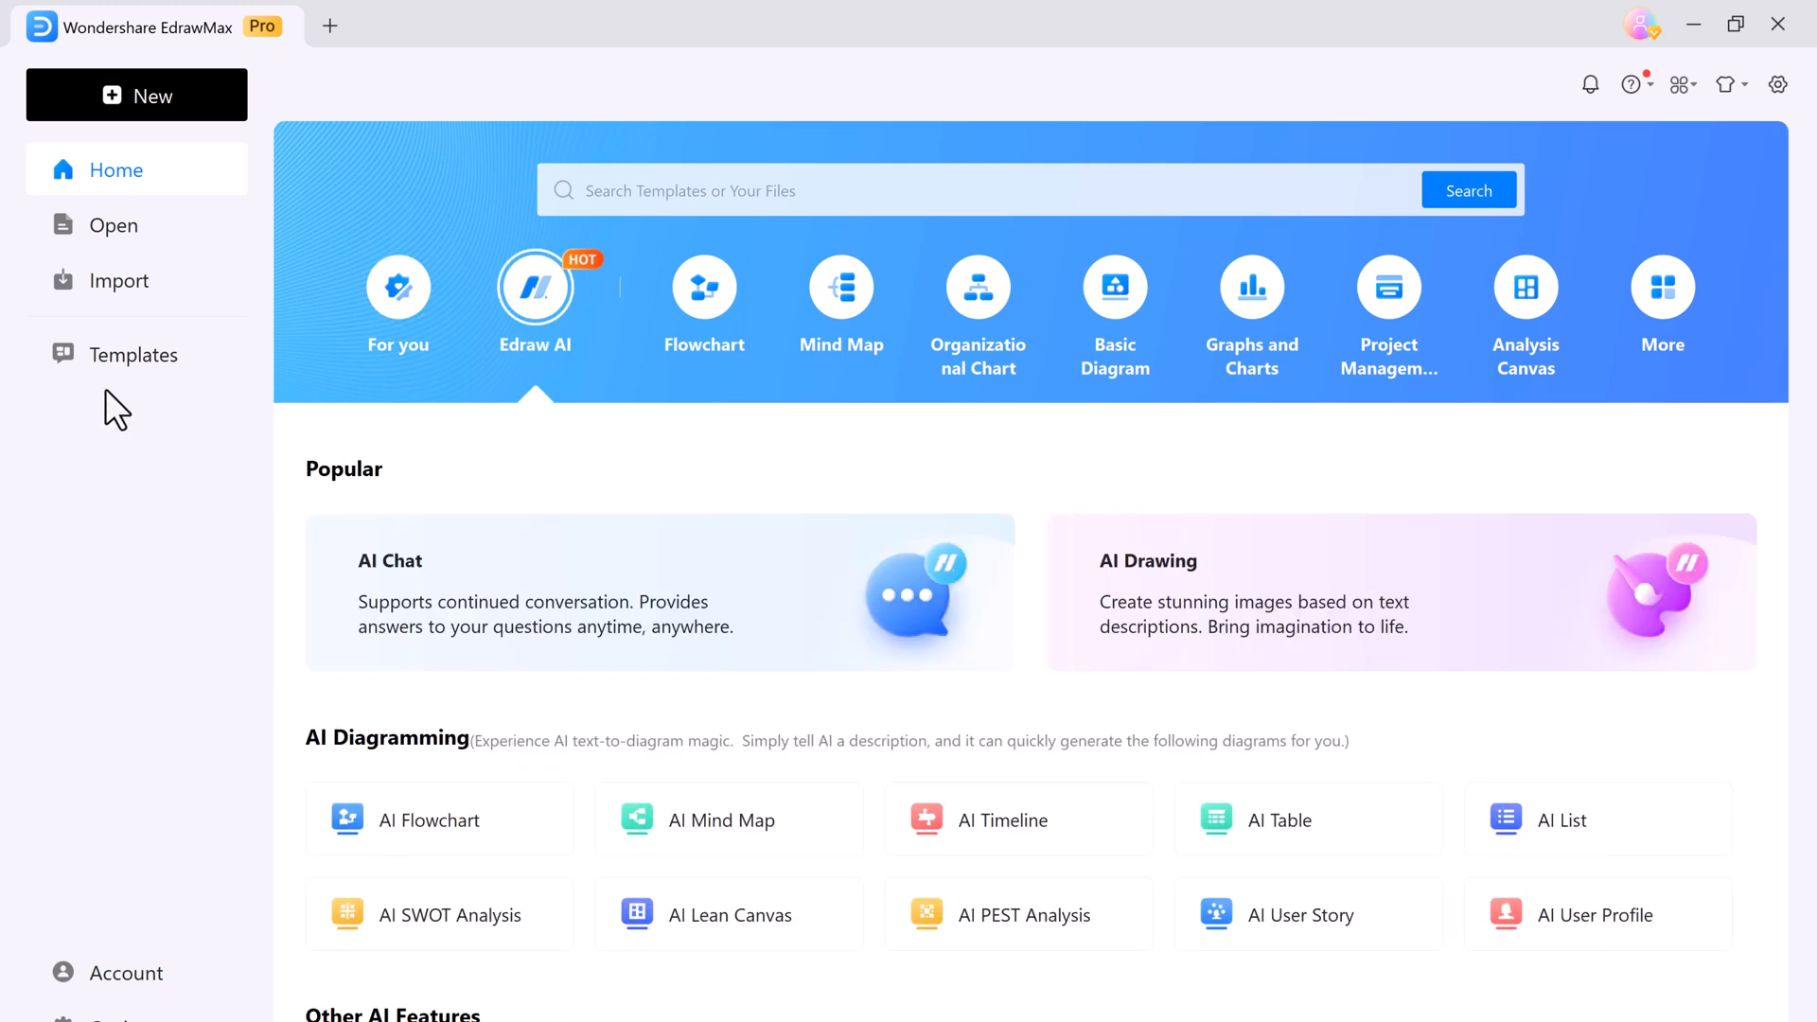
click(135, 355)
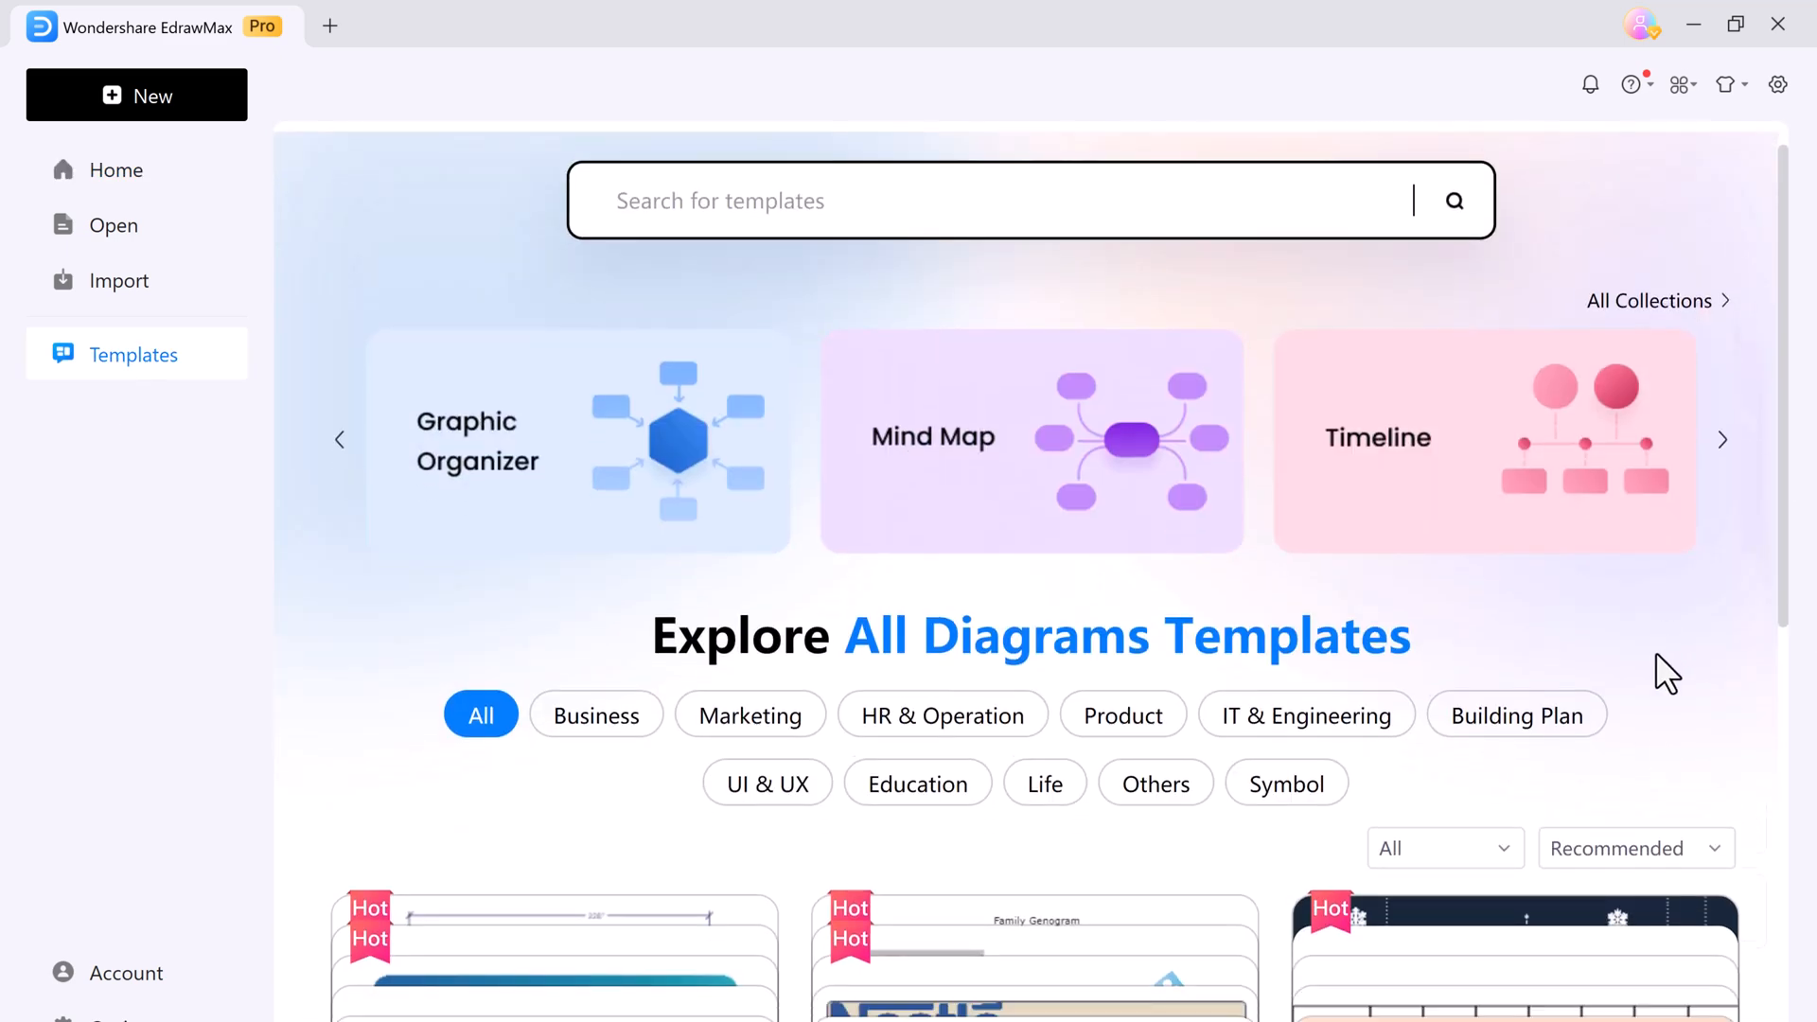
Step: Browse the templates gallery, return Home, and start an AI Flowchart in a new drawing
scroll(down, 3)
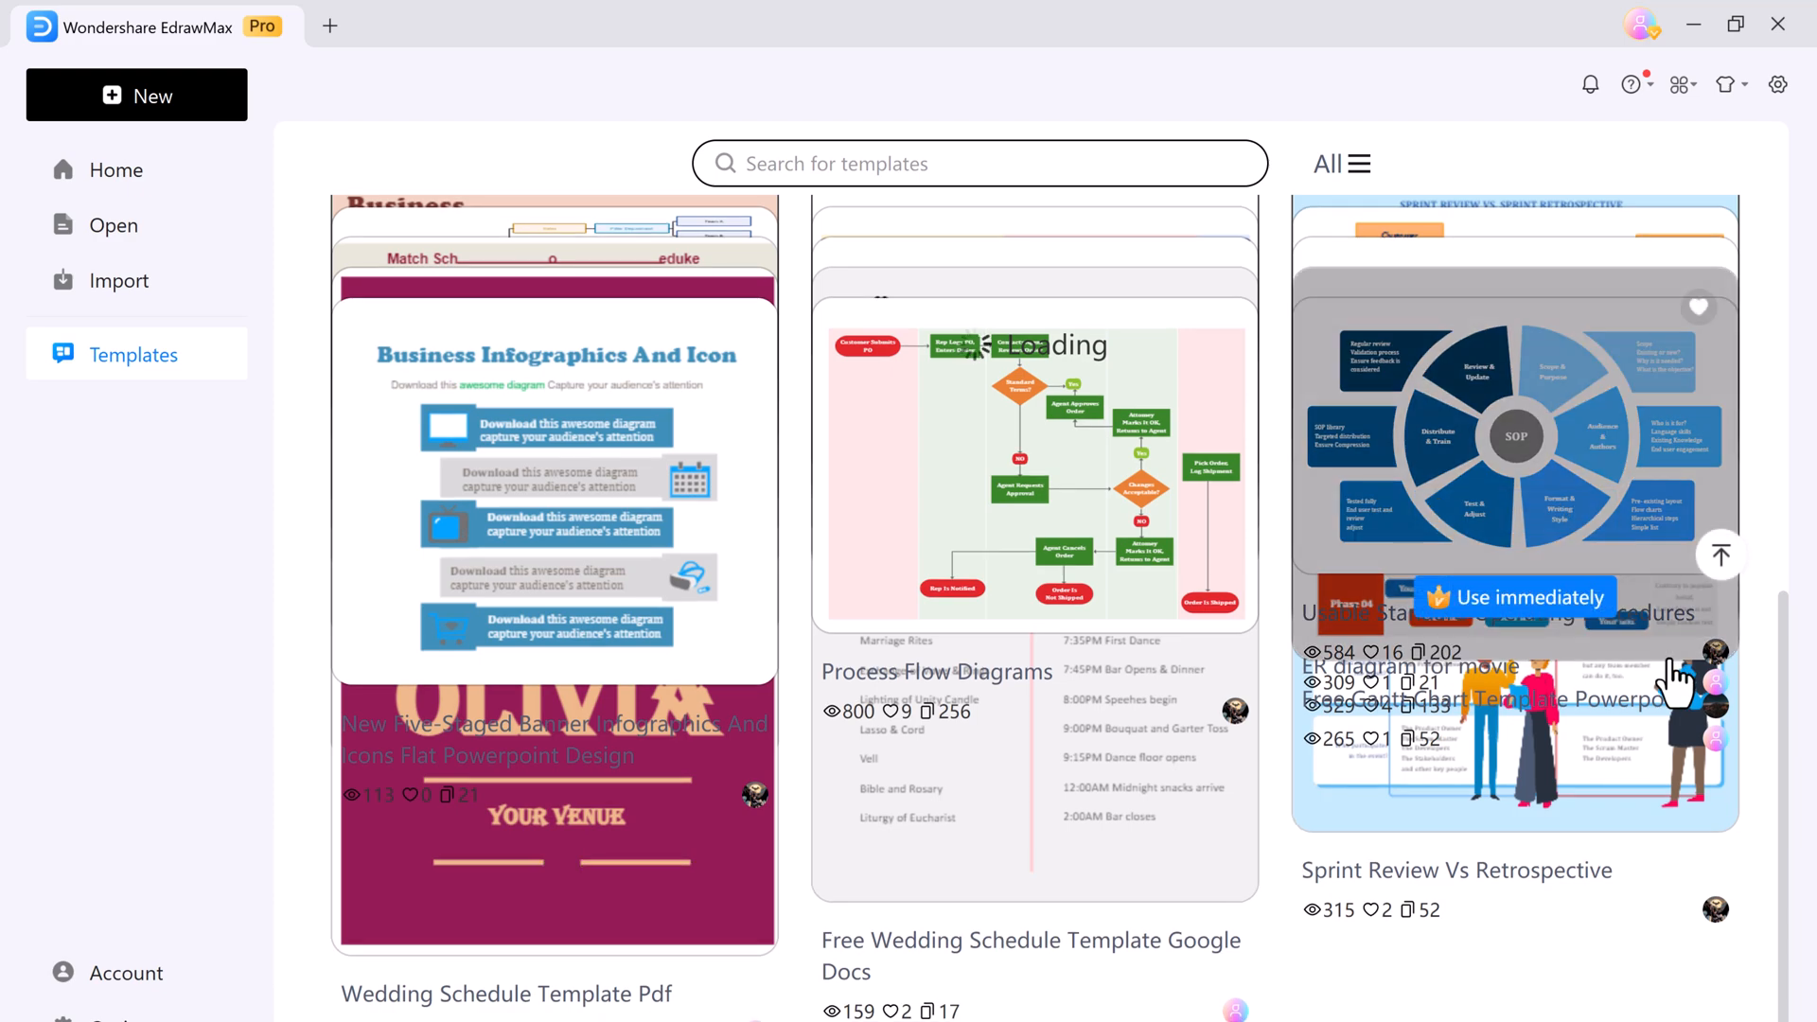
scroll(down, 3)
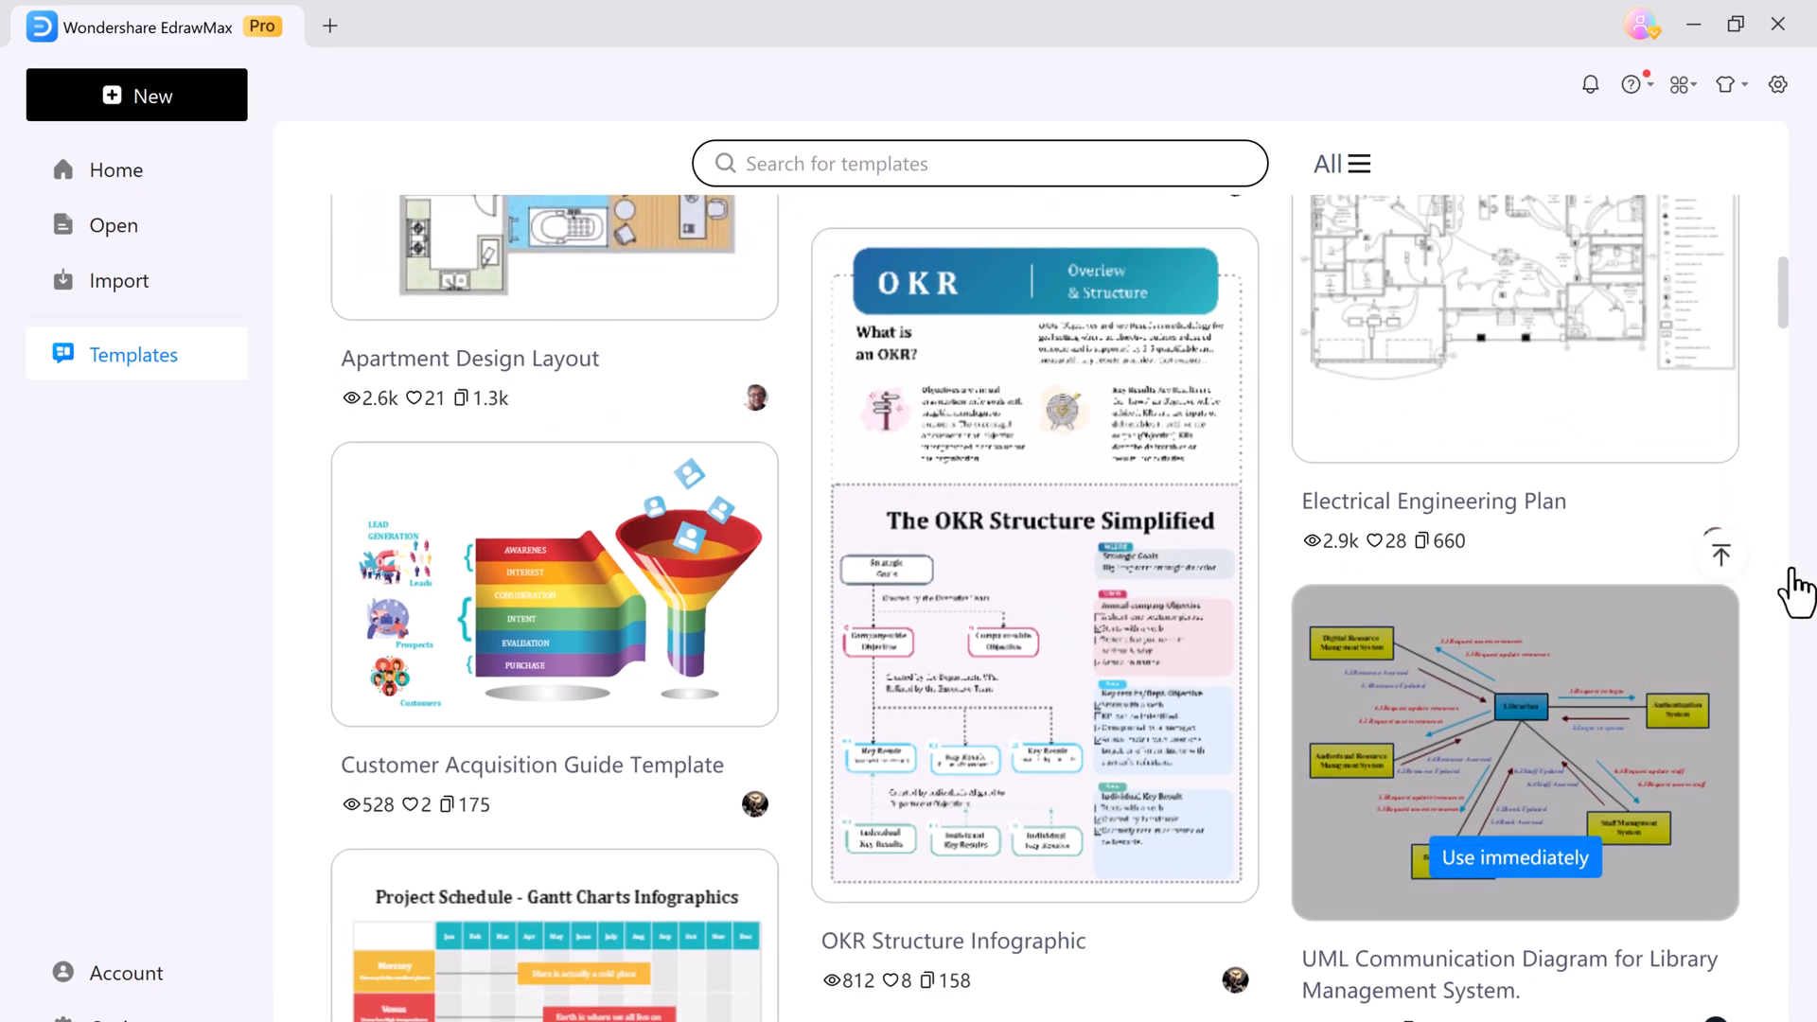
scroll(down, 3)
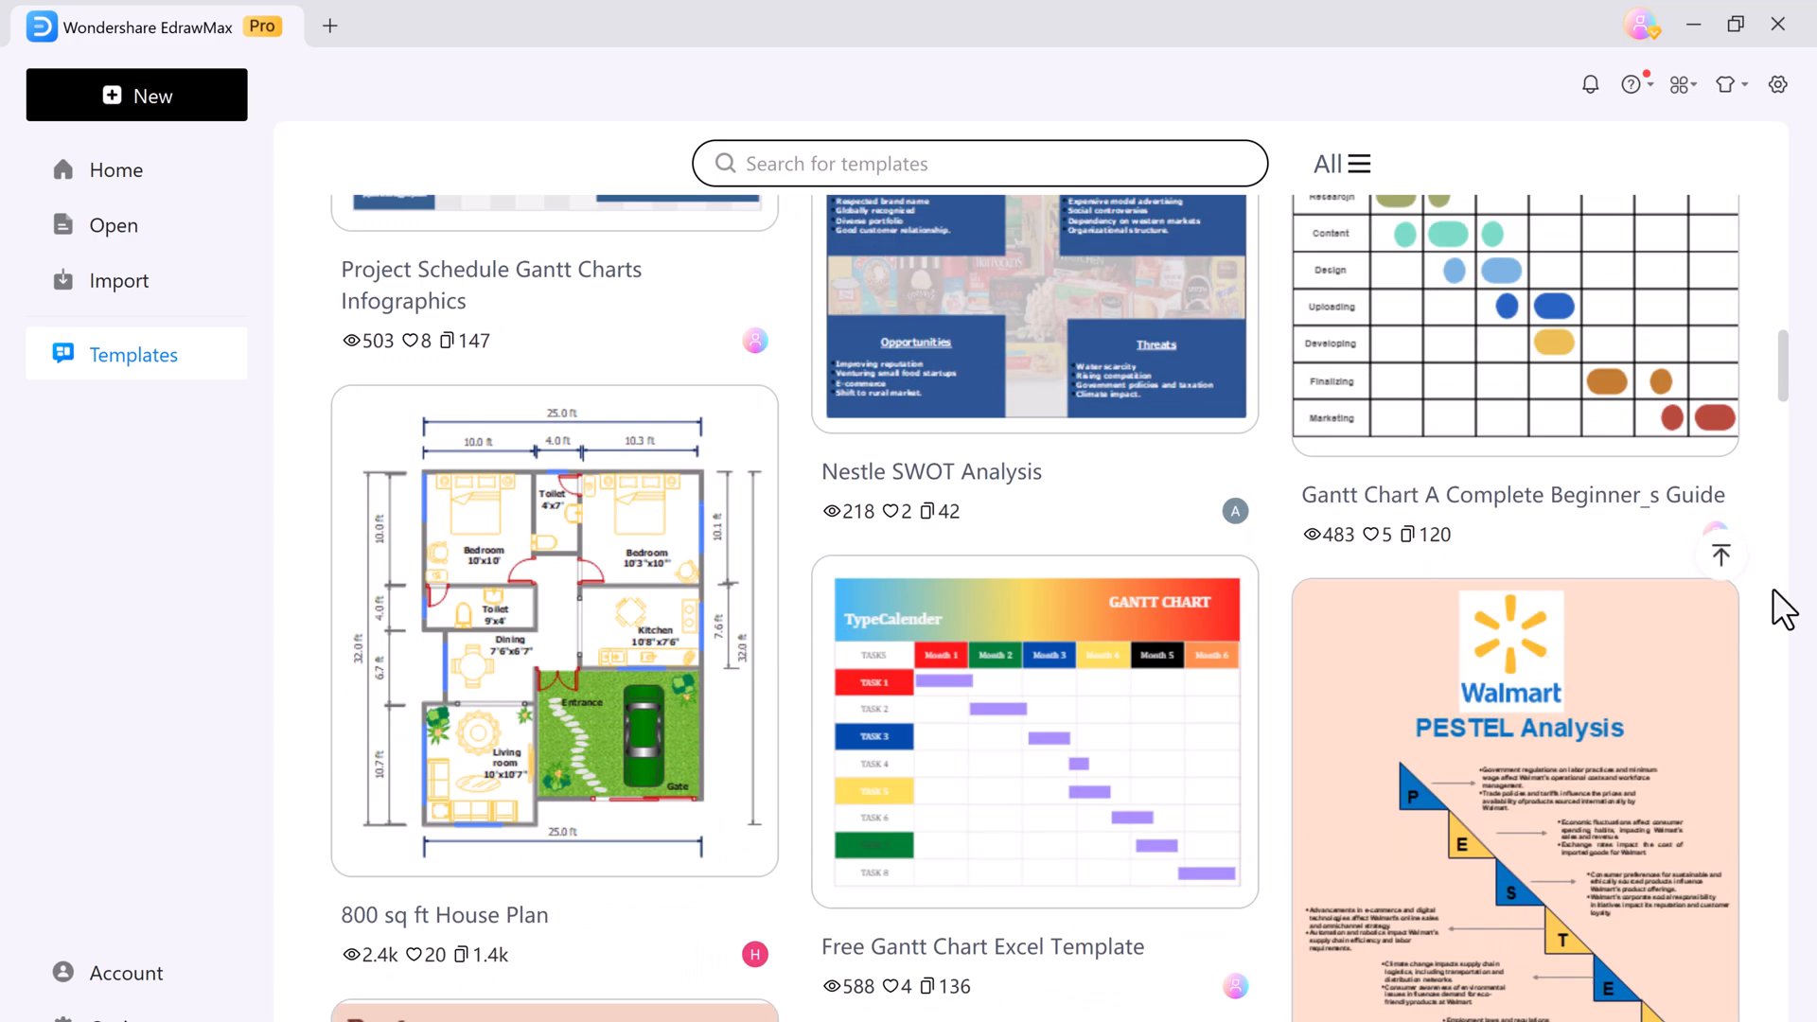
scroll(down, 3)
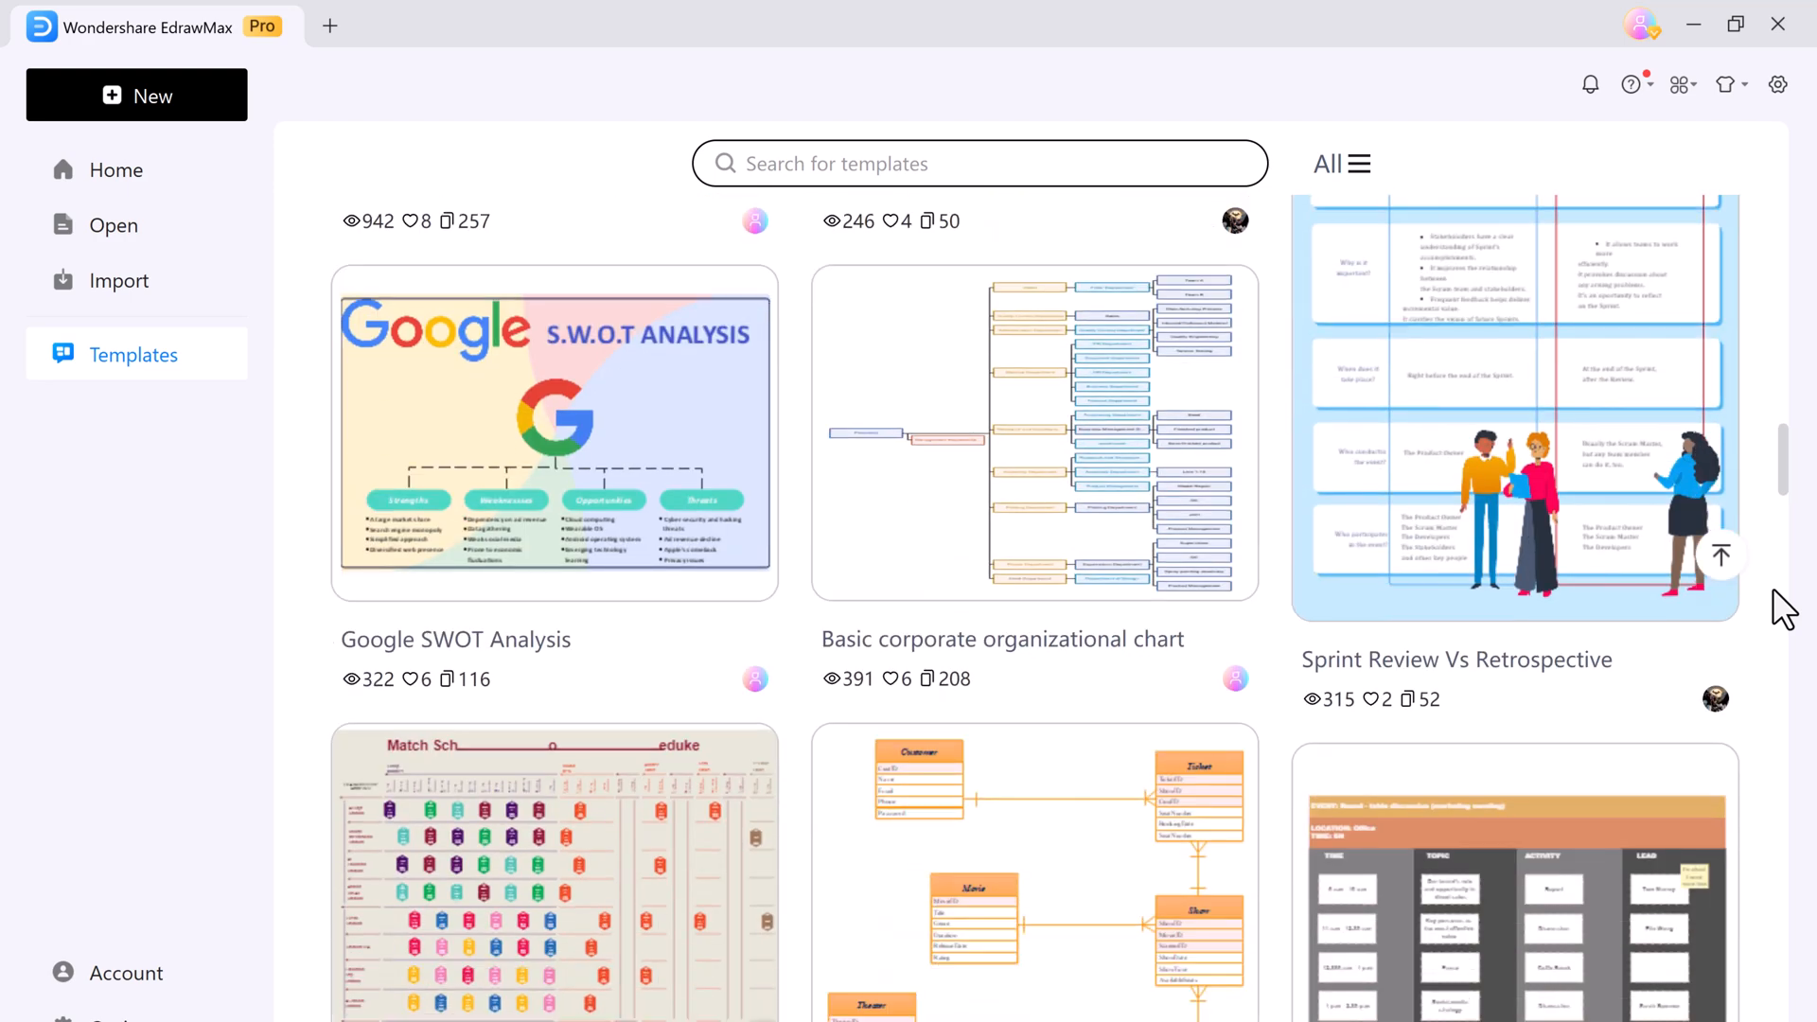
scroll(down, 3)
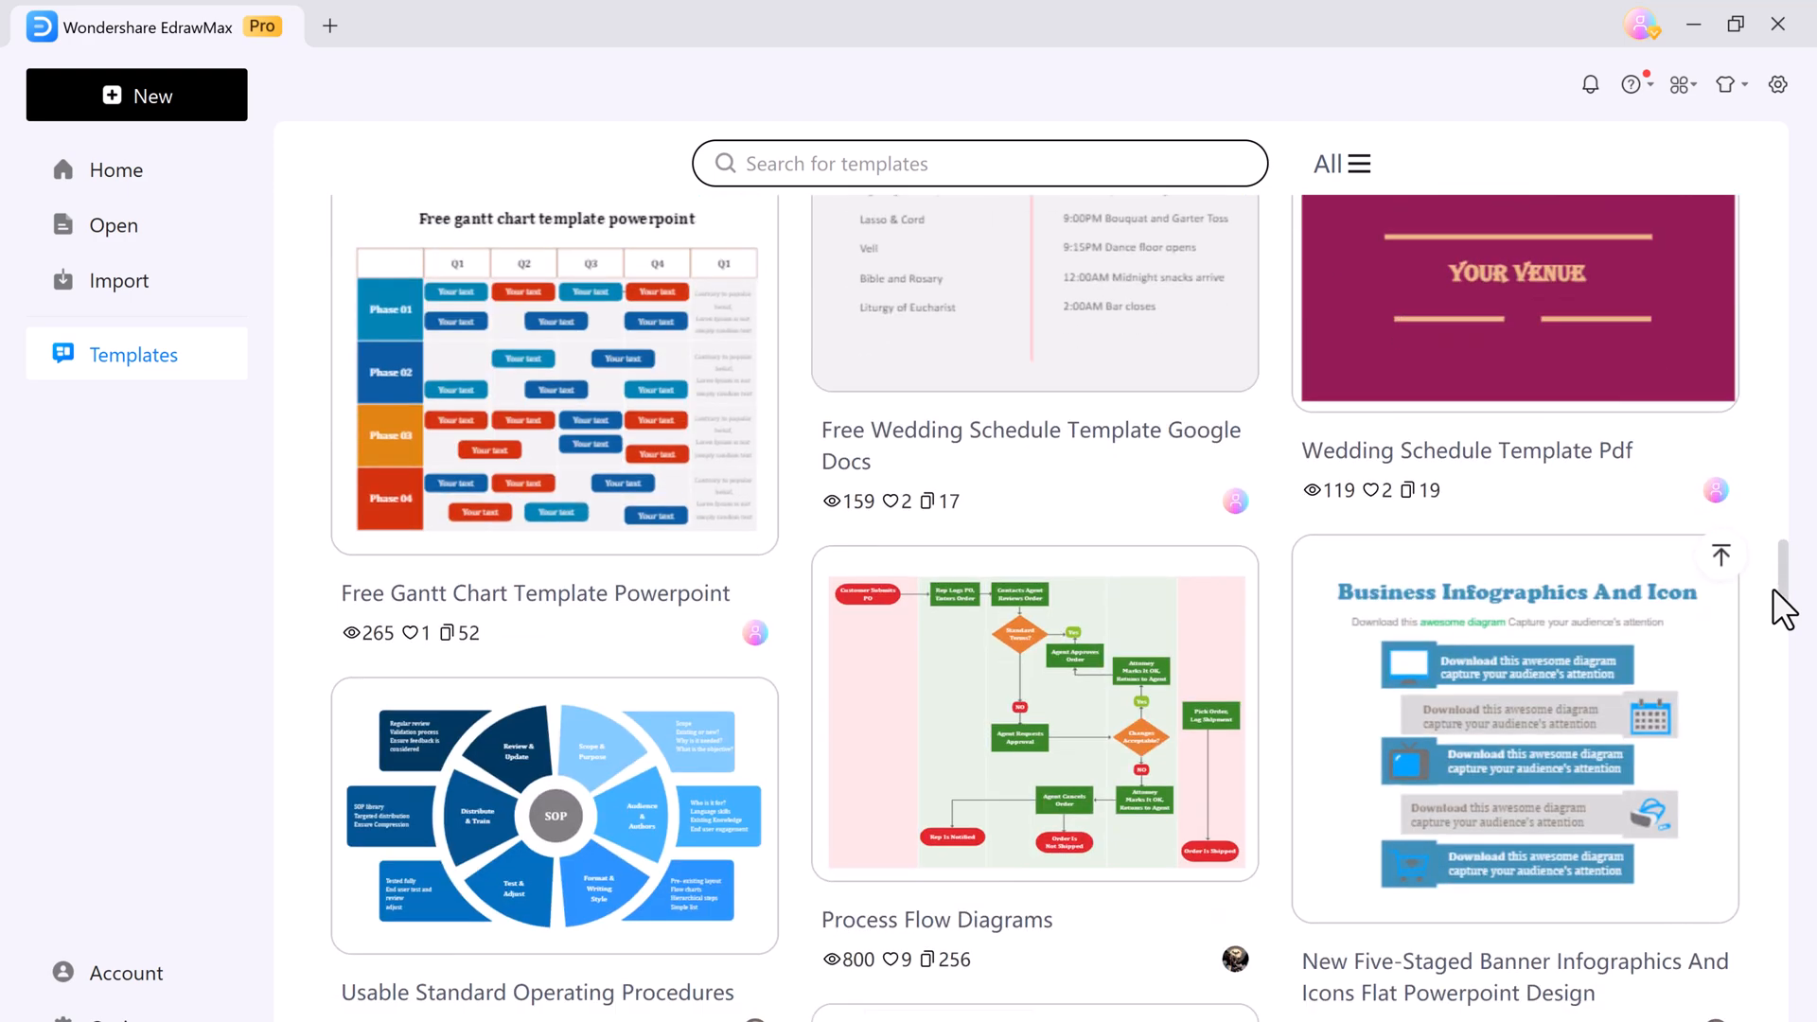
scroll(down, 3)
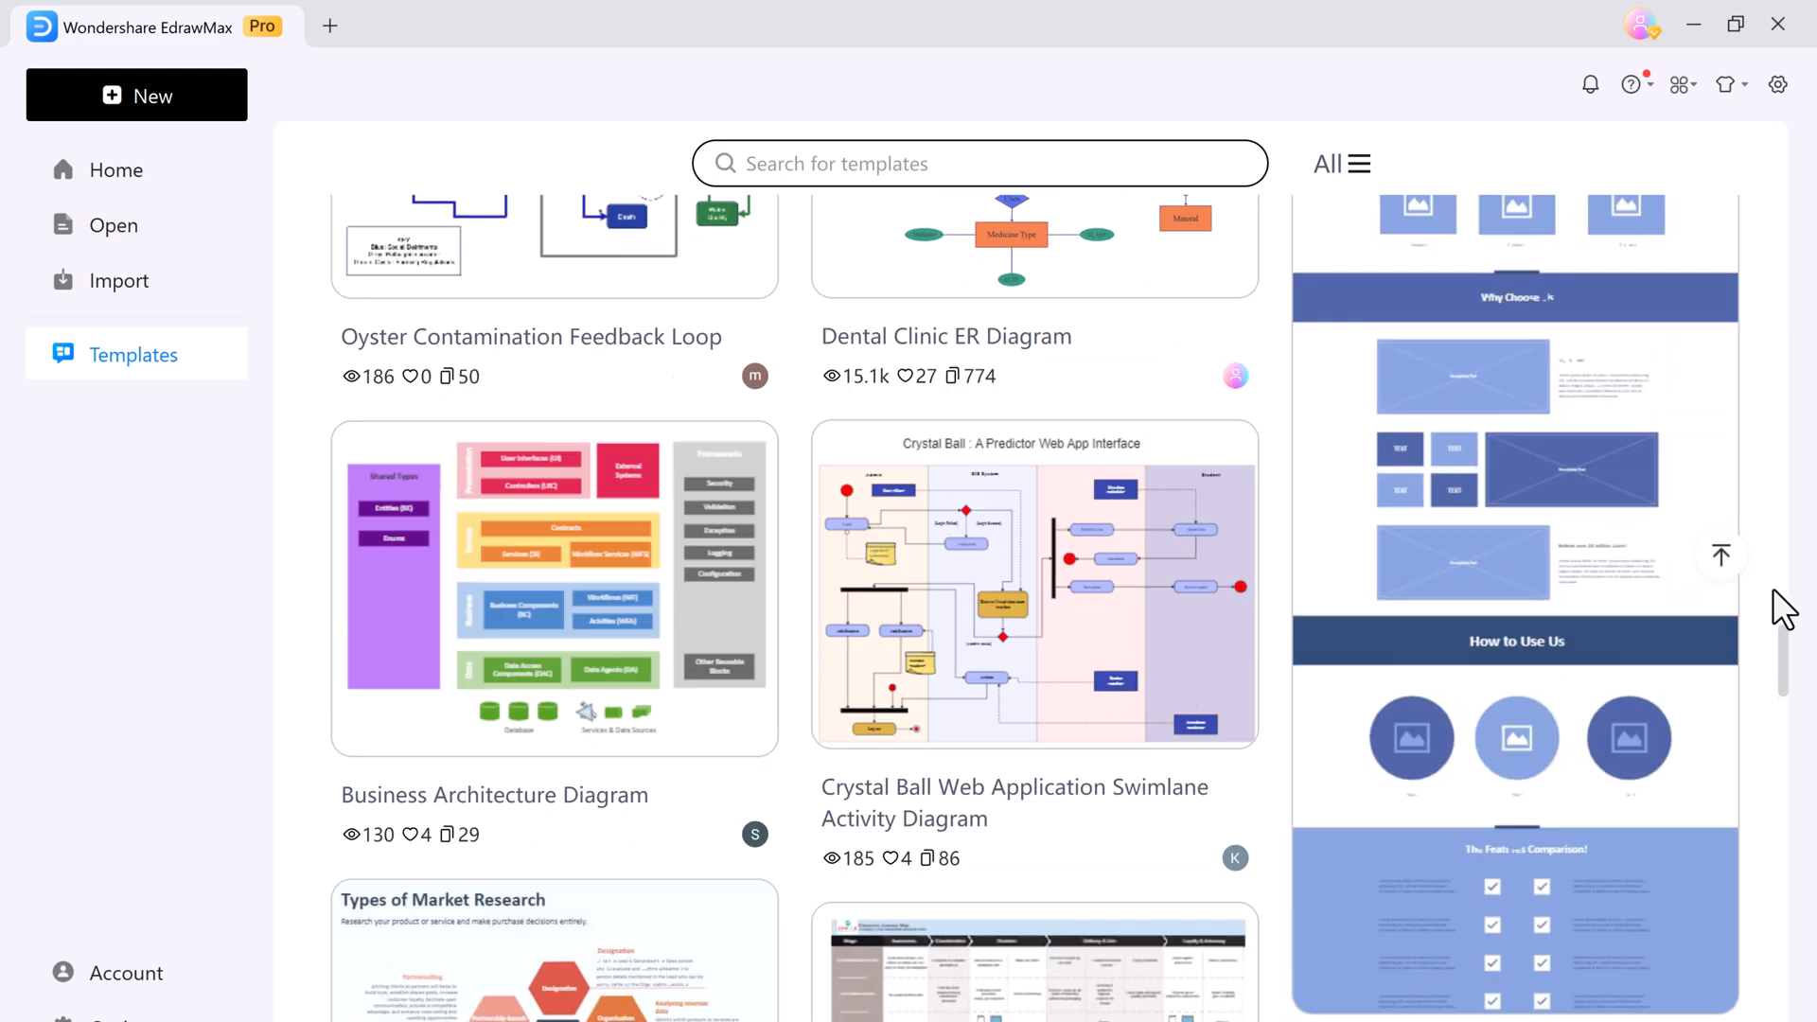
scroll(down, 3)
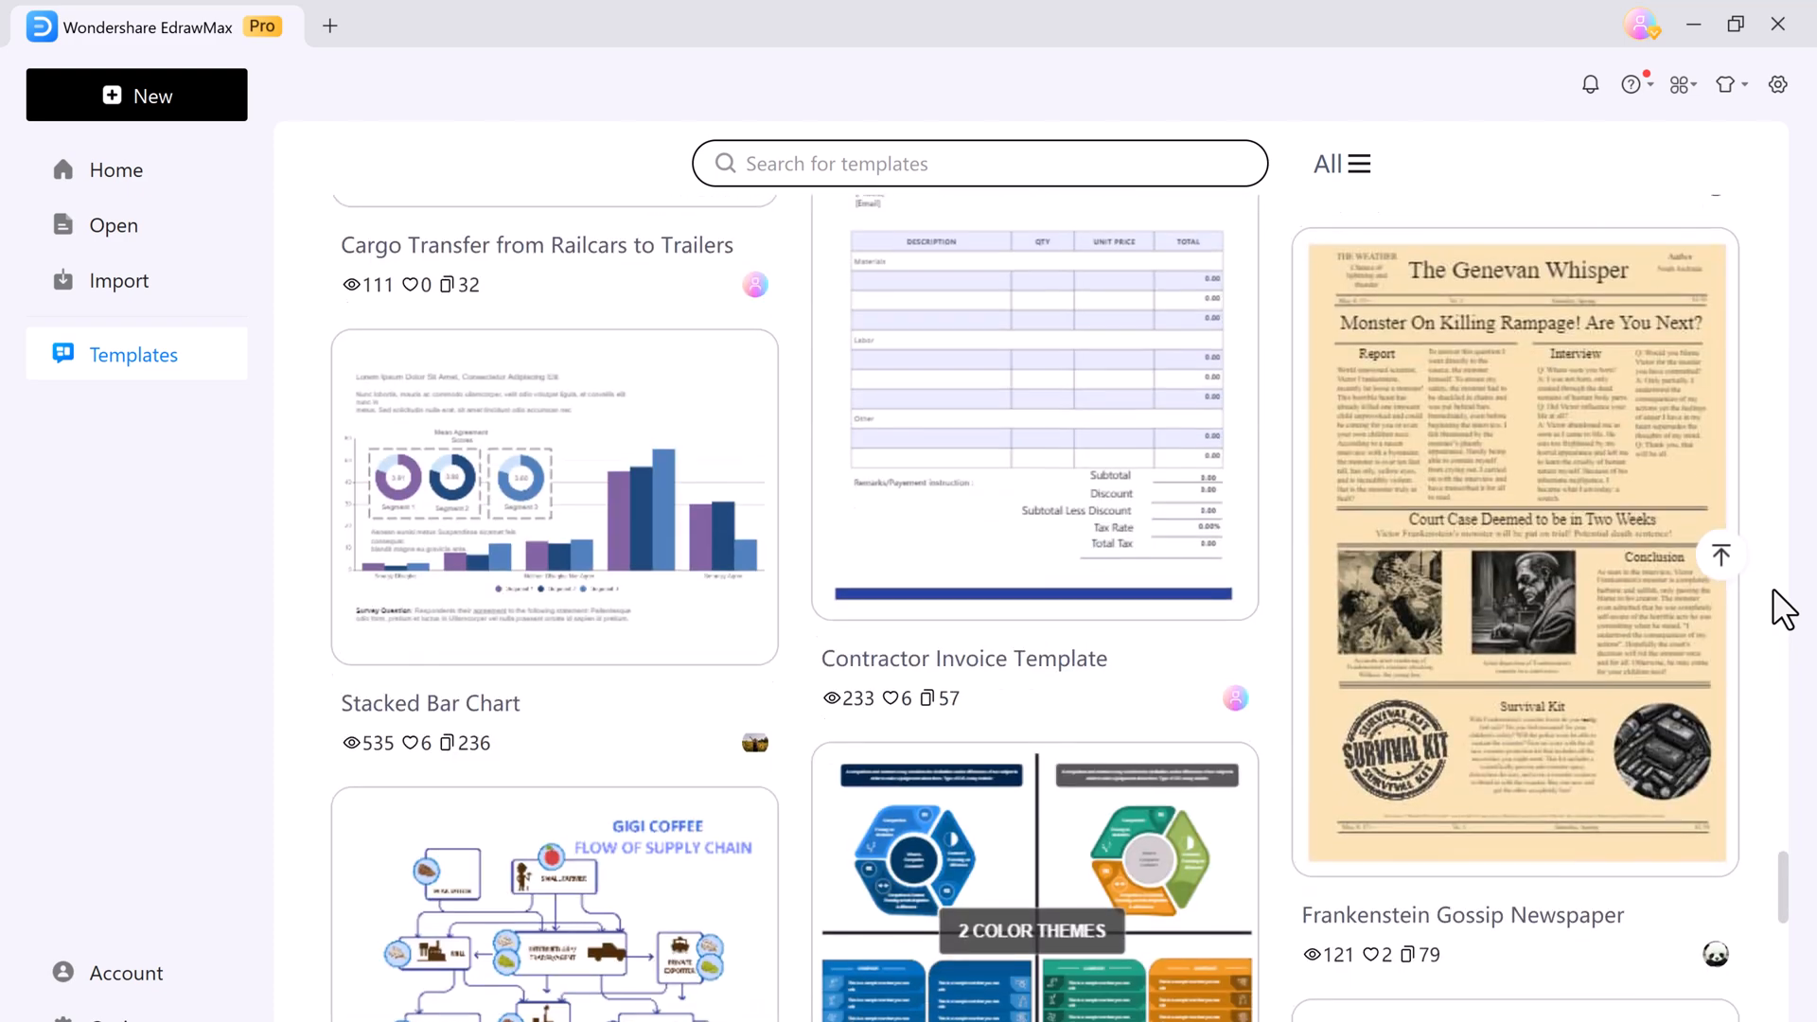
scroll(down, 3)
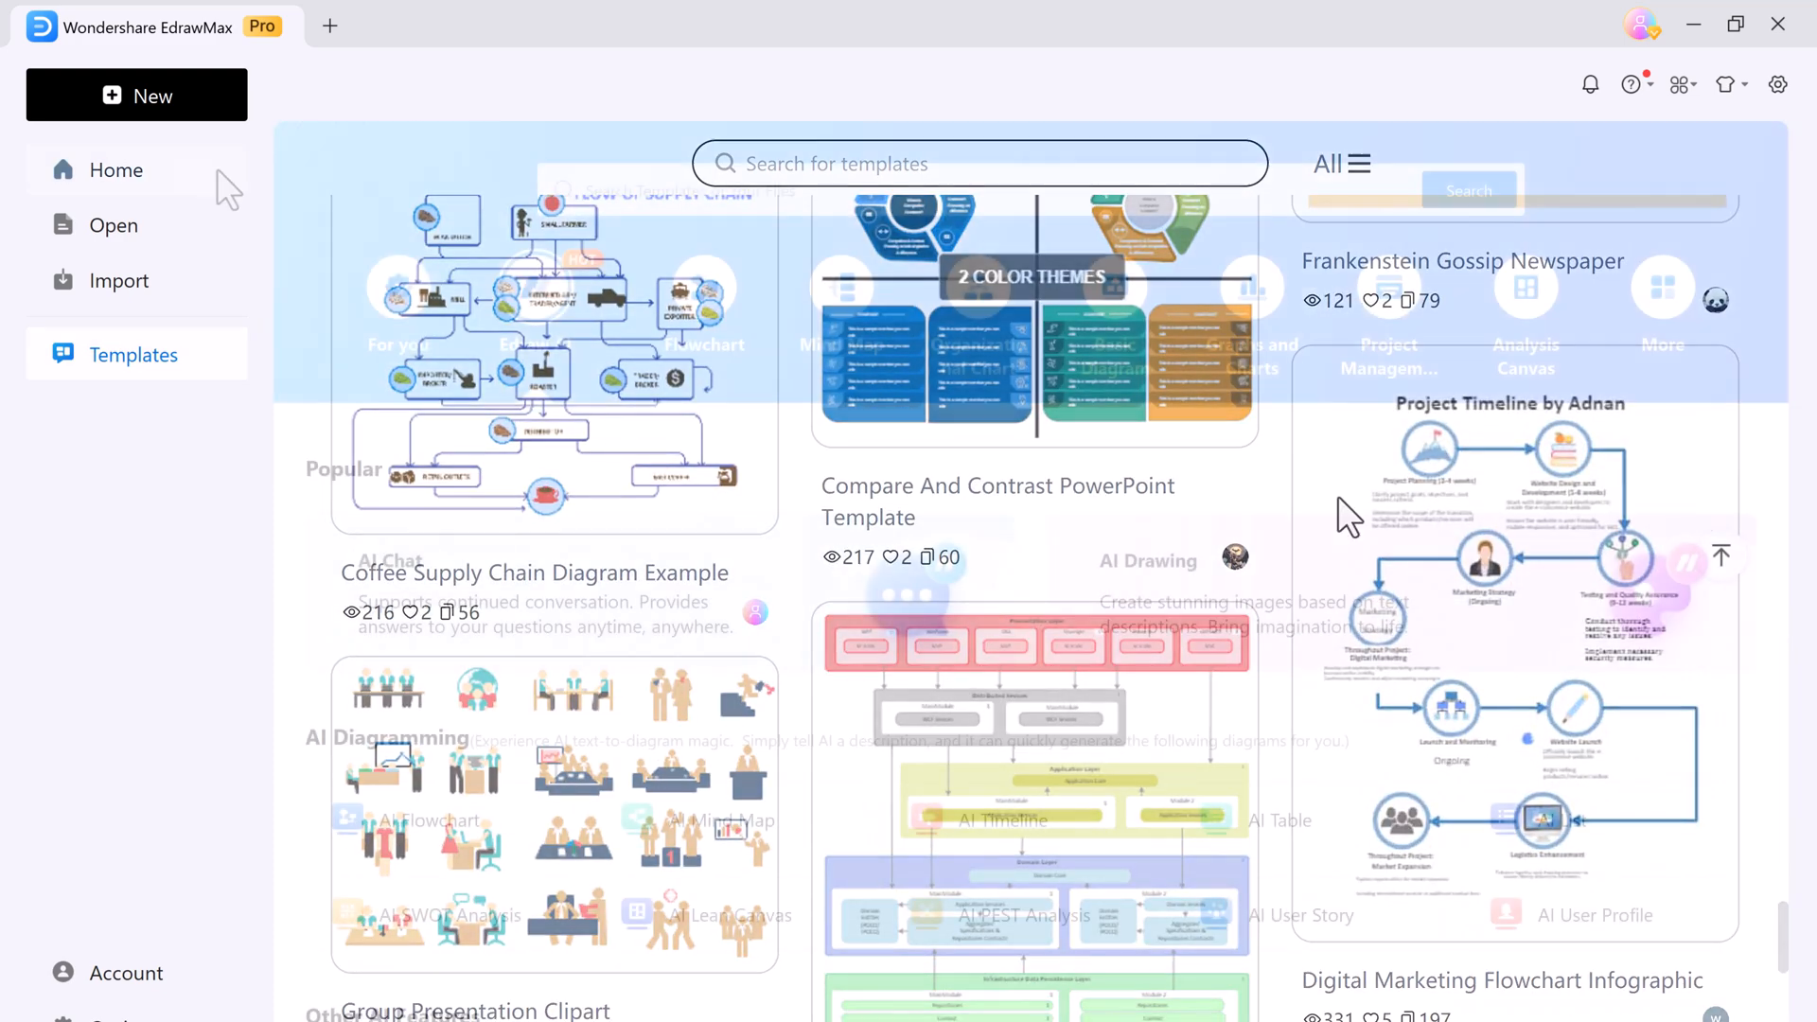
click(115, 169)
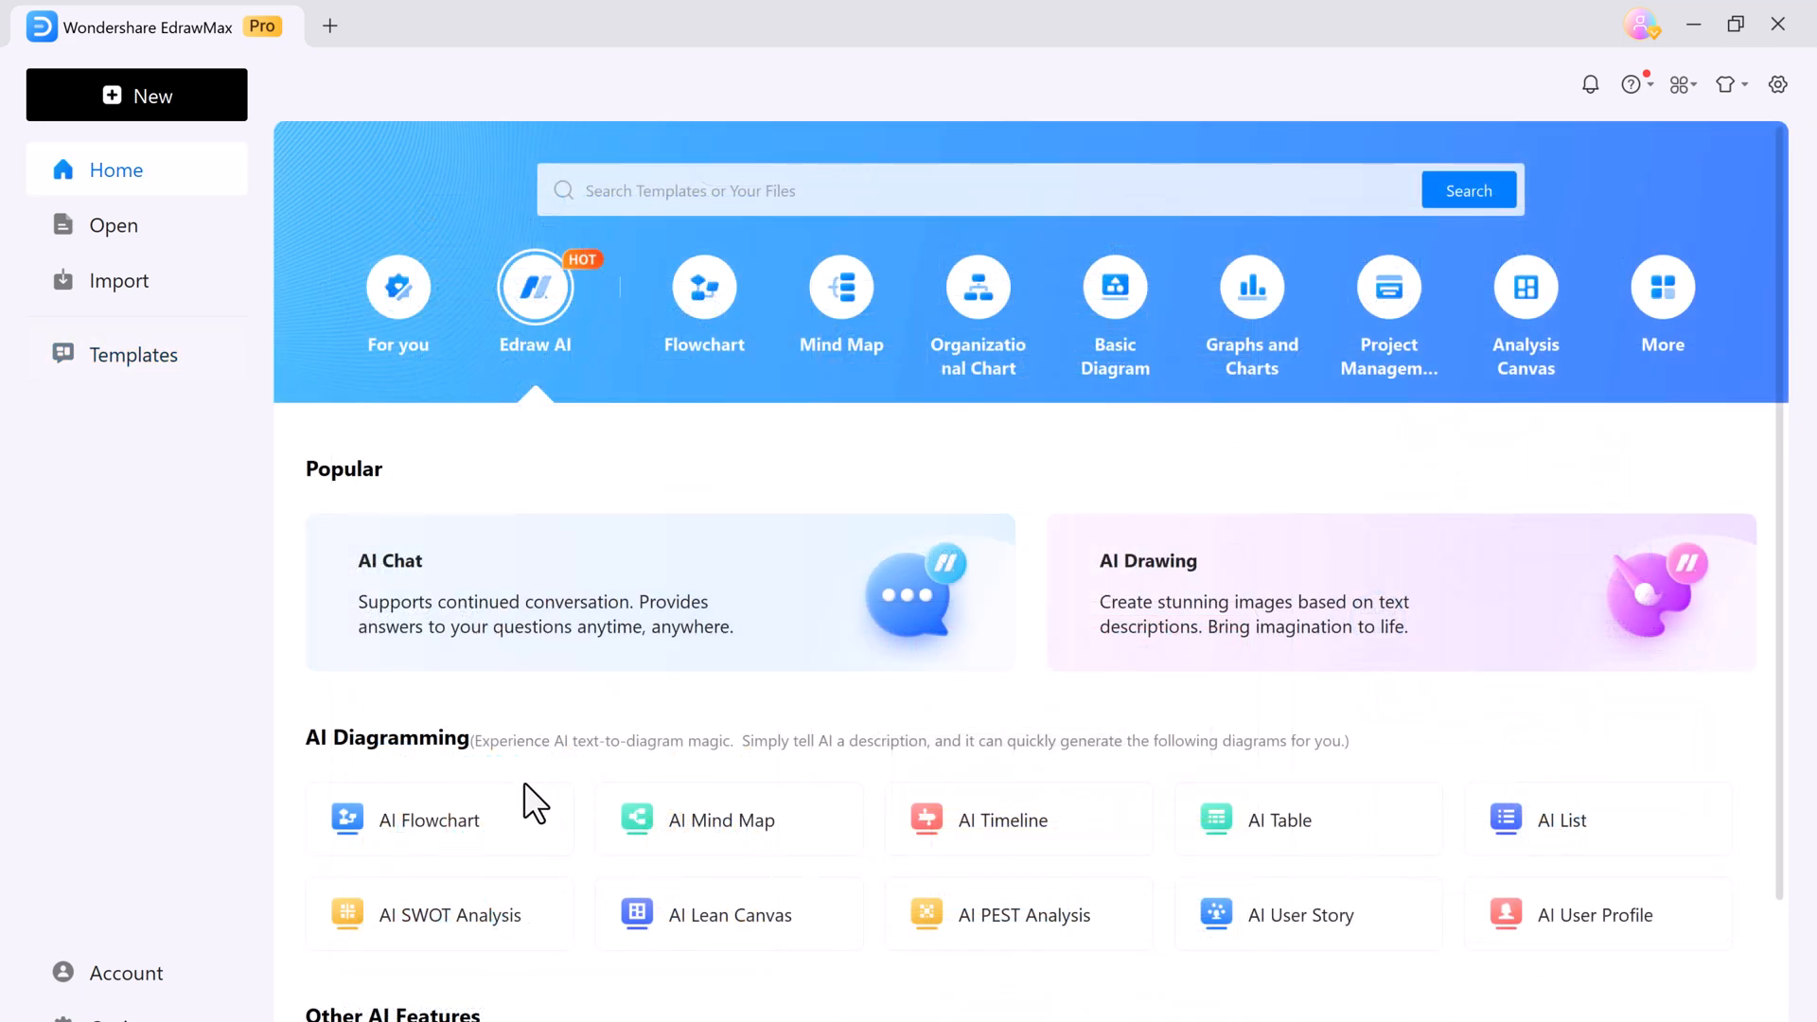
click(430, 820)
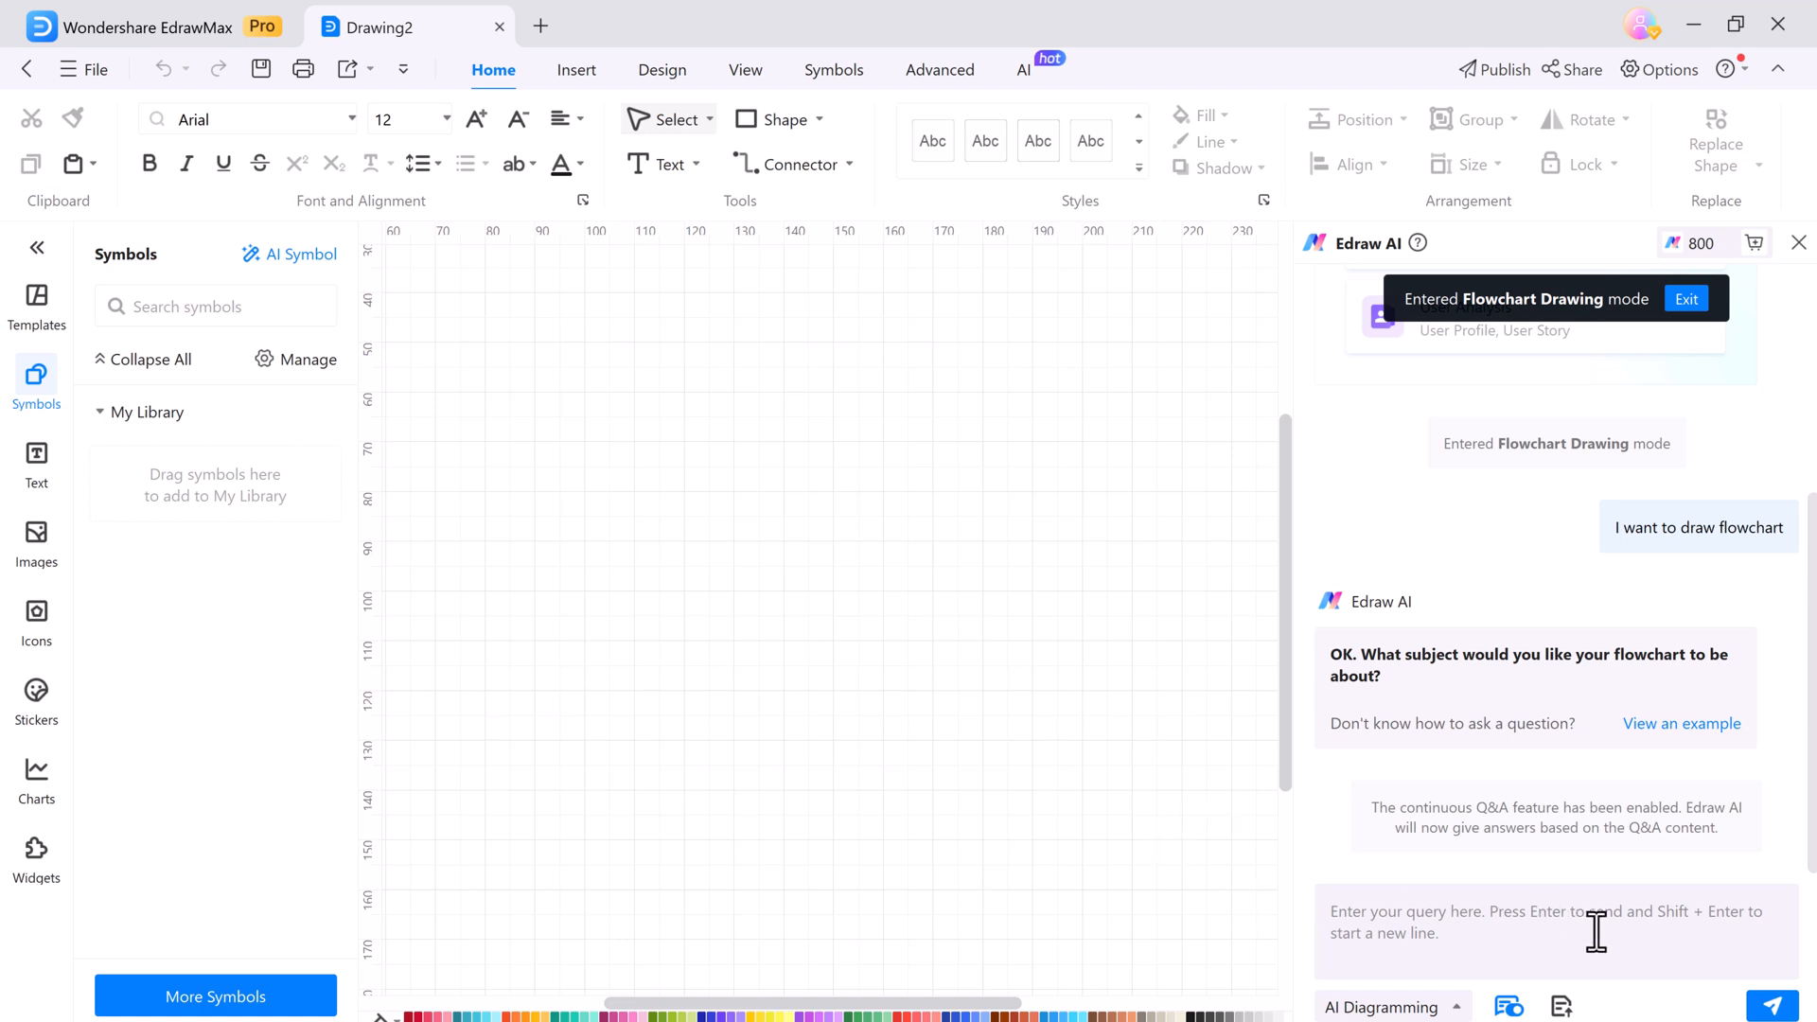
Step: Ask Edraw AI for a 'credit card approval process' flowchart and review the result
text(credit card approval)
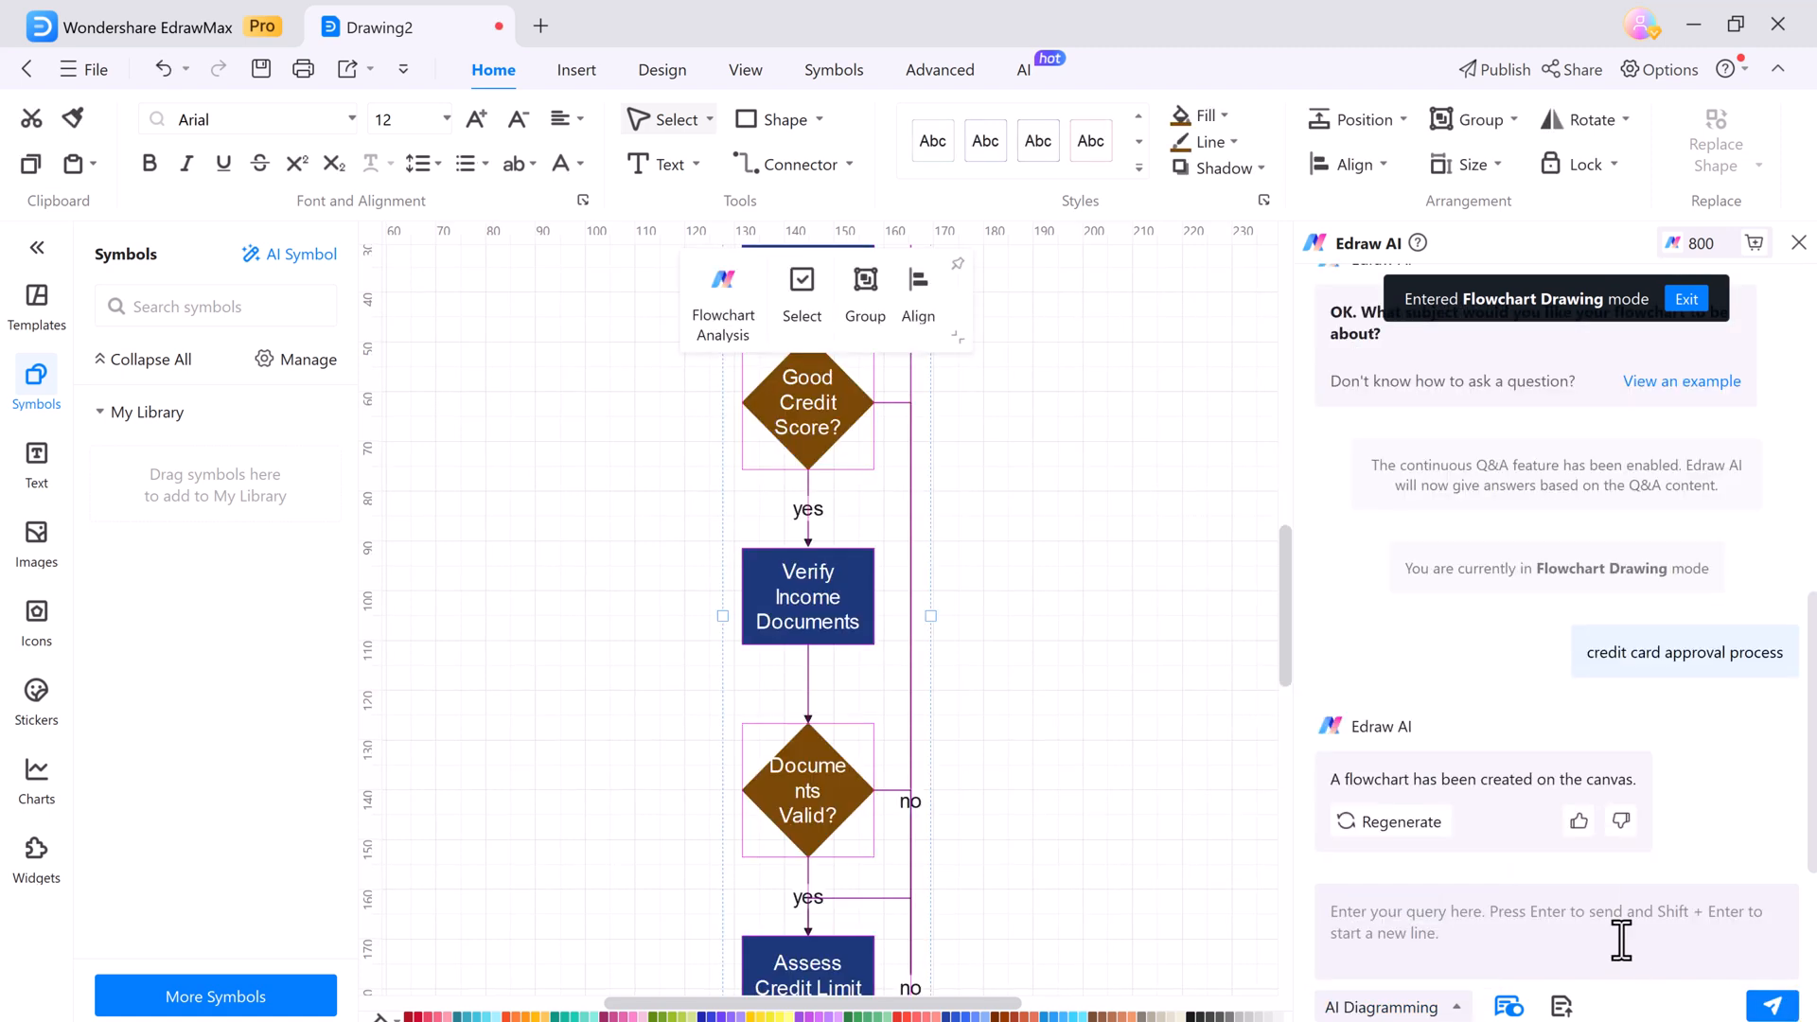
scroll(up, 3)
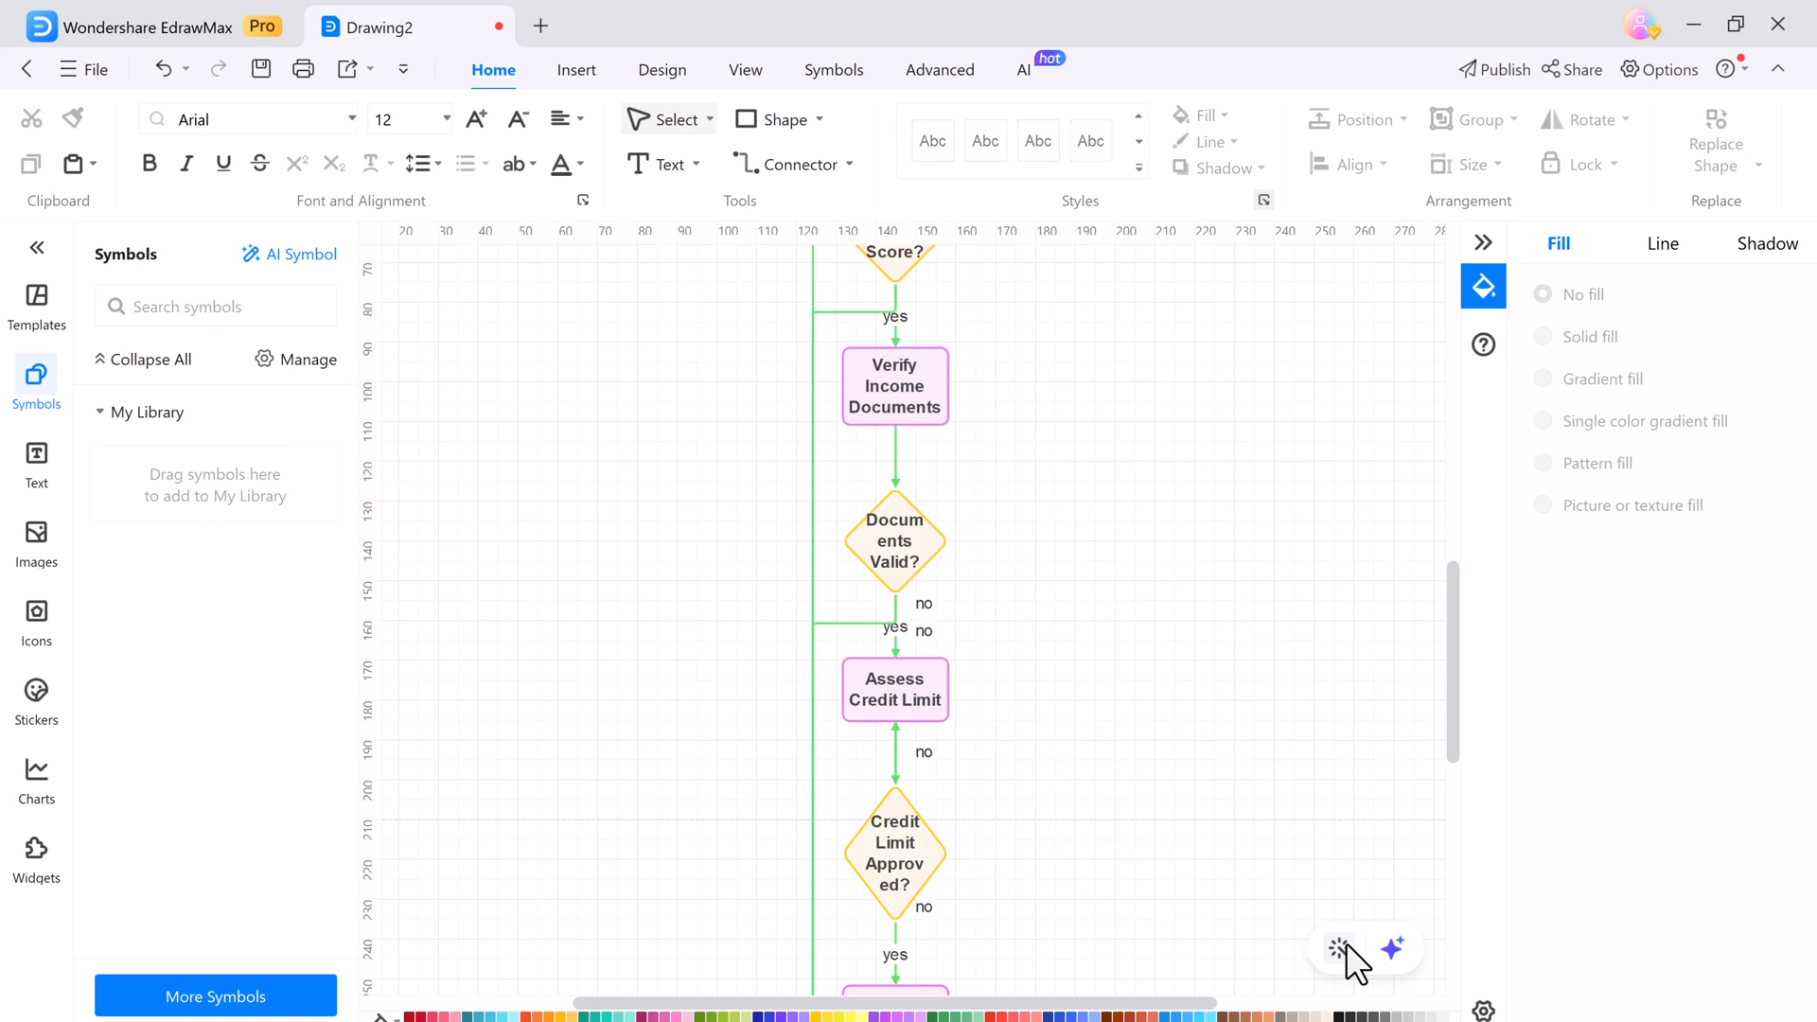
Step: Review the beautified flowchart and select the Good Credit Score? decision diamond
scroll(up, 3)
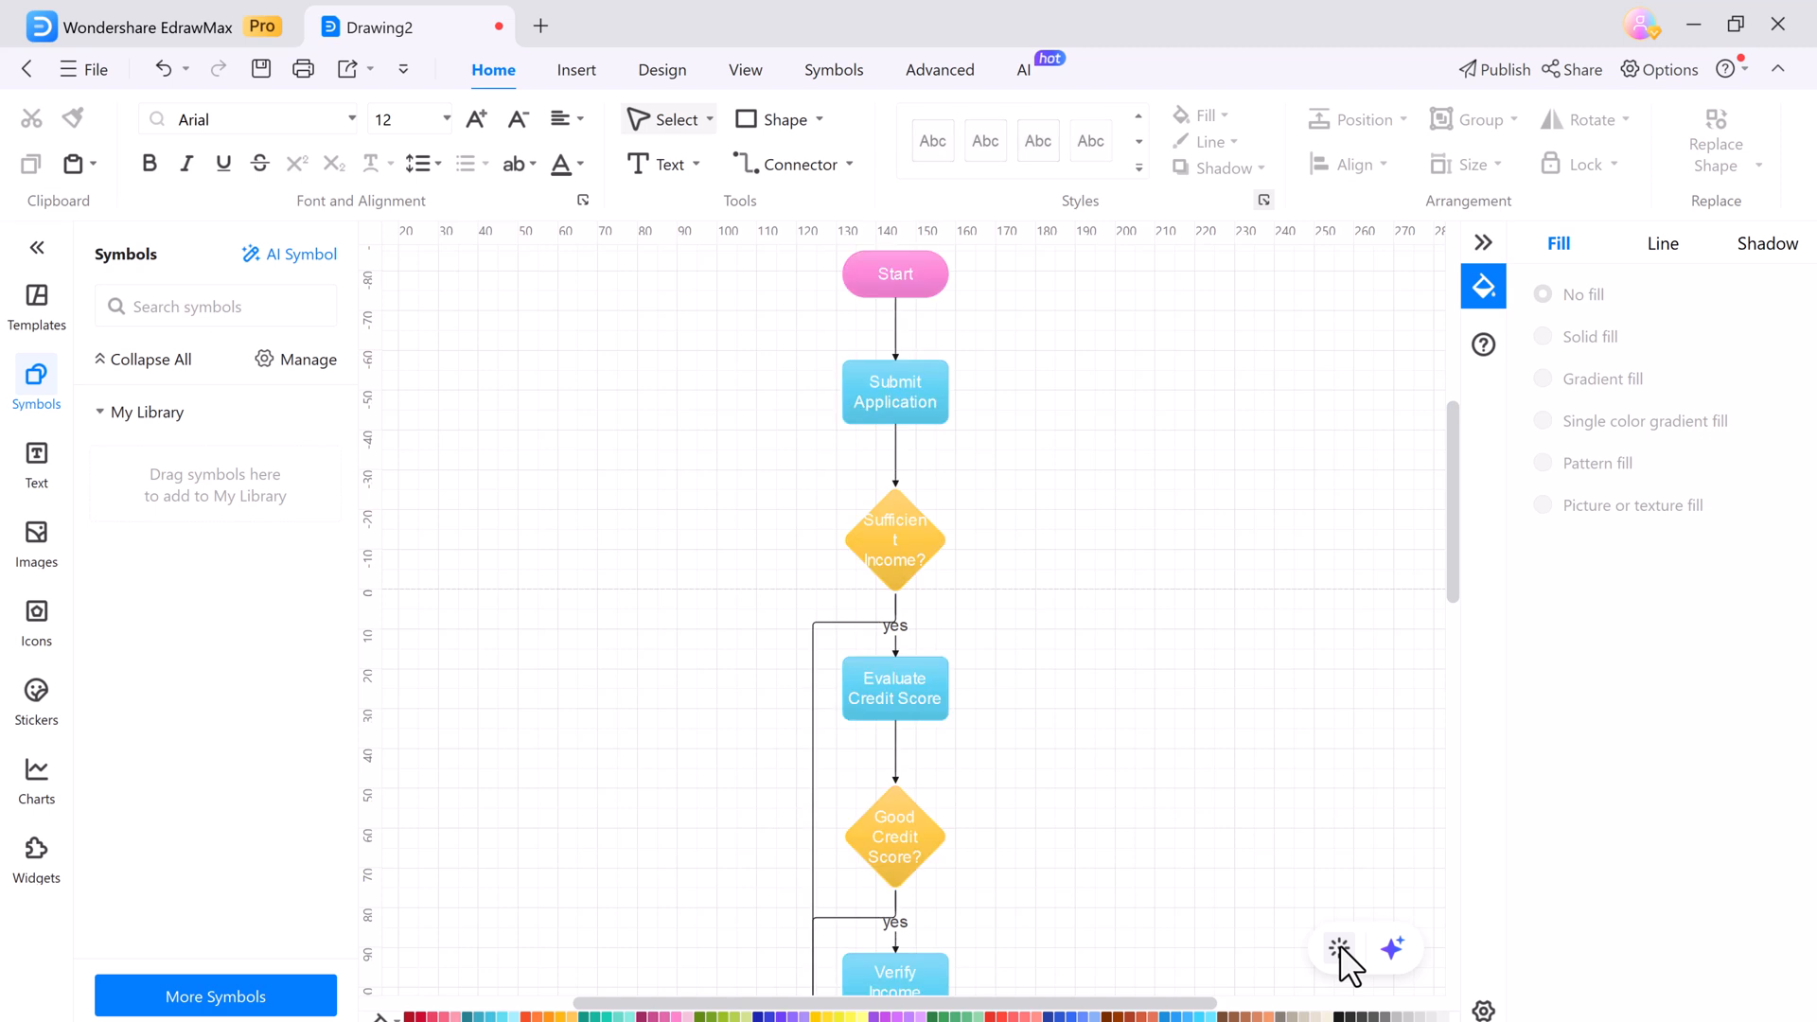
mouse_move(1015, 544)
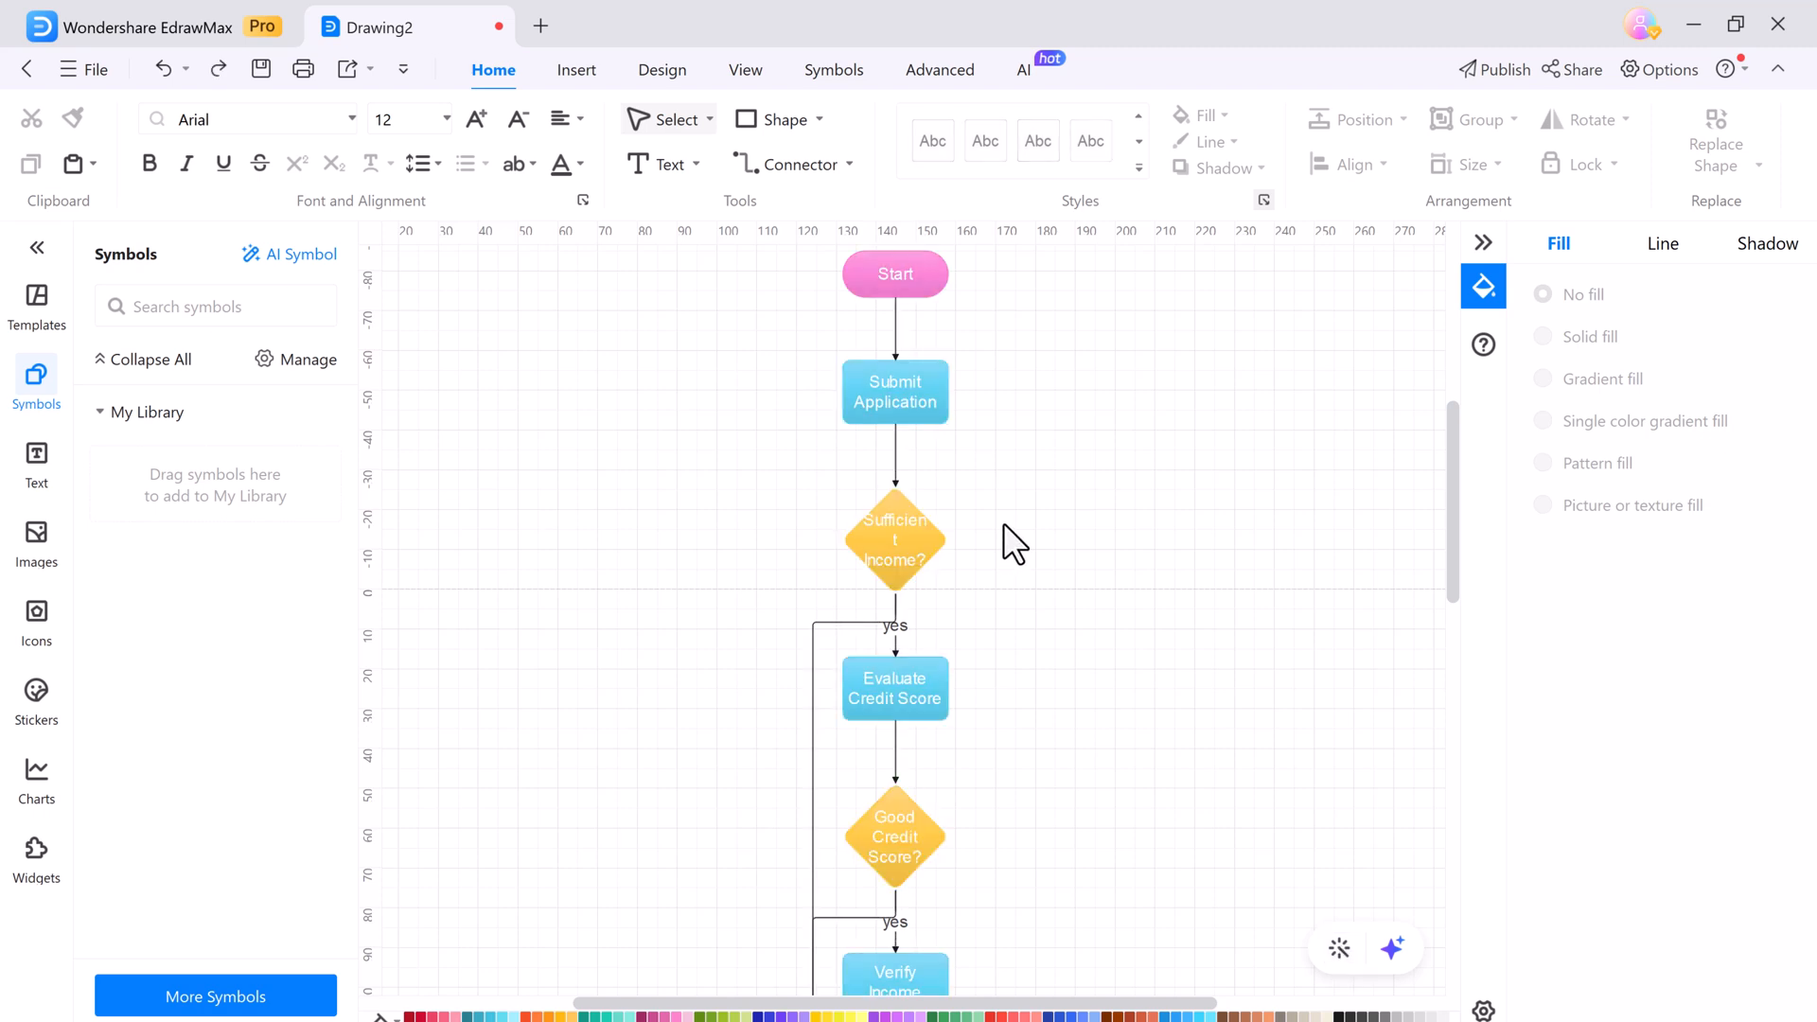
click(895, 839)
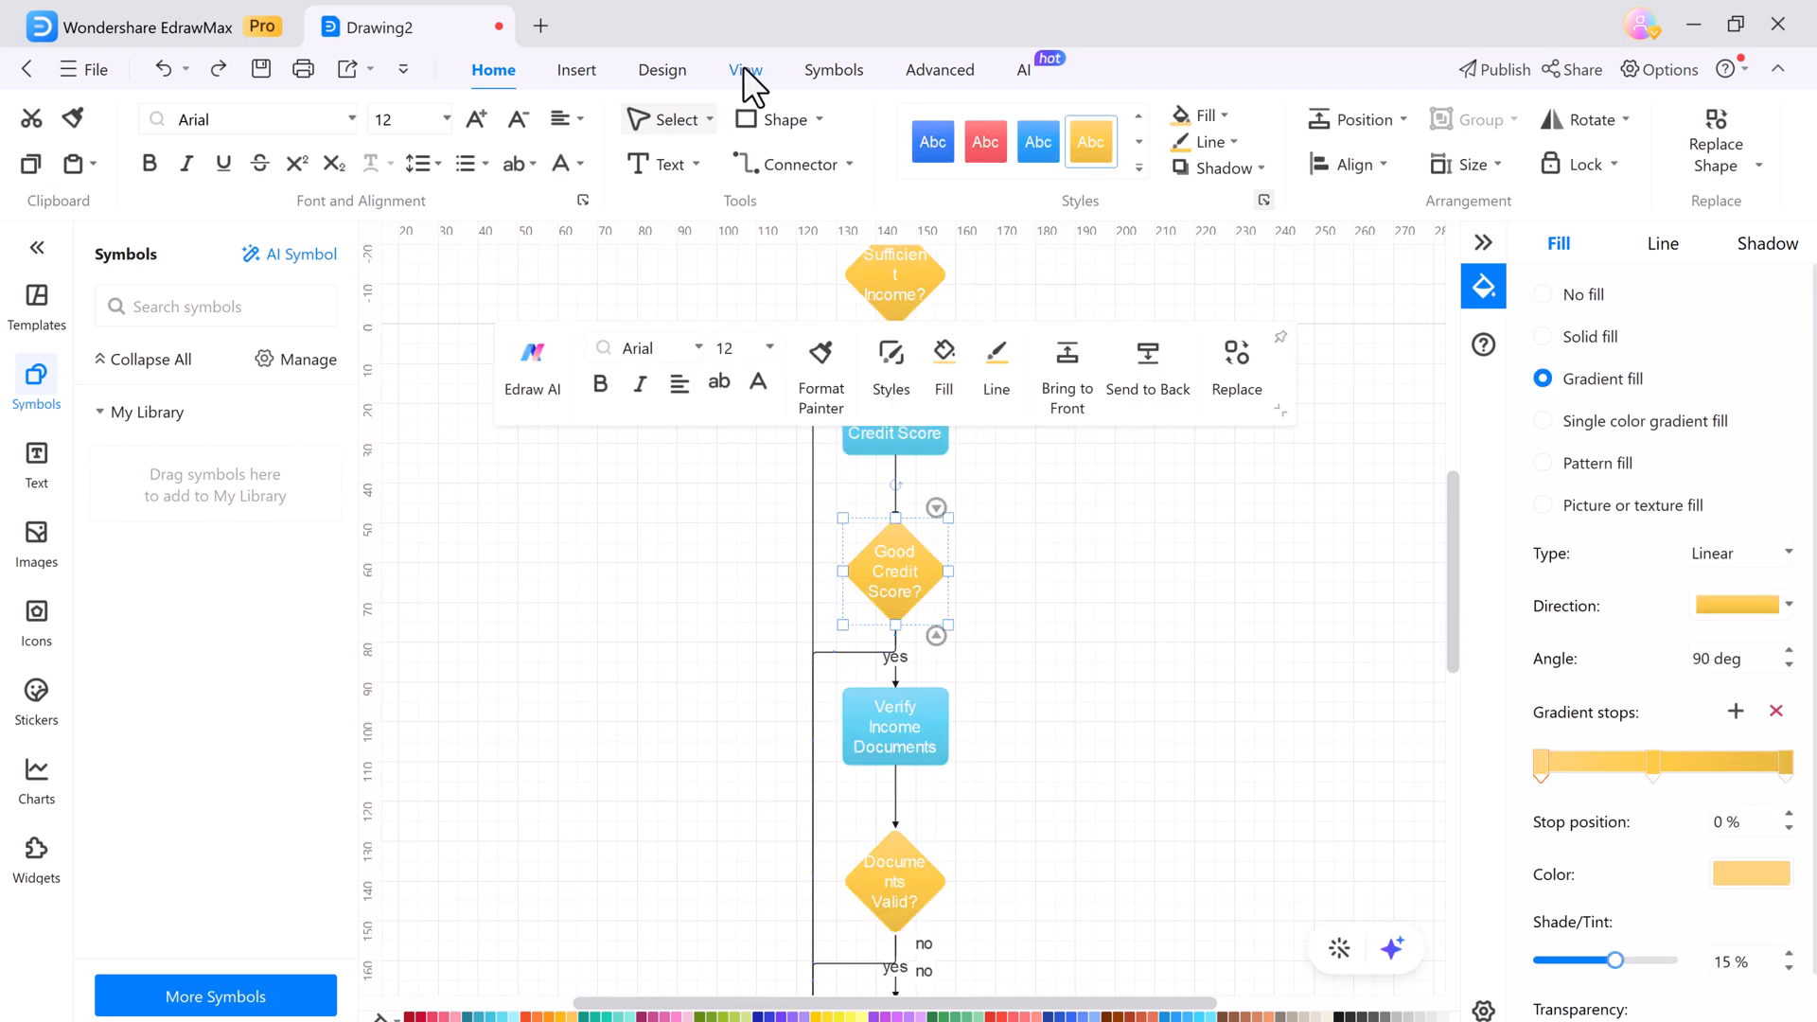
Step: Show the View ribbon options while scrolling down through the restyled flowchart
click(744, 70)
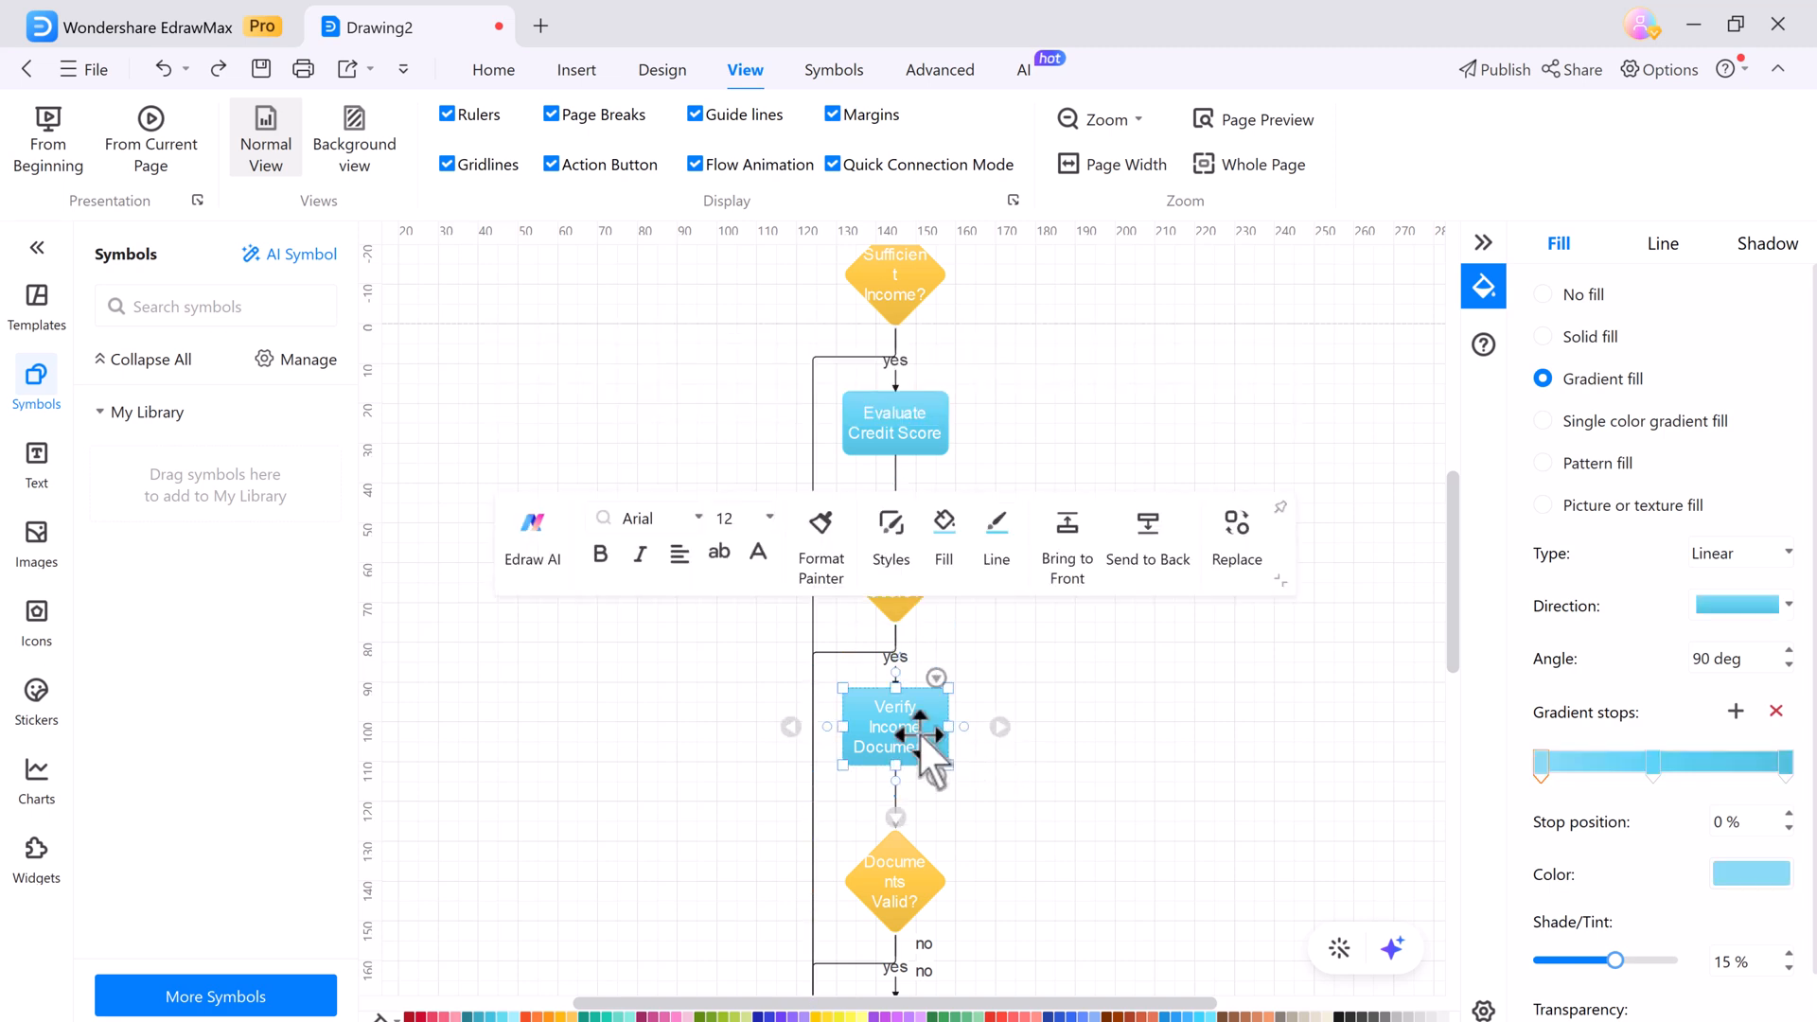
scroll(down, 3)
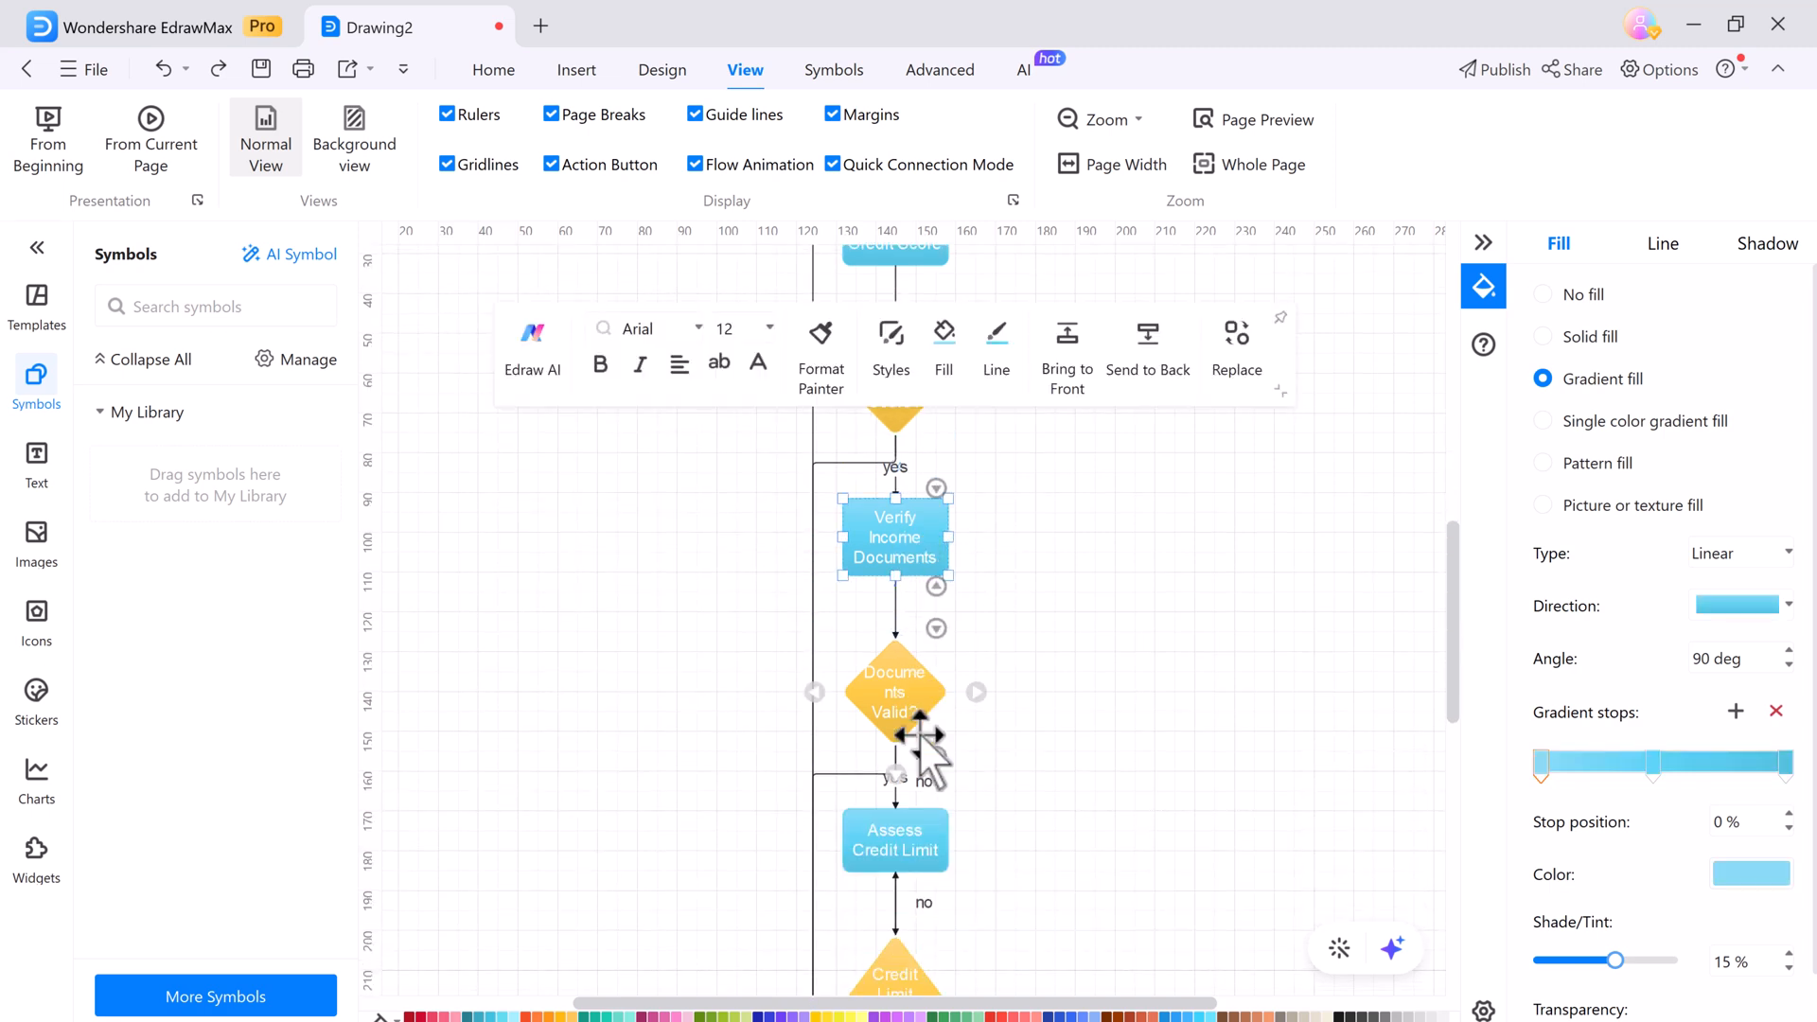
scroll(down, 3)
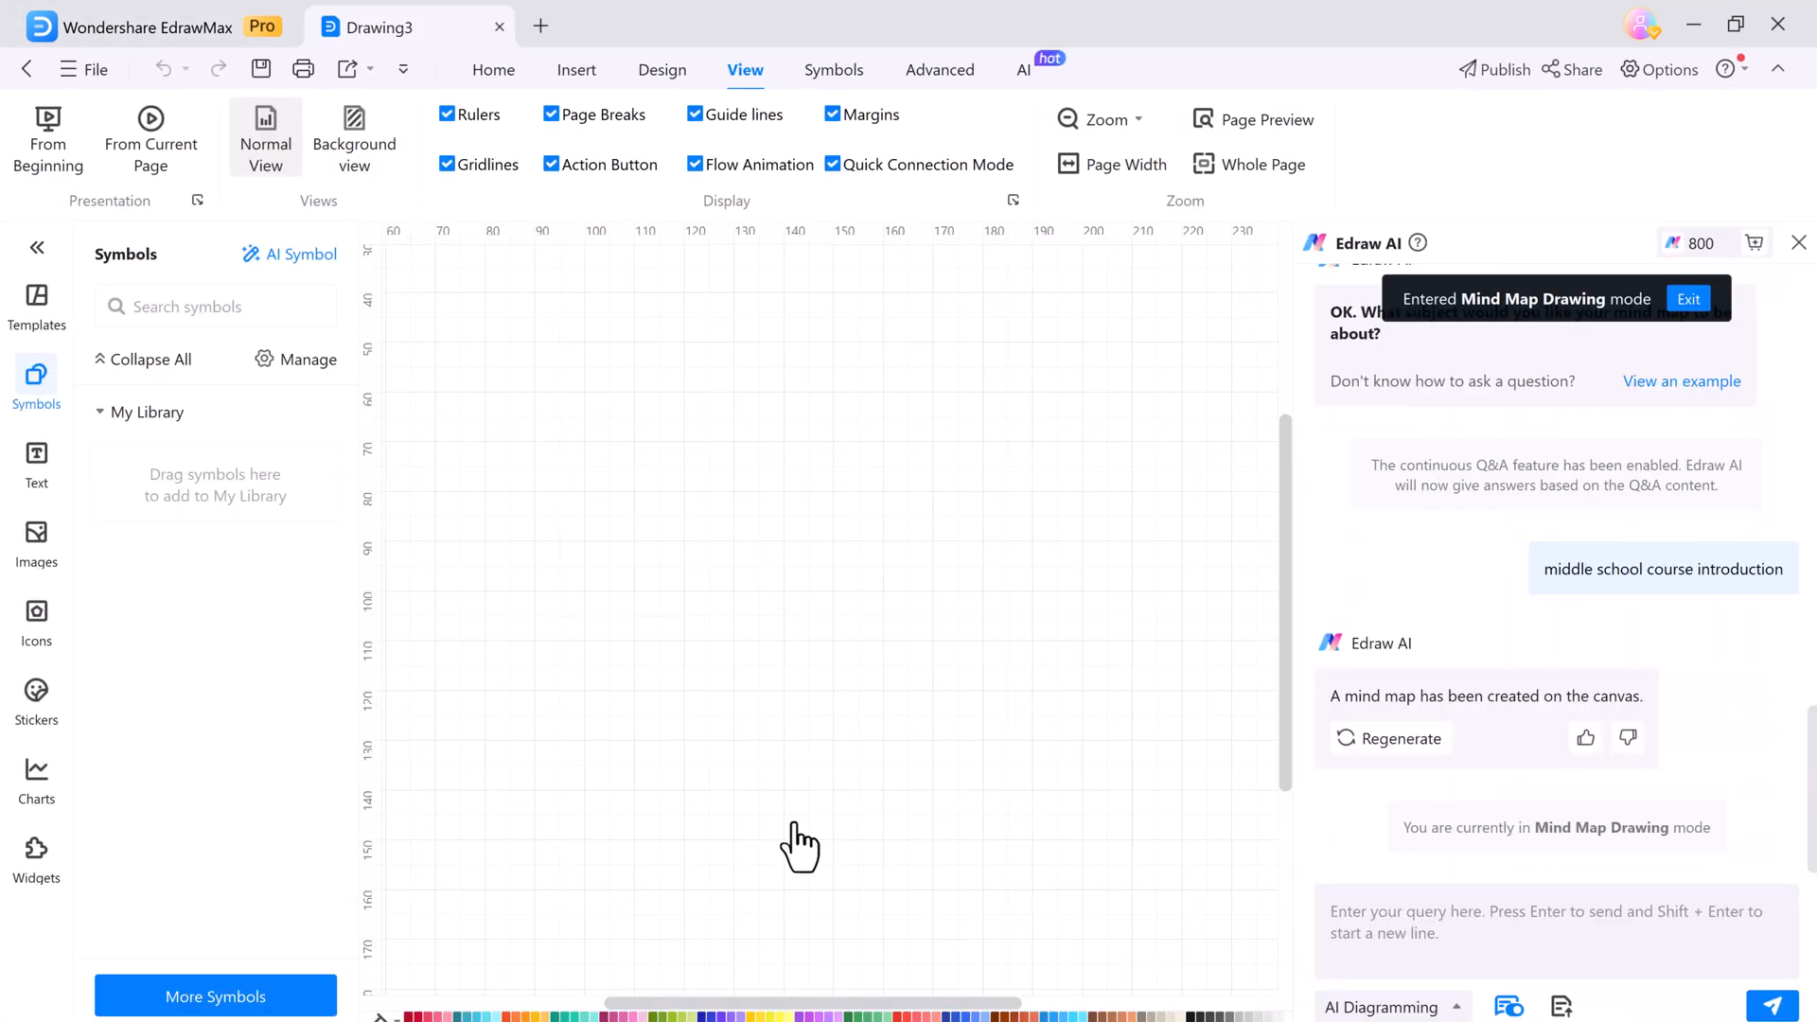
Step: Send Edraw AI the 'middle school course introduction' mind map request
text(middle school course introductio)
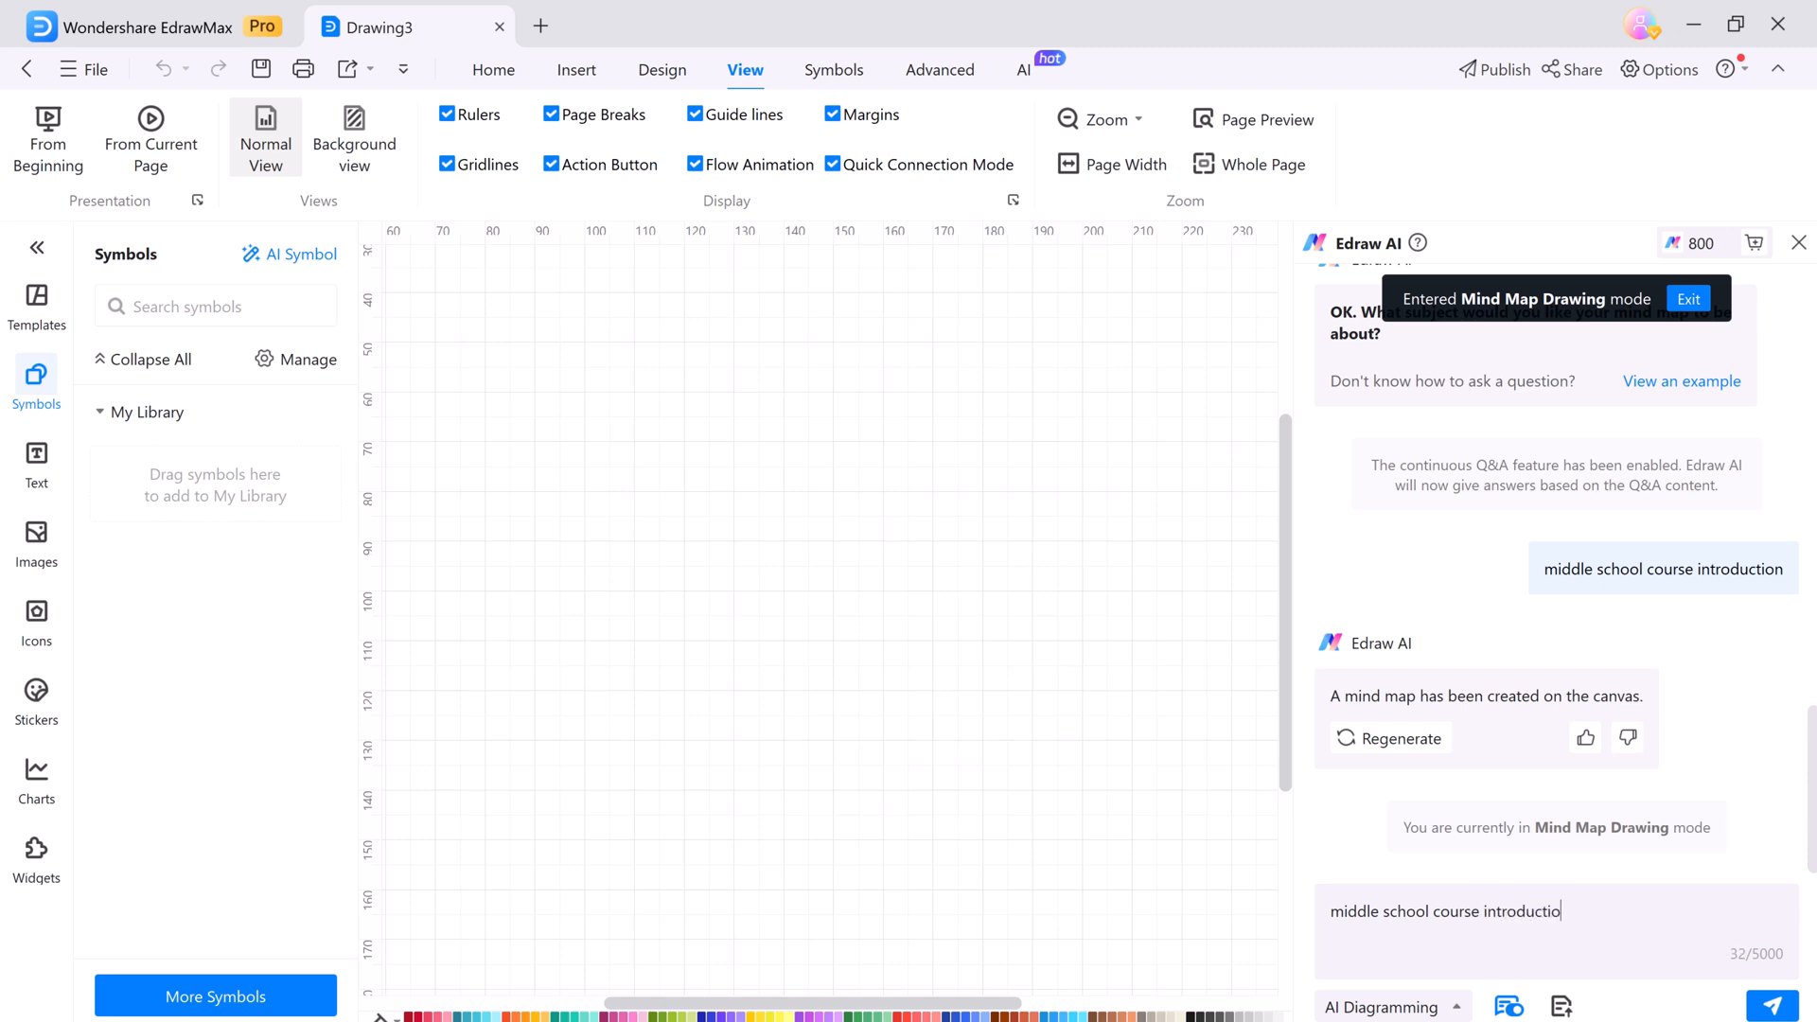
click(1789, 1005)
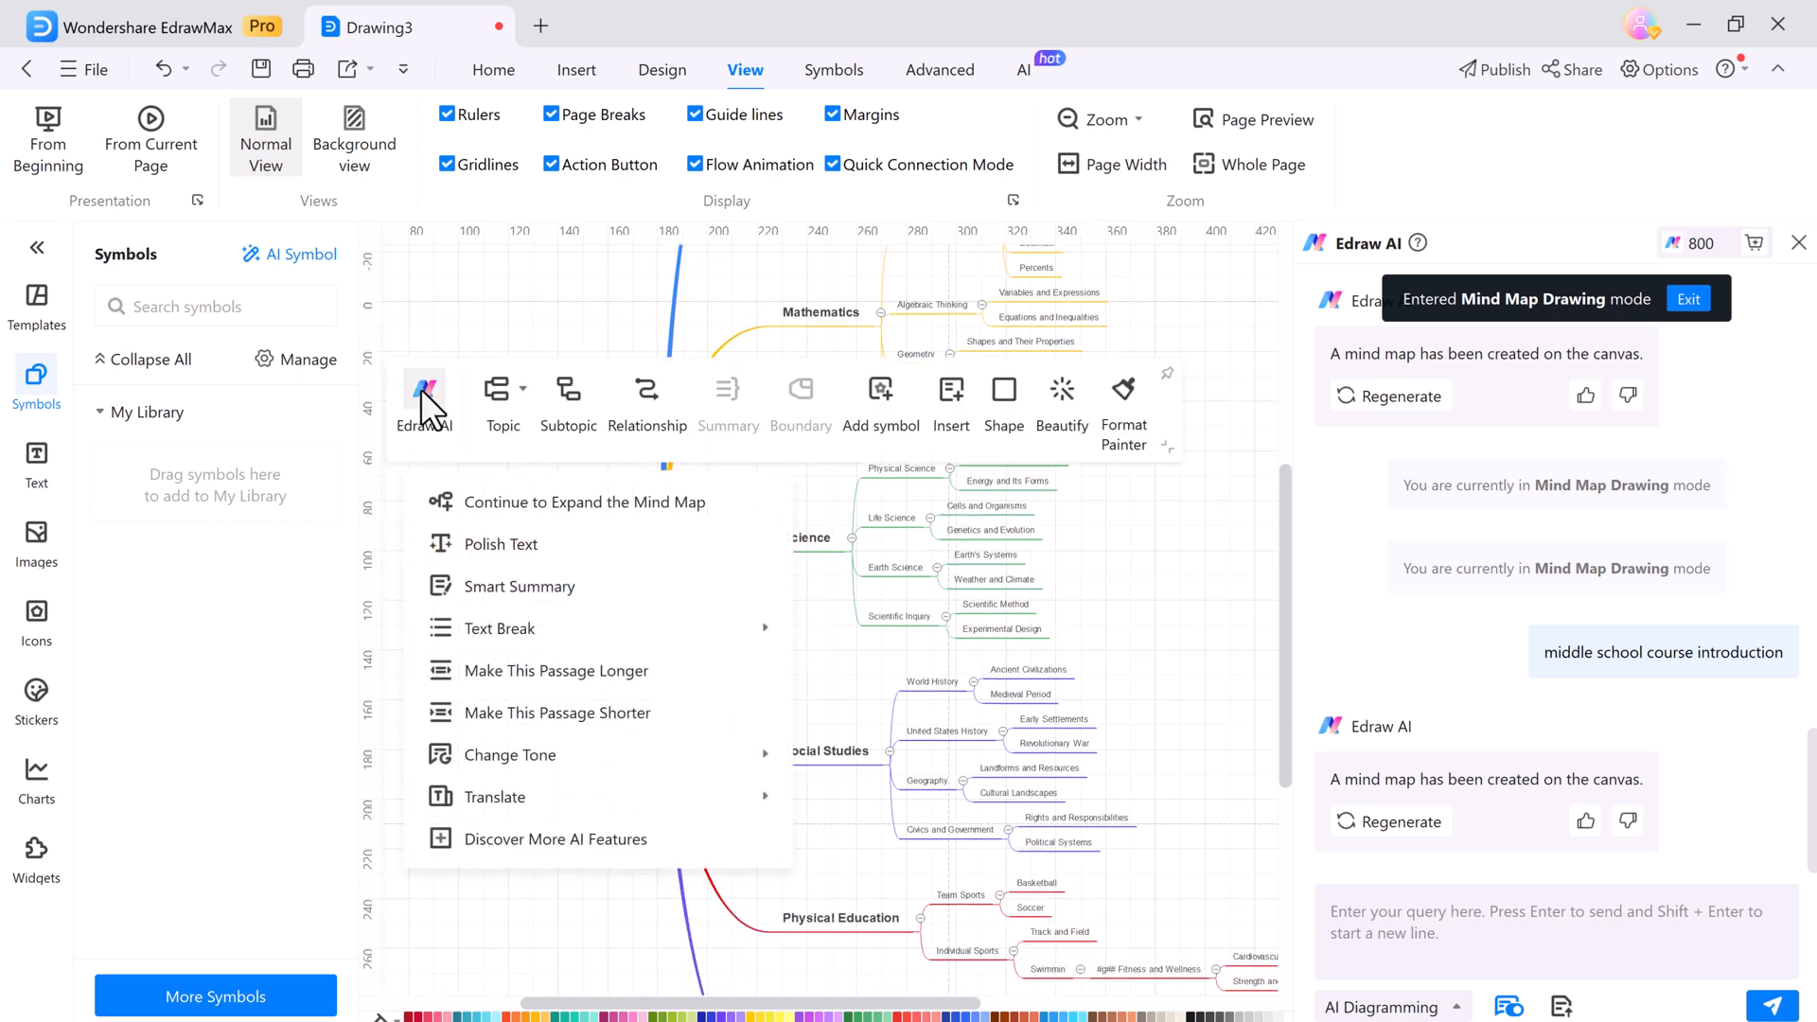
mouse_move(524, 513)
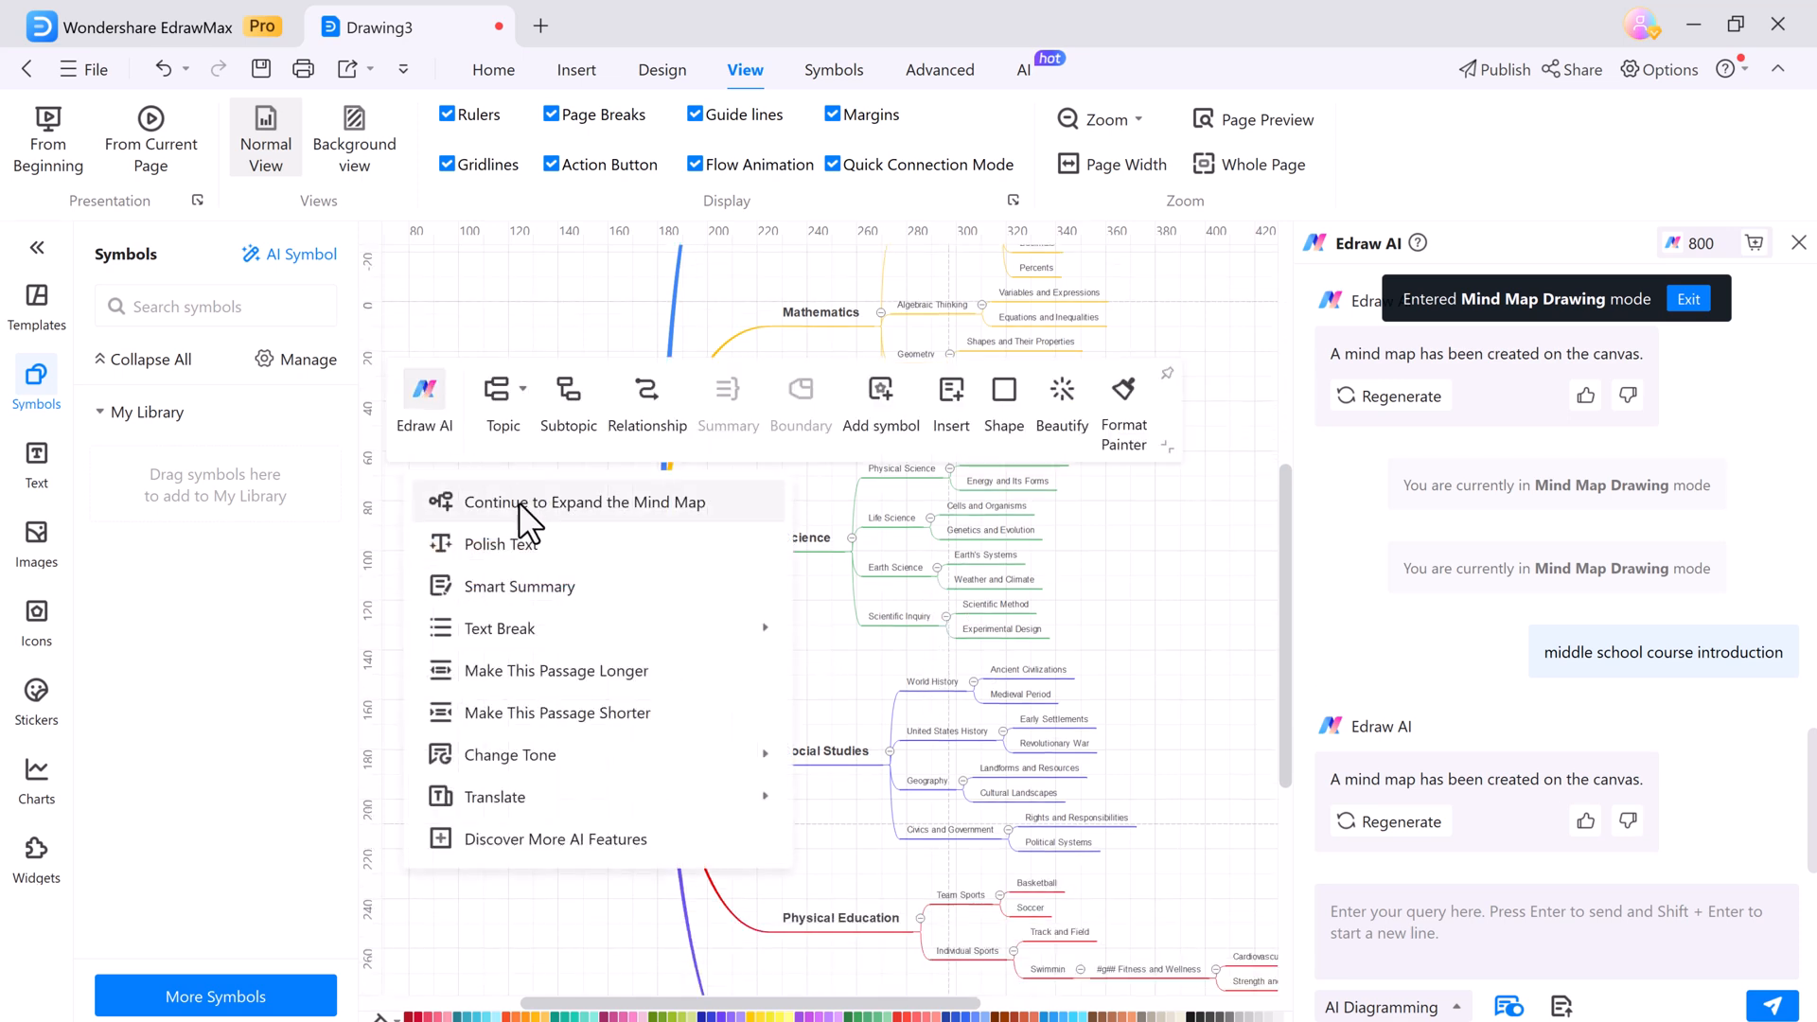
mouse_move(546, 543)
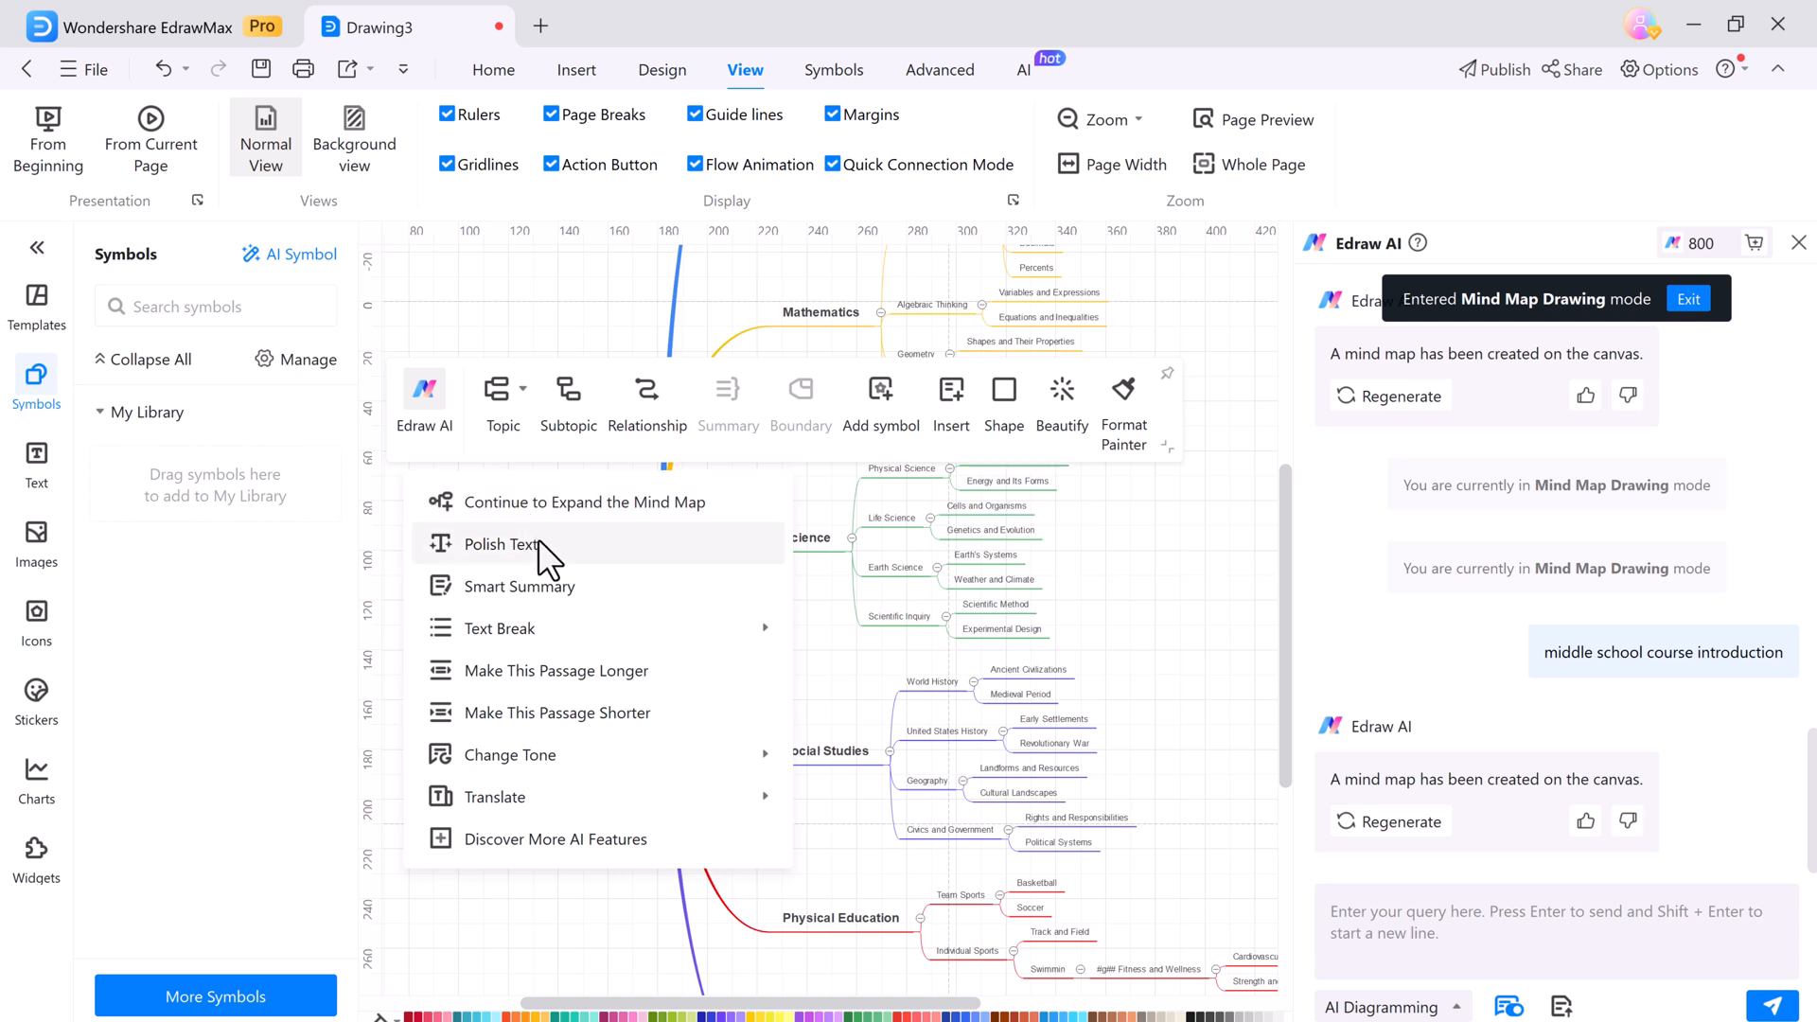
mouse_move(579, 640)
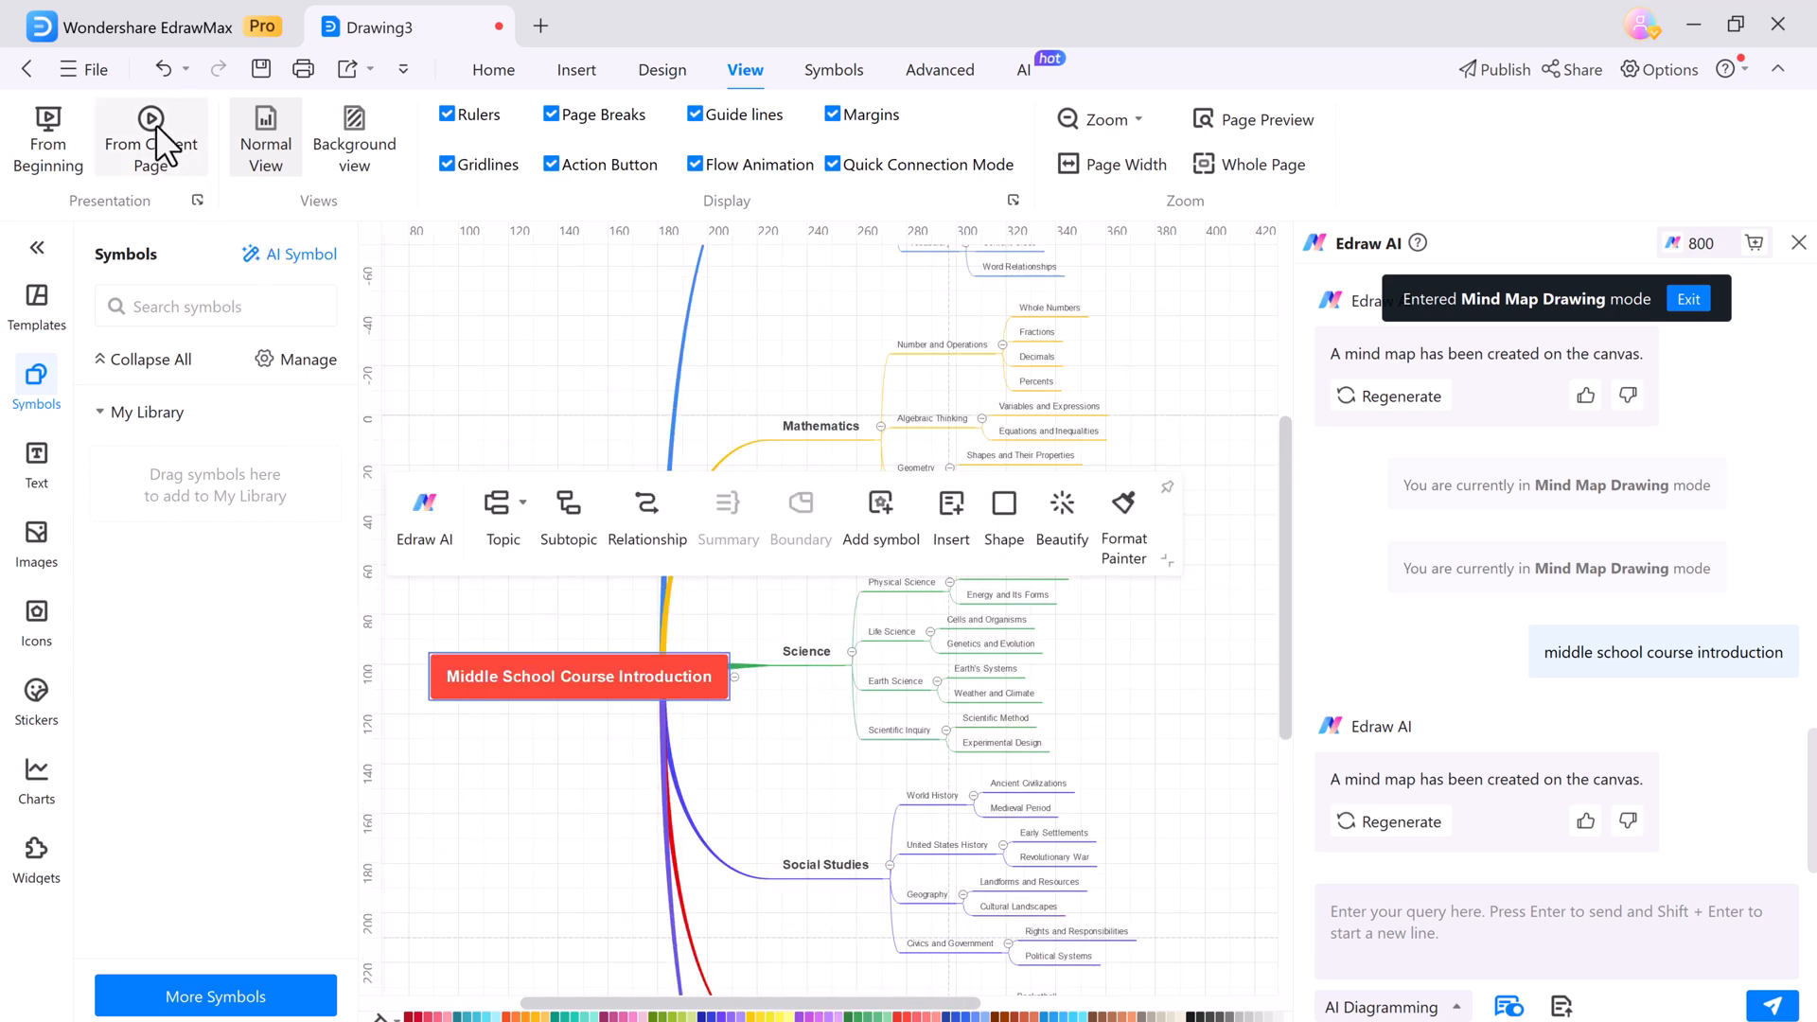
Step: Switch to the AI ribbon to reach the AI image drawing tool
click(1024, 70)
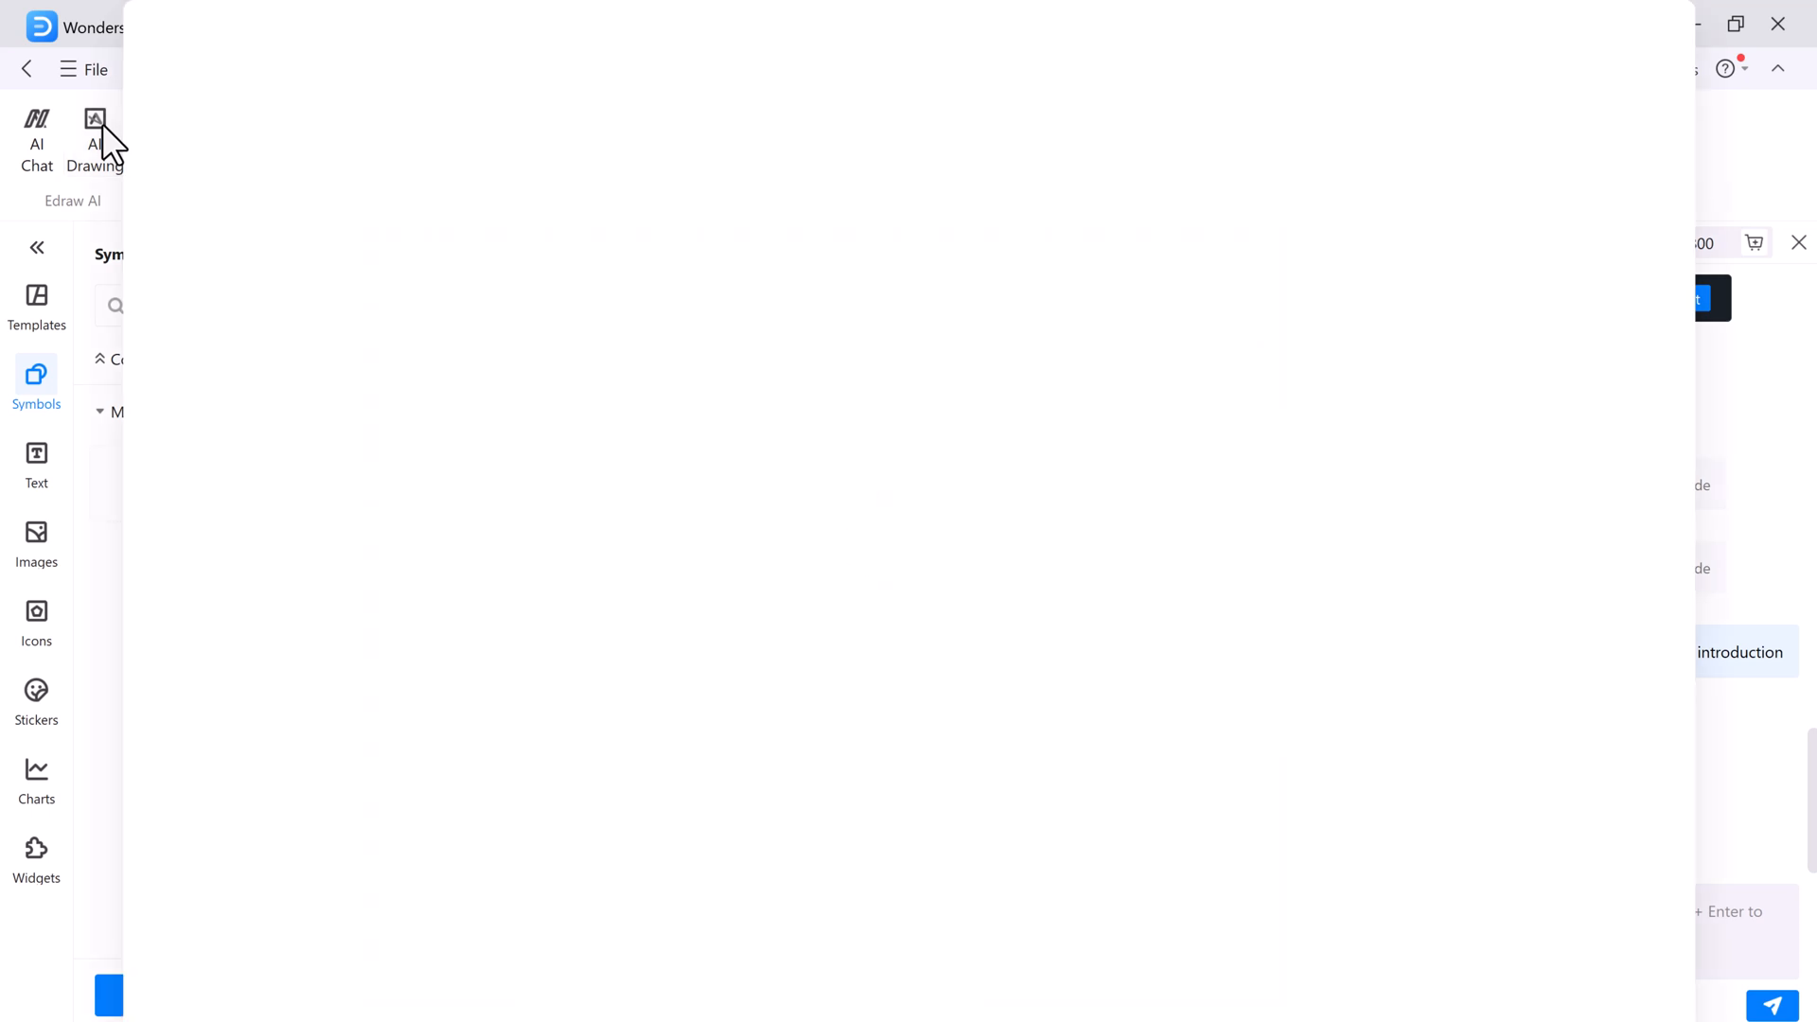
Step: Generate flat AI symbols for 'book' and insert the open-book image into the mind map
click(95, 139)
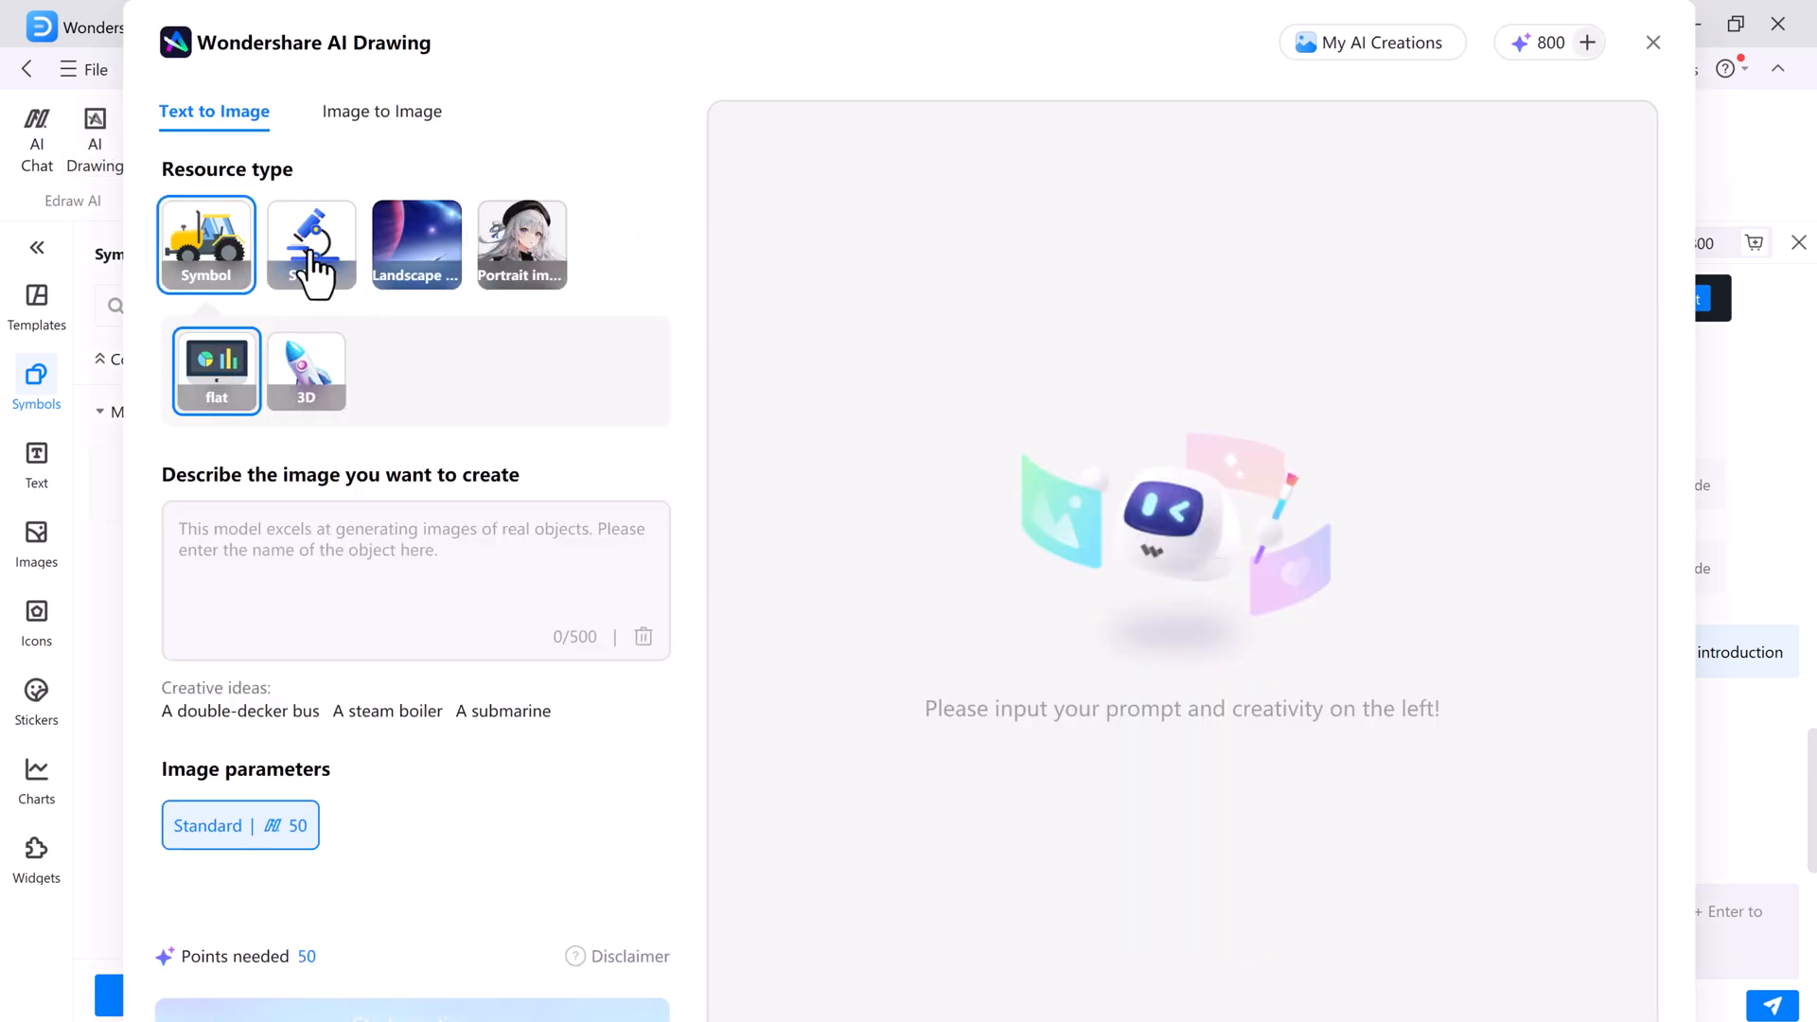
mouse_move(521, 244)
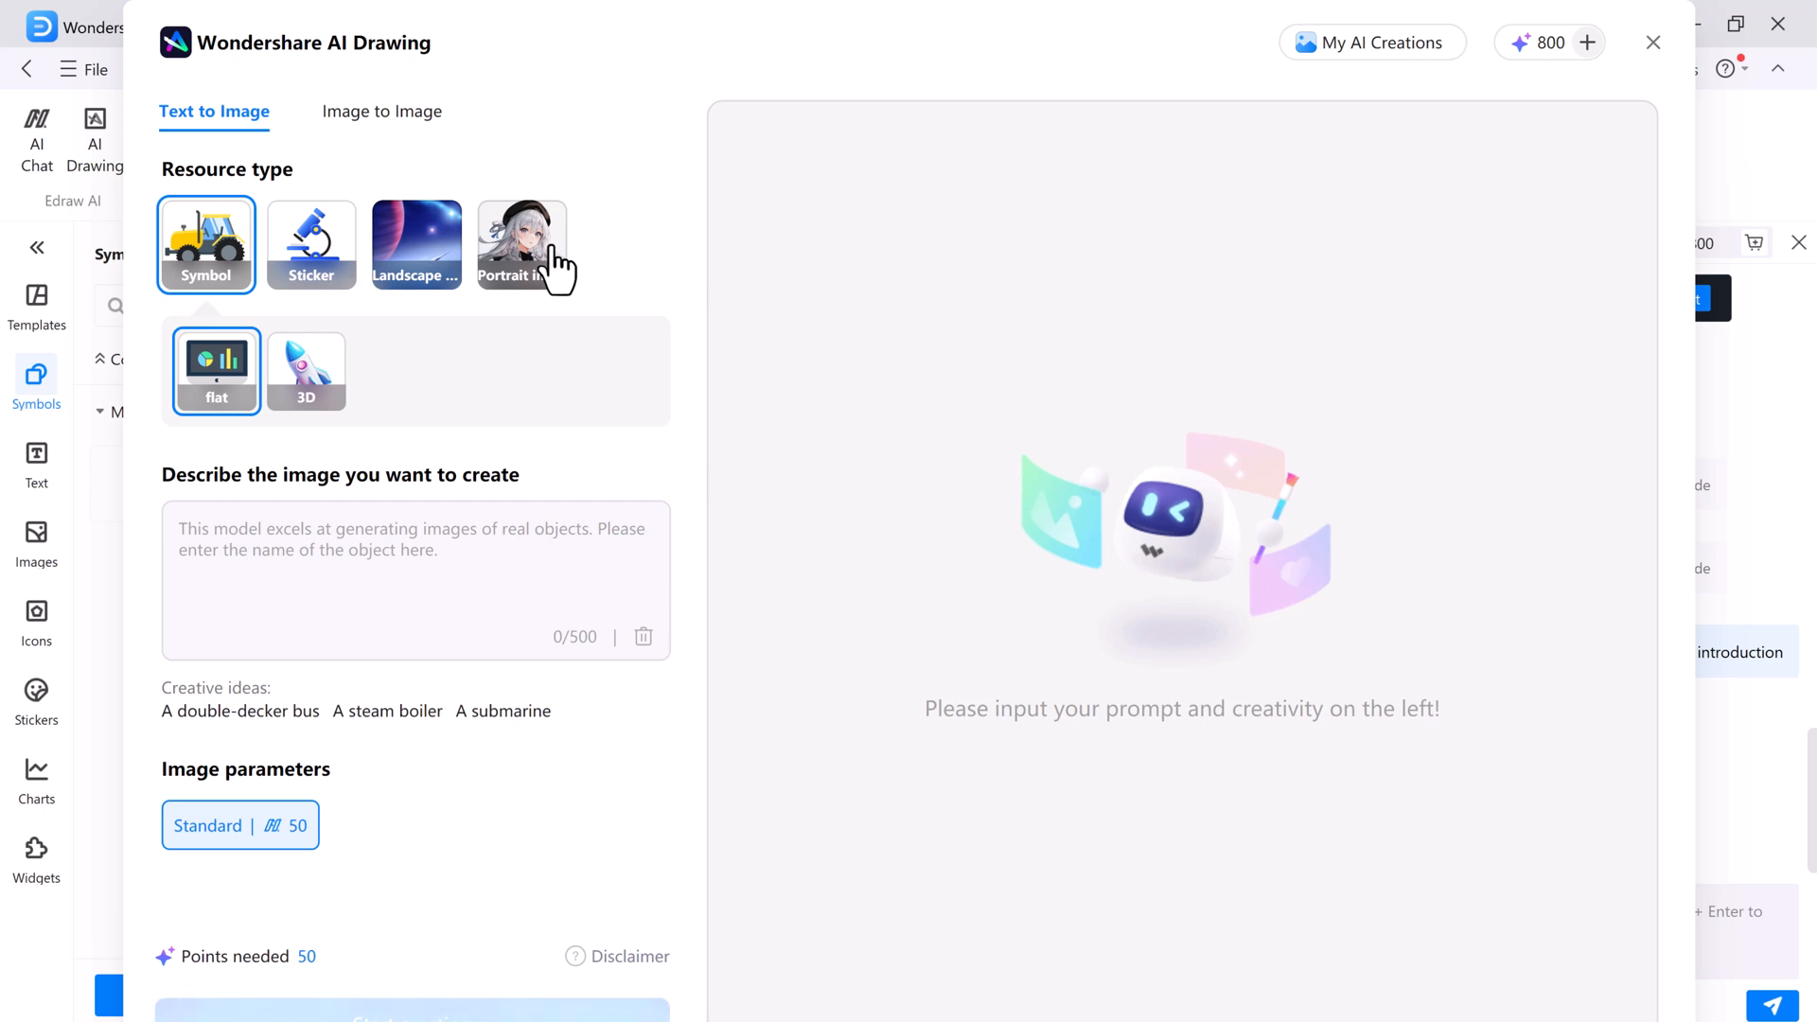
click(414, 579)
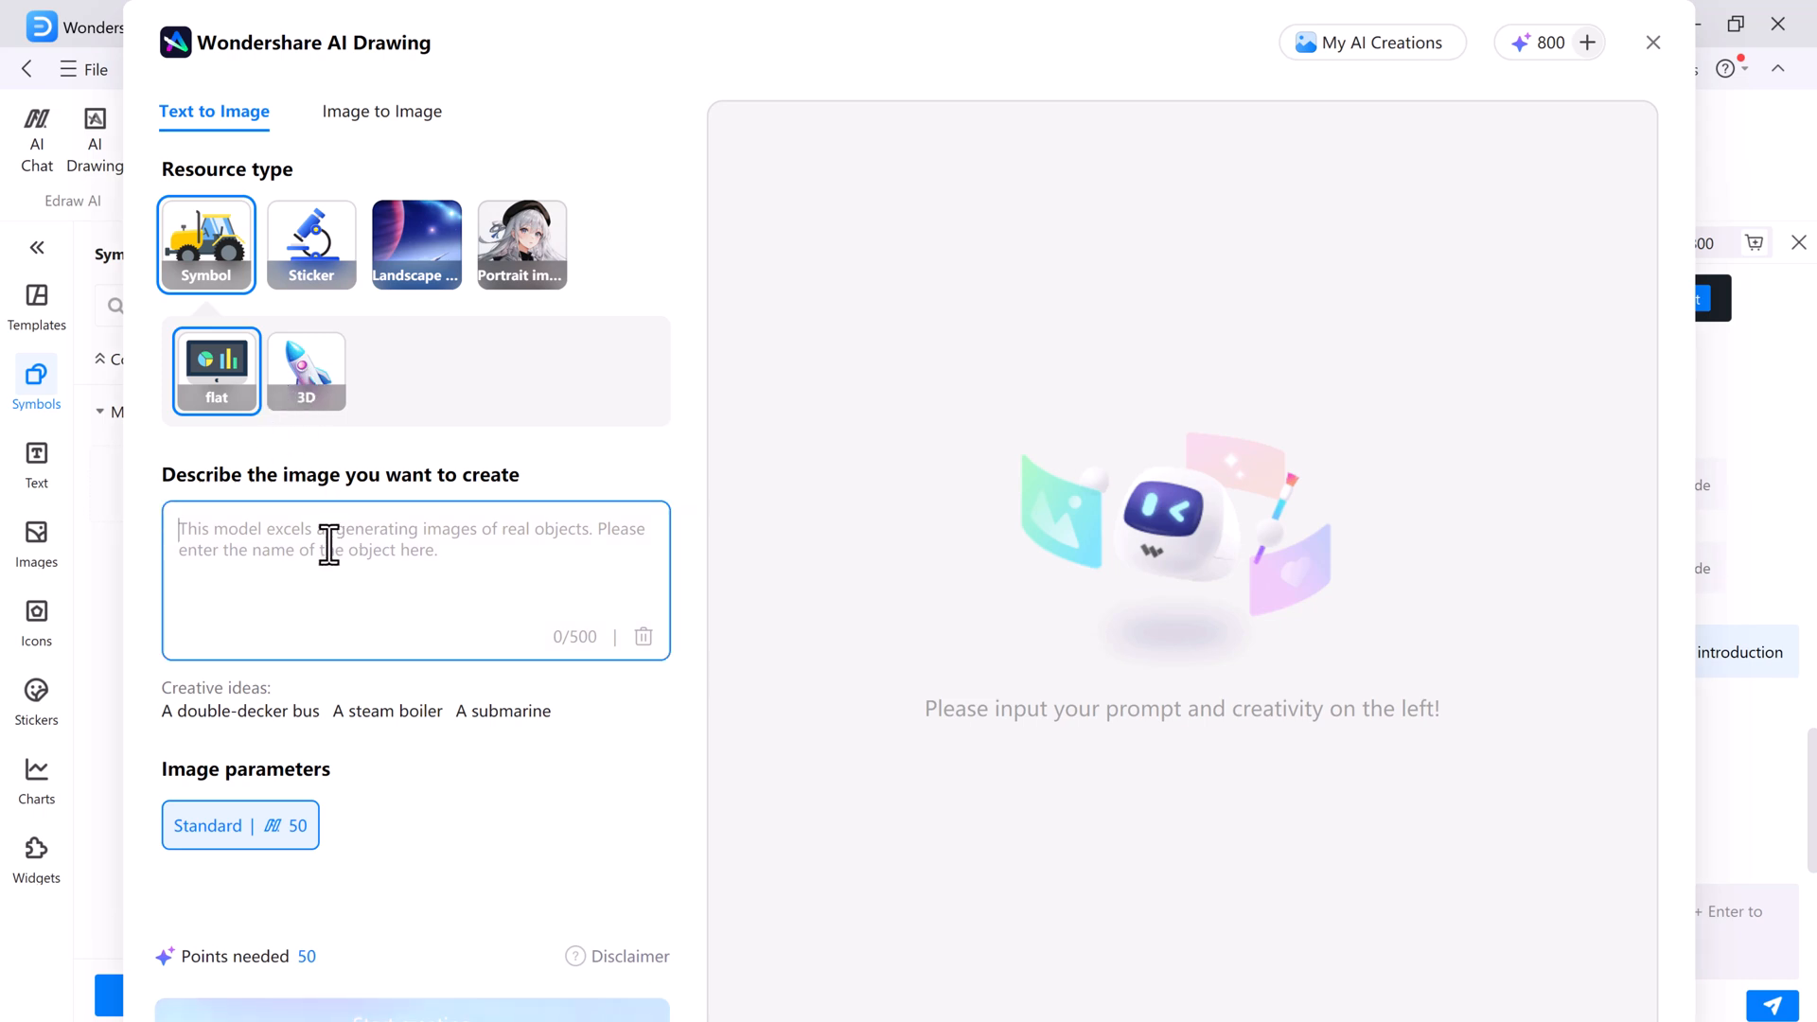
text(book)
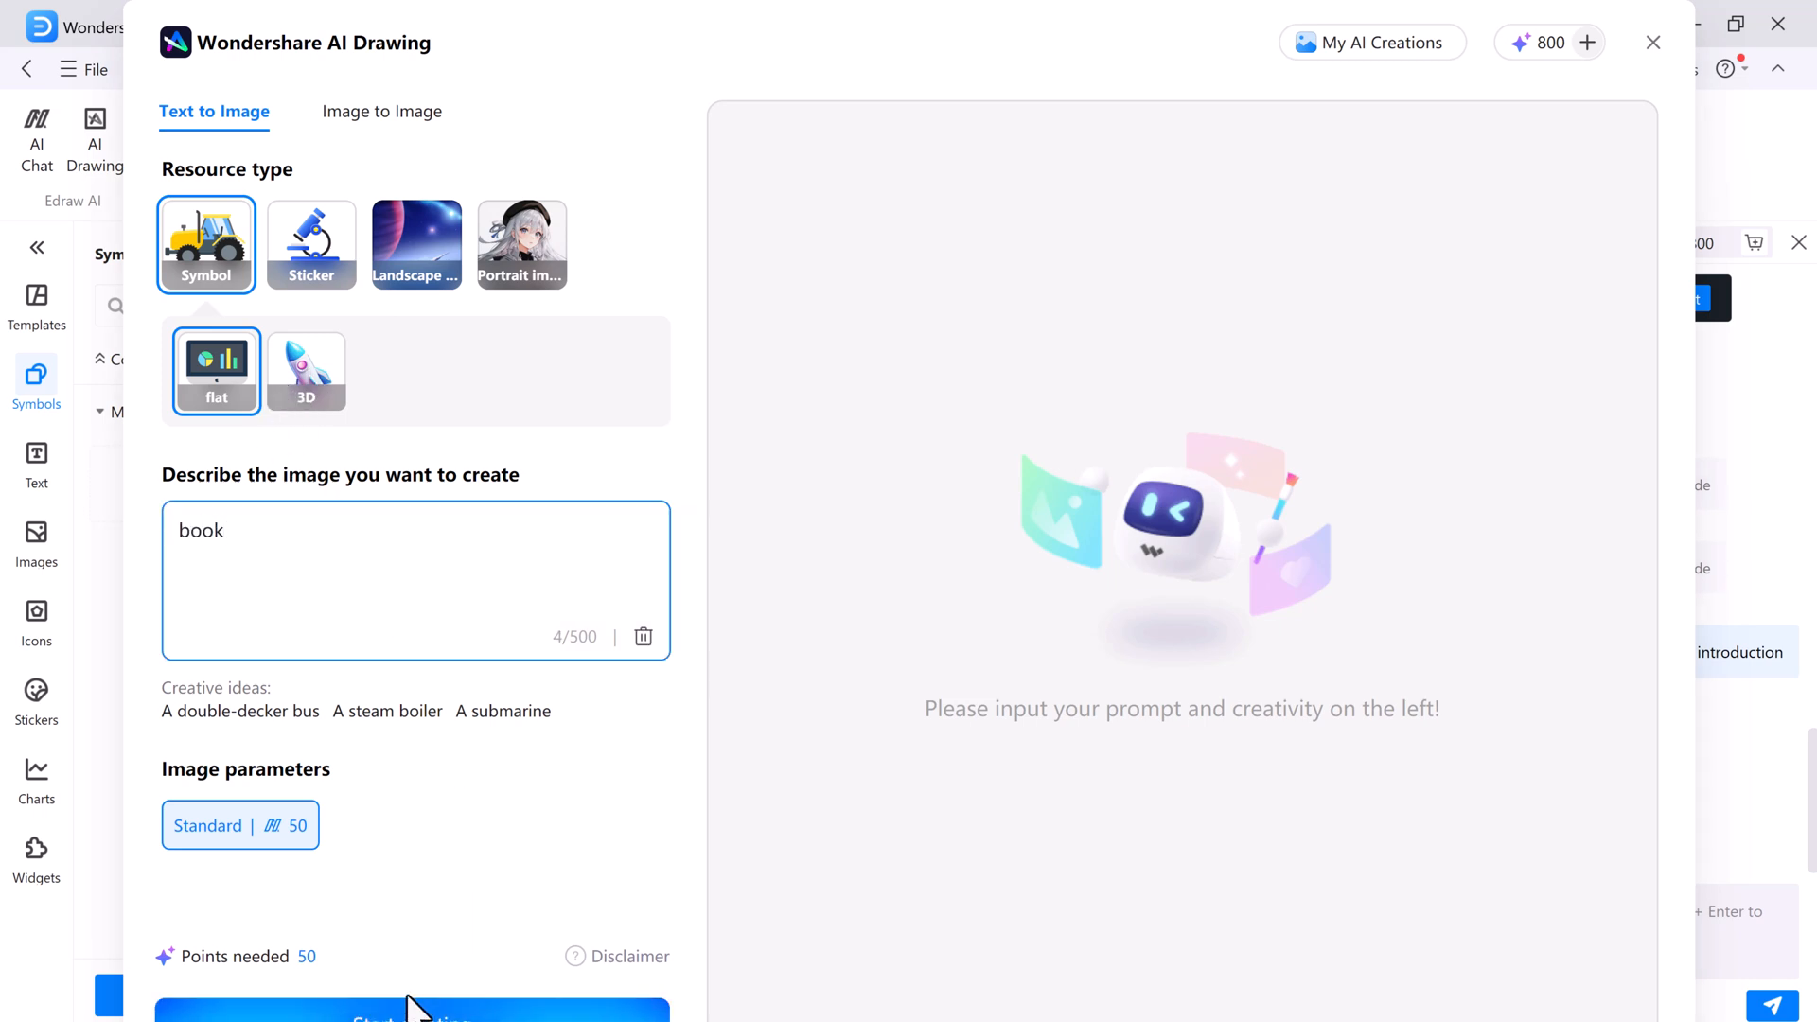
click(411, 1018)
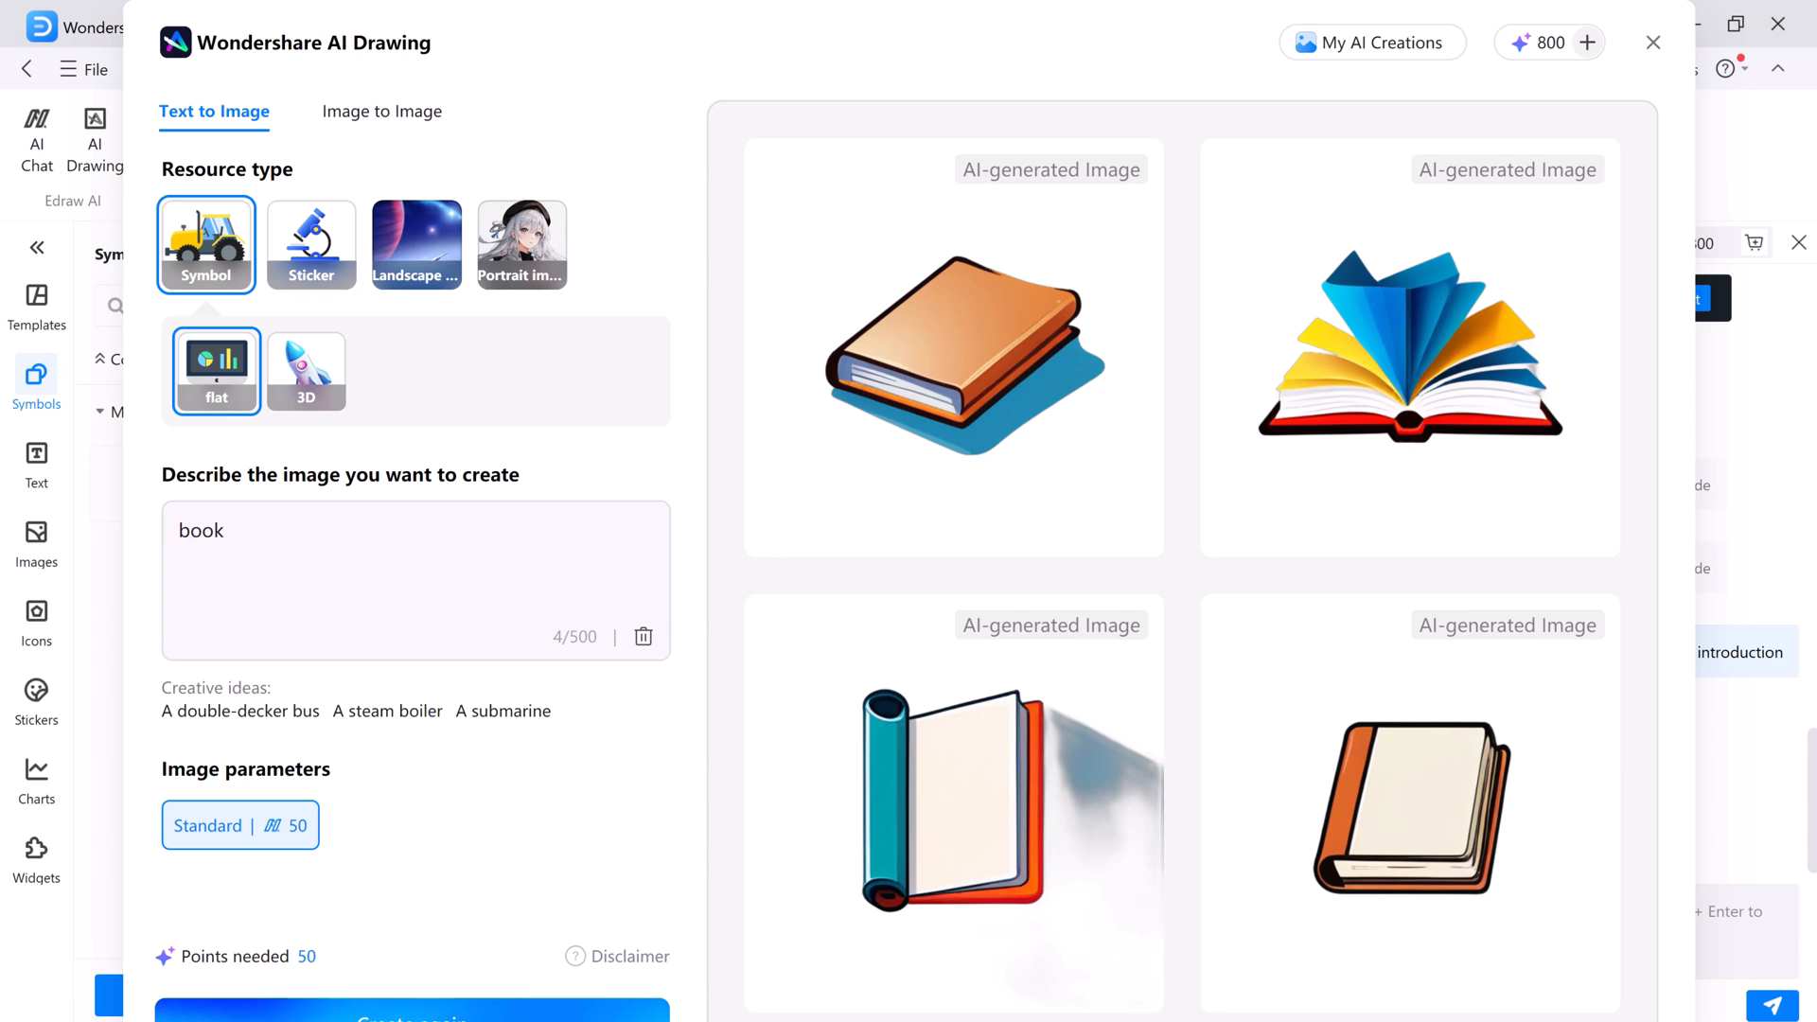
click(1653, 44)
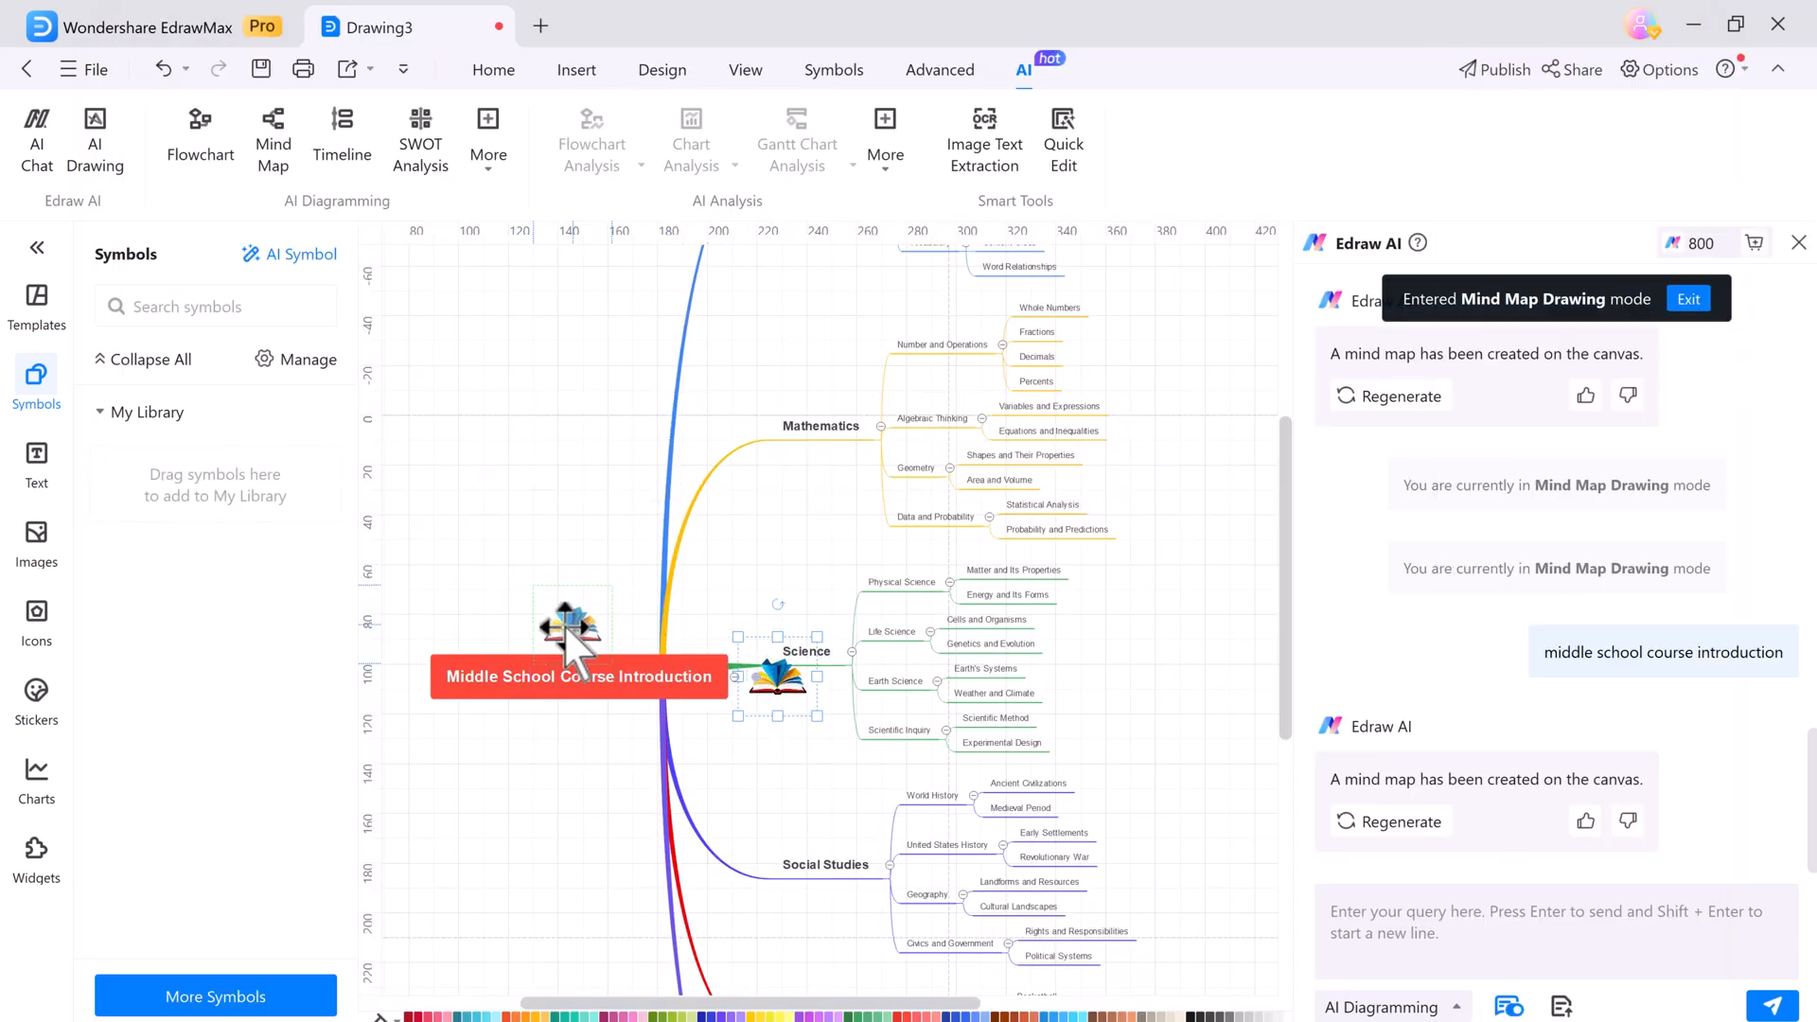
Step: Browse the Text, Stickers and Widgets libraries in the left sidebar
click(36, 464)
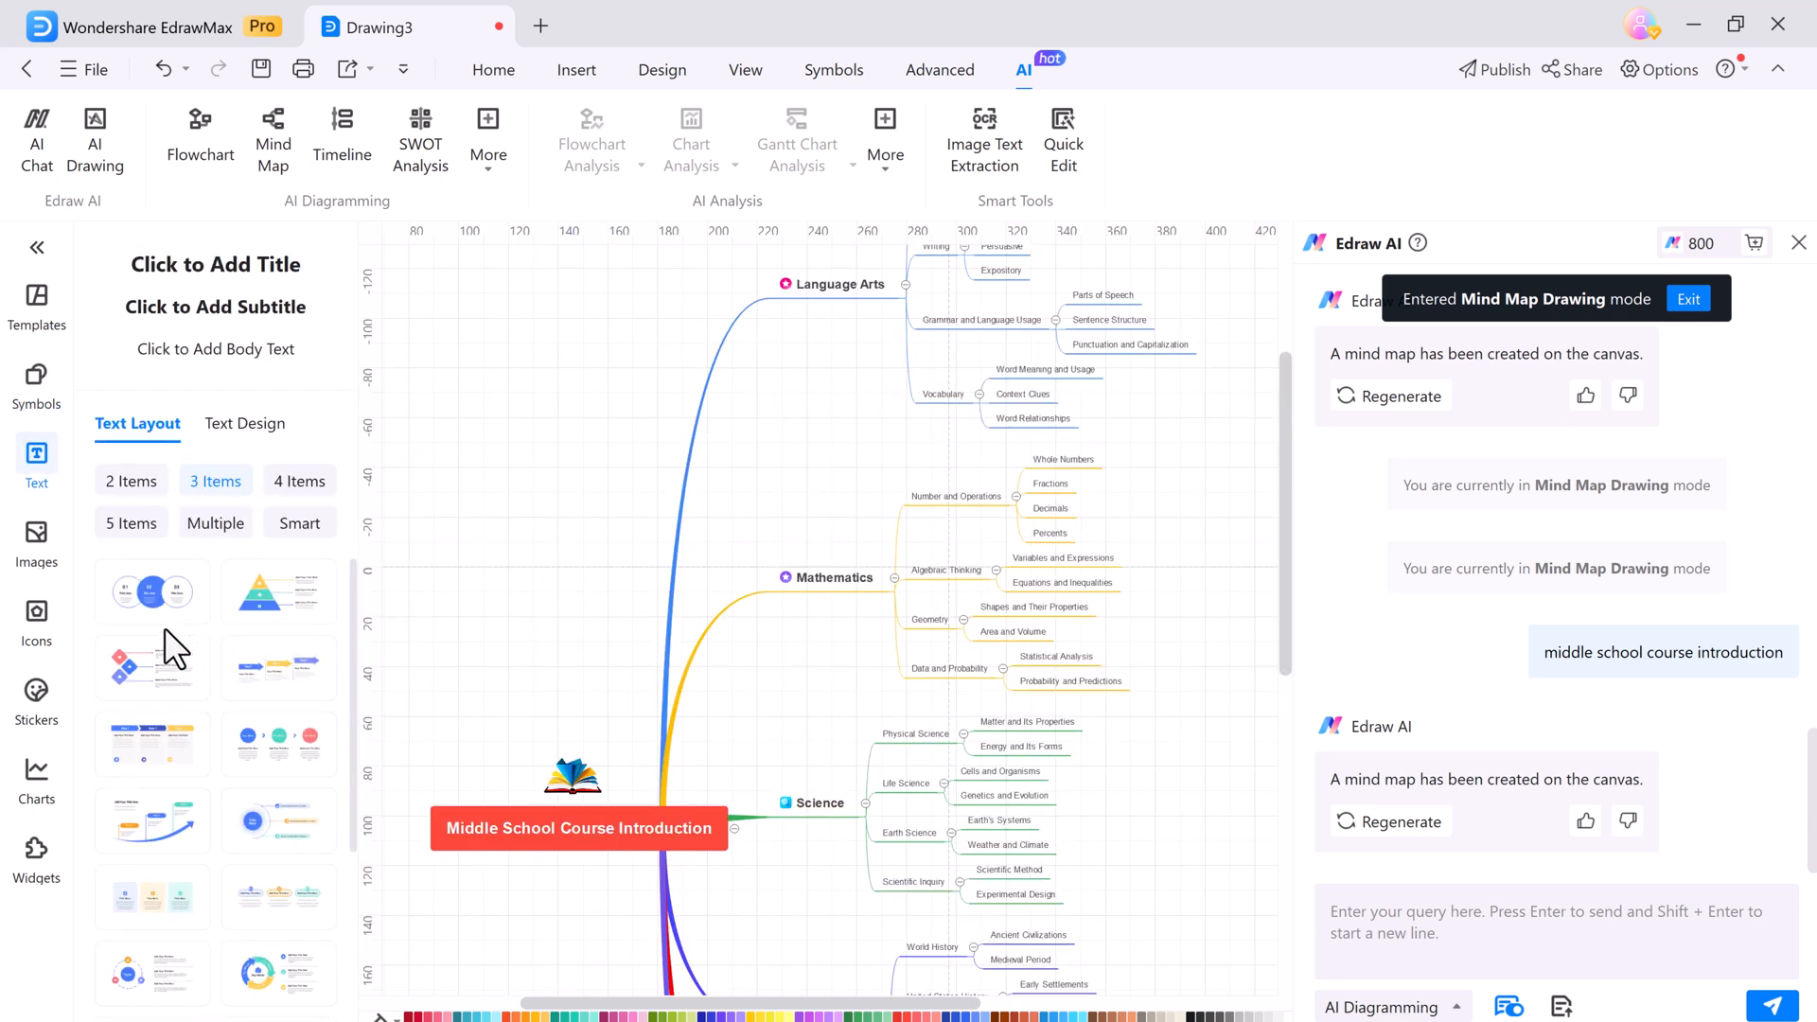
click(36, 695)
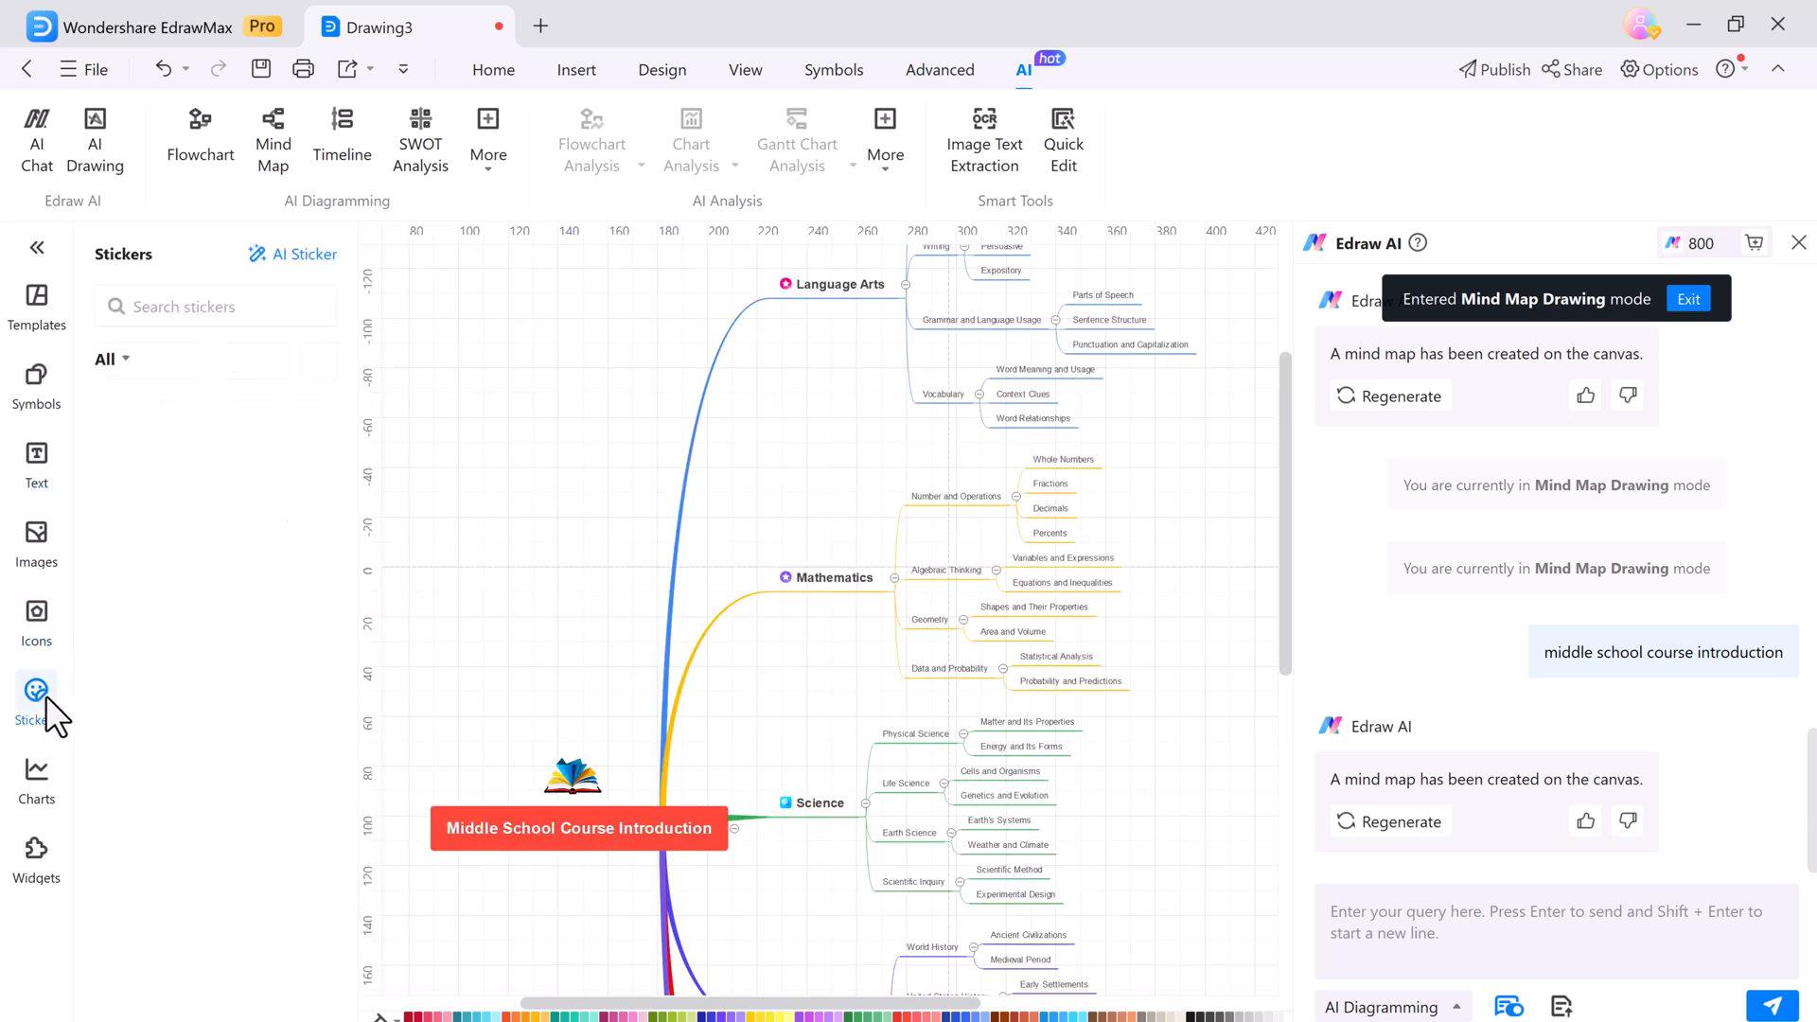
click(36, 695)
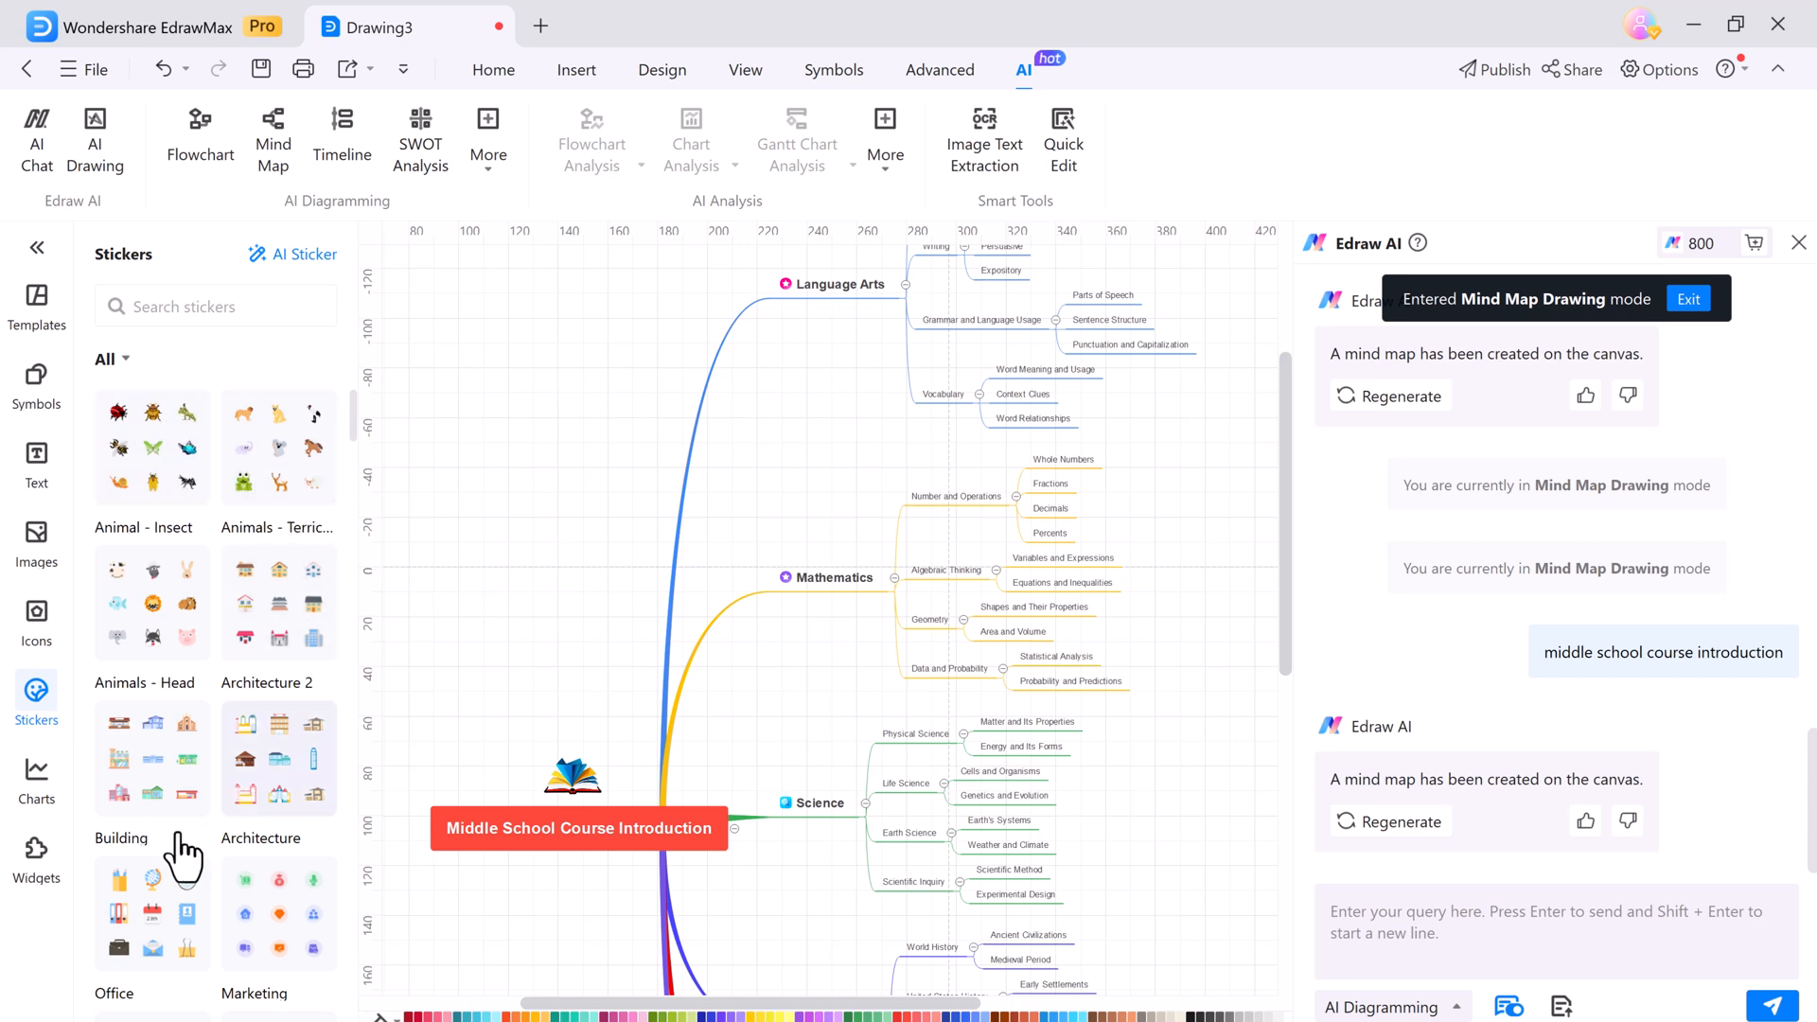
click(36, 852)
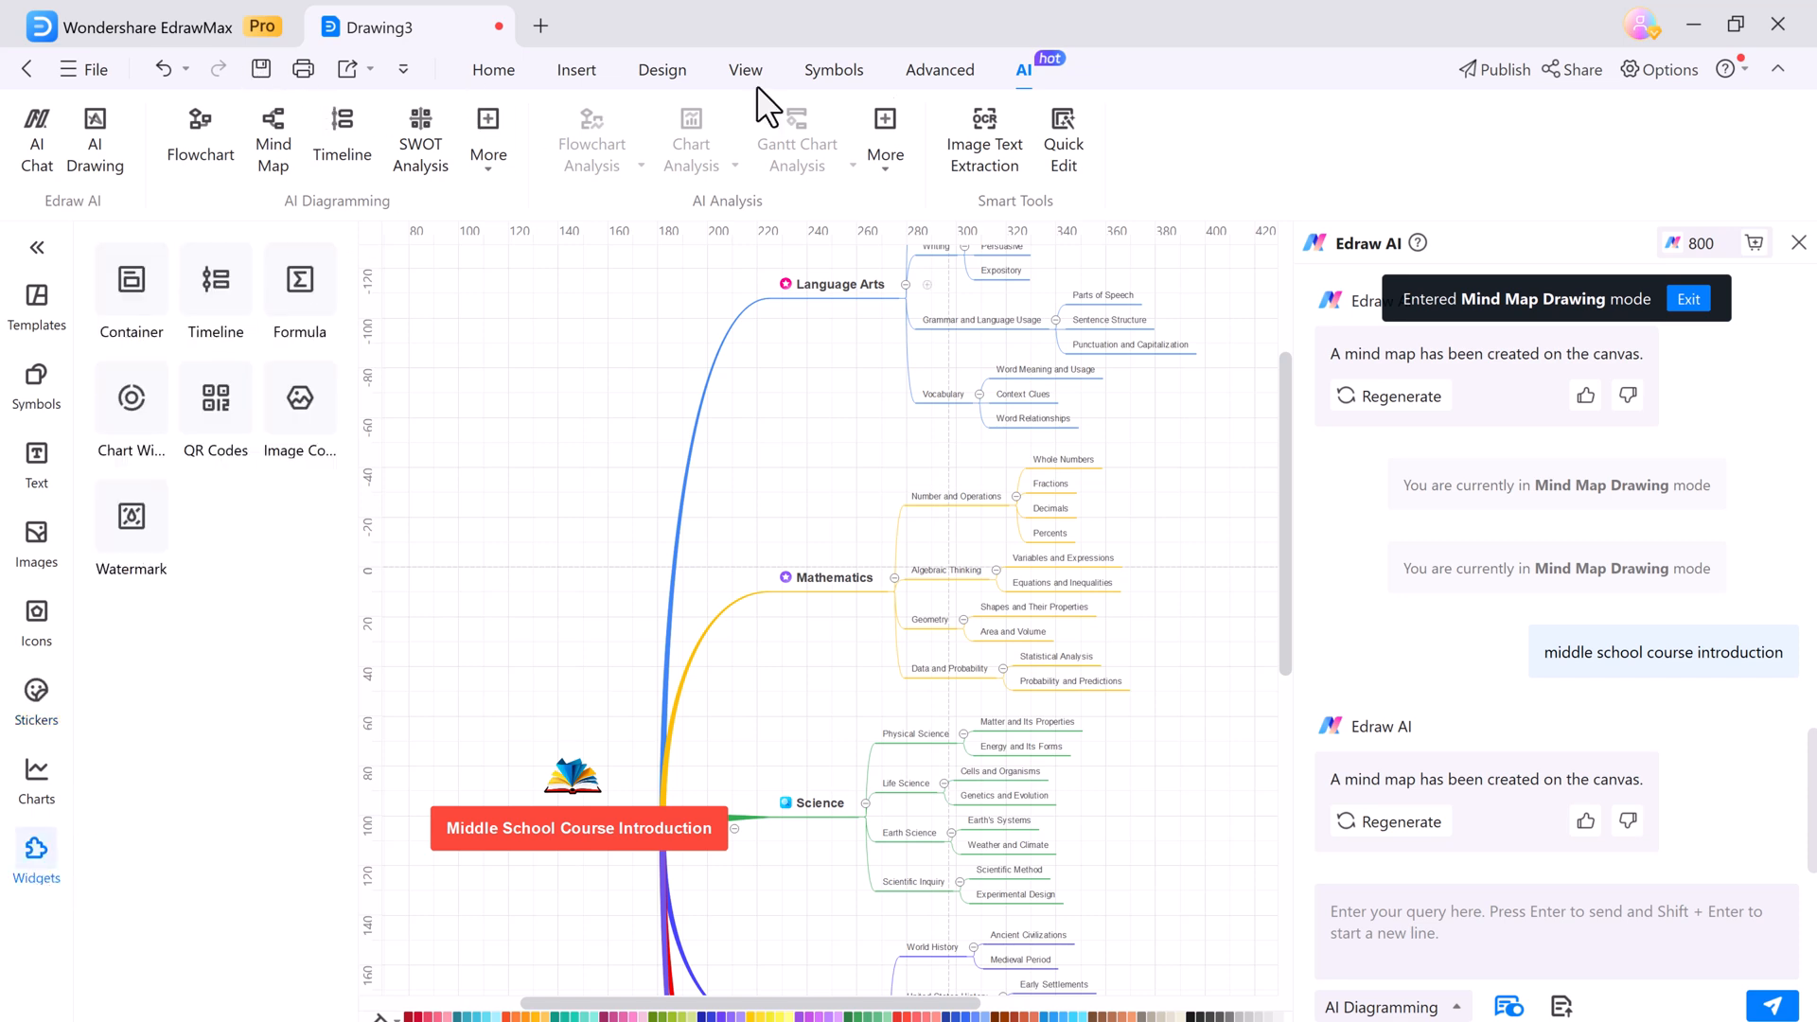
Step: Share the drawing with invited users given Can Edit permission
click(1572, 70)
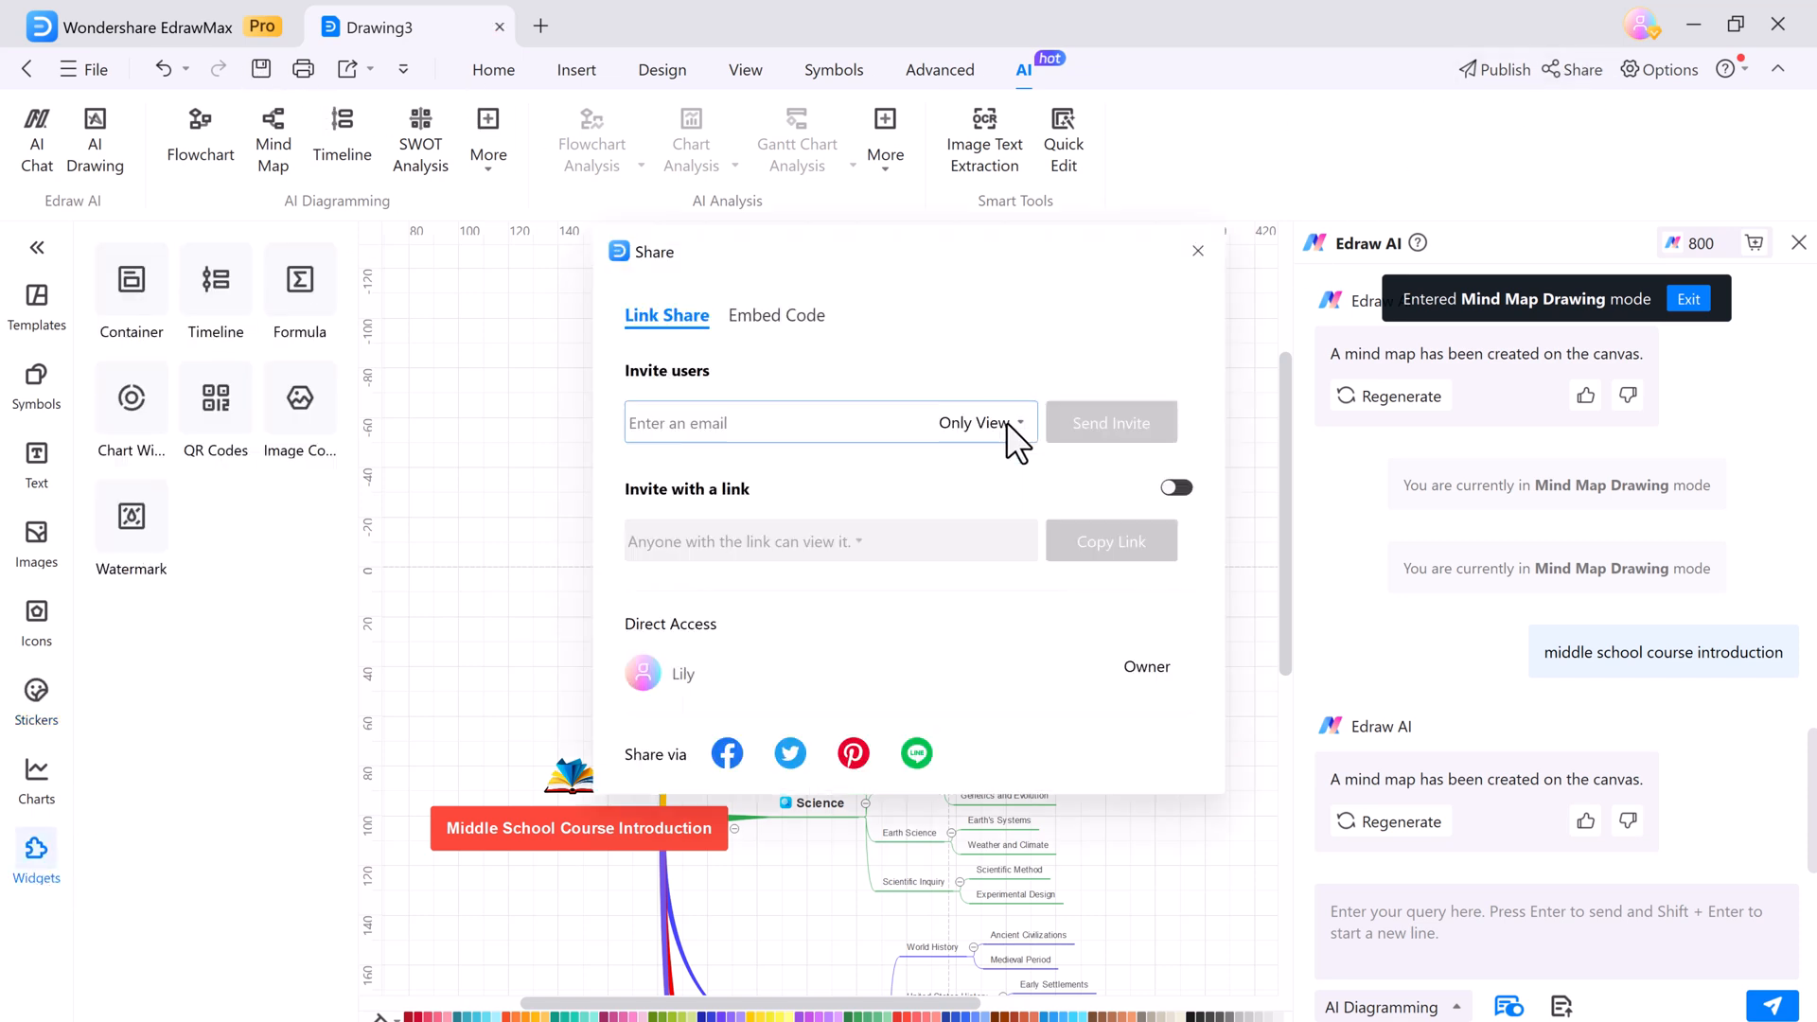
click(979, 422)
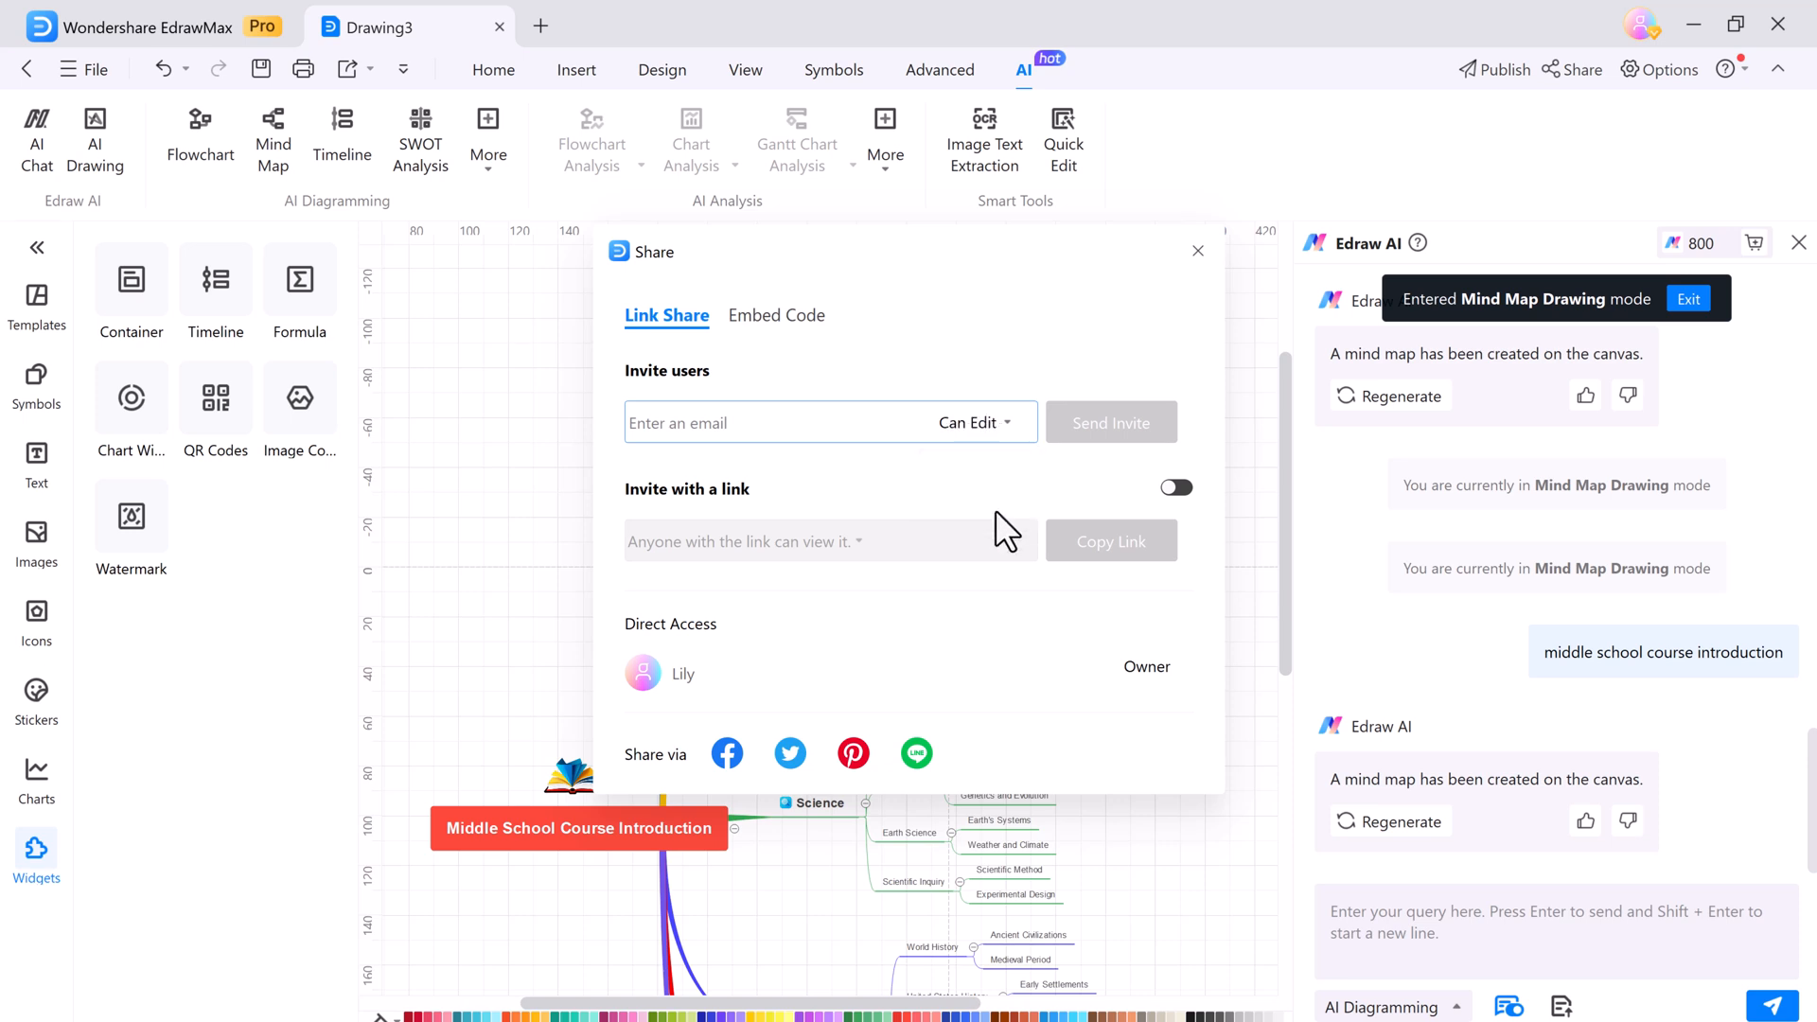
mouse_move(1018, 560)
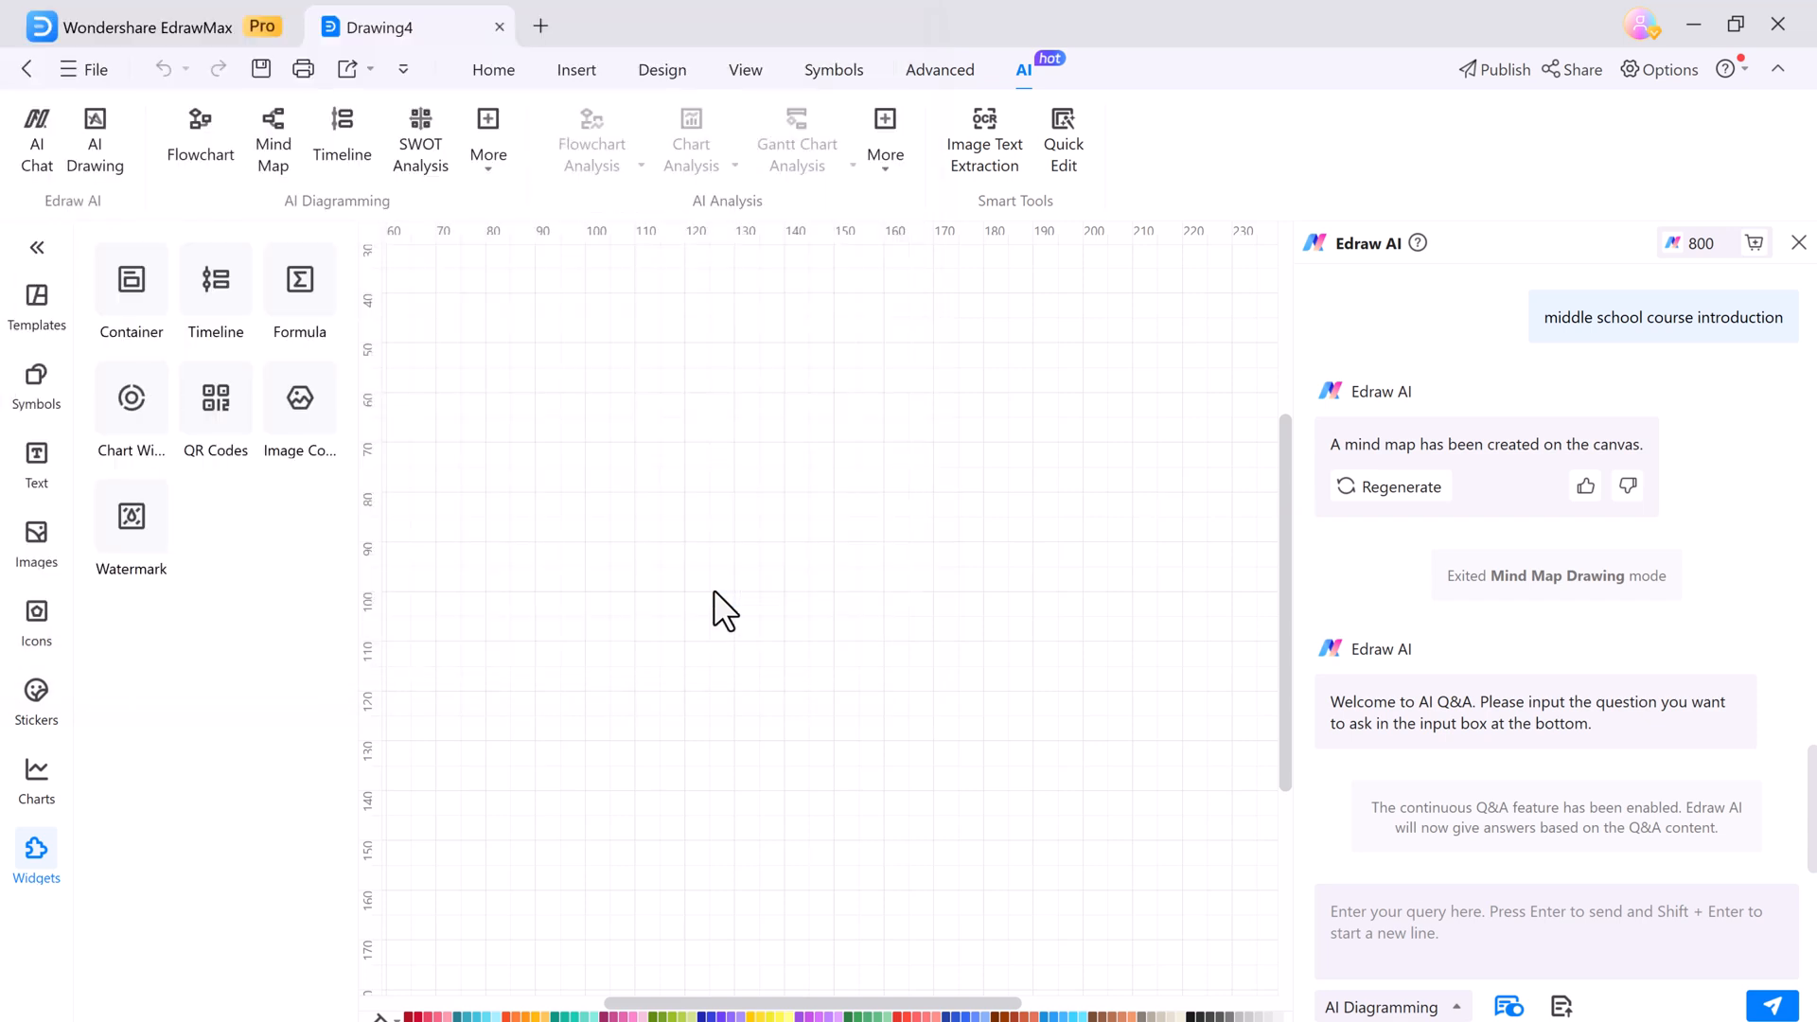
Step: Ask Edraw AI to summarize the attached Digital marketing.docx
text(Summarize my)
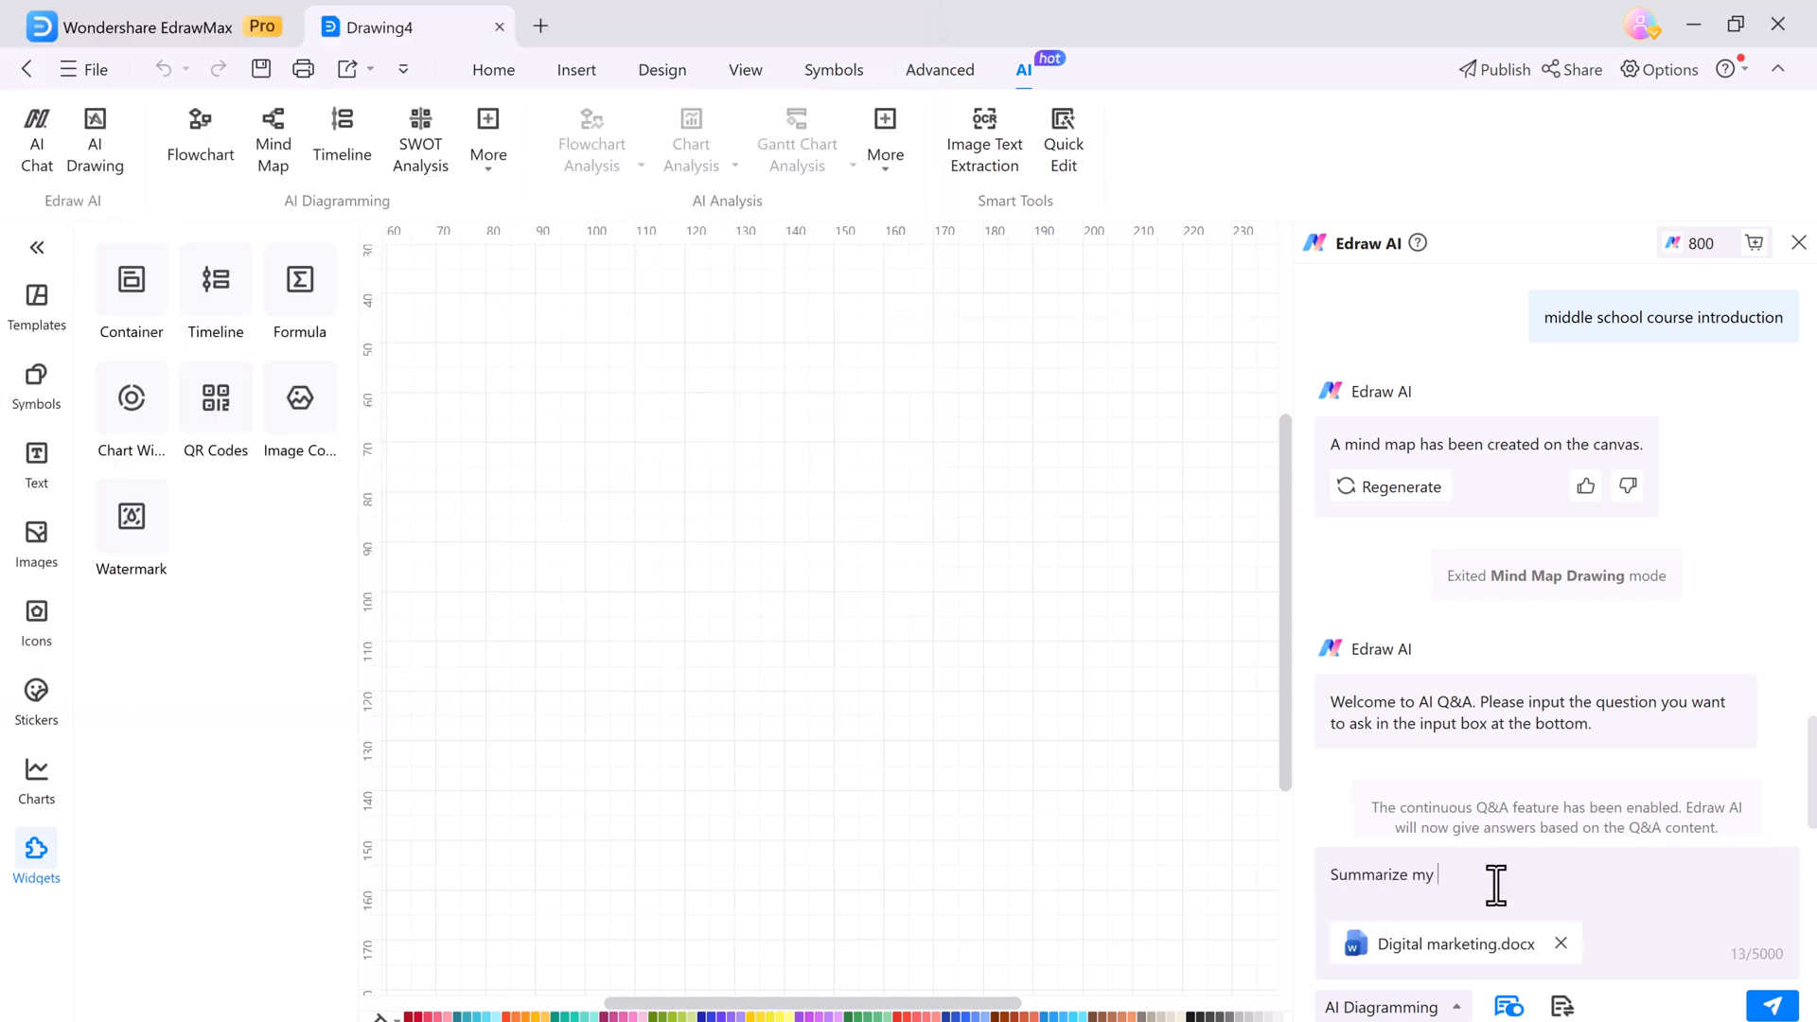
click(1772, 1005)
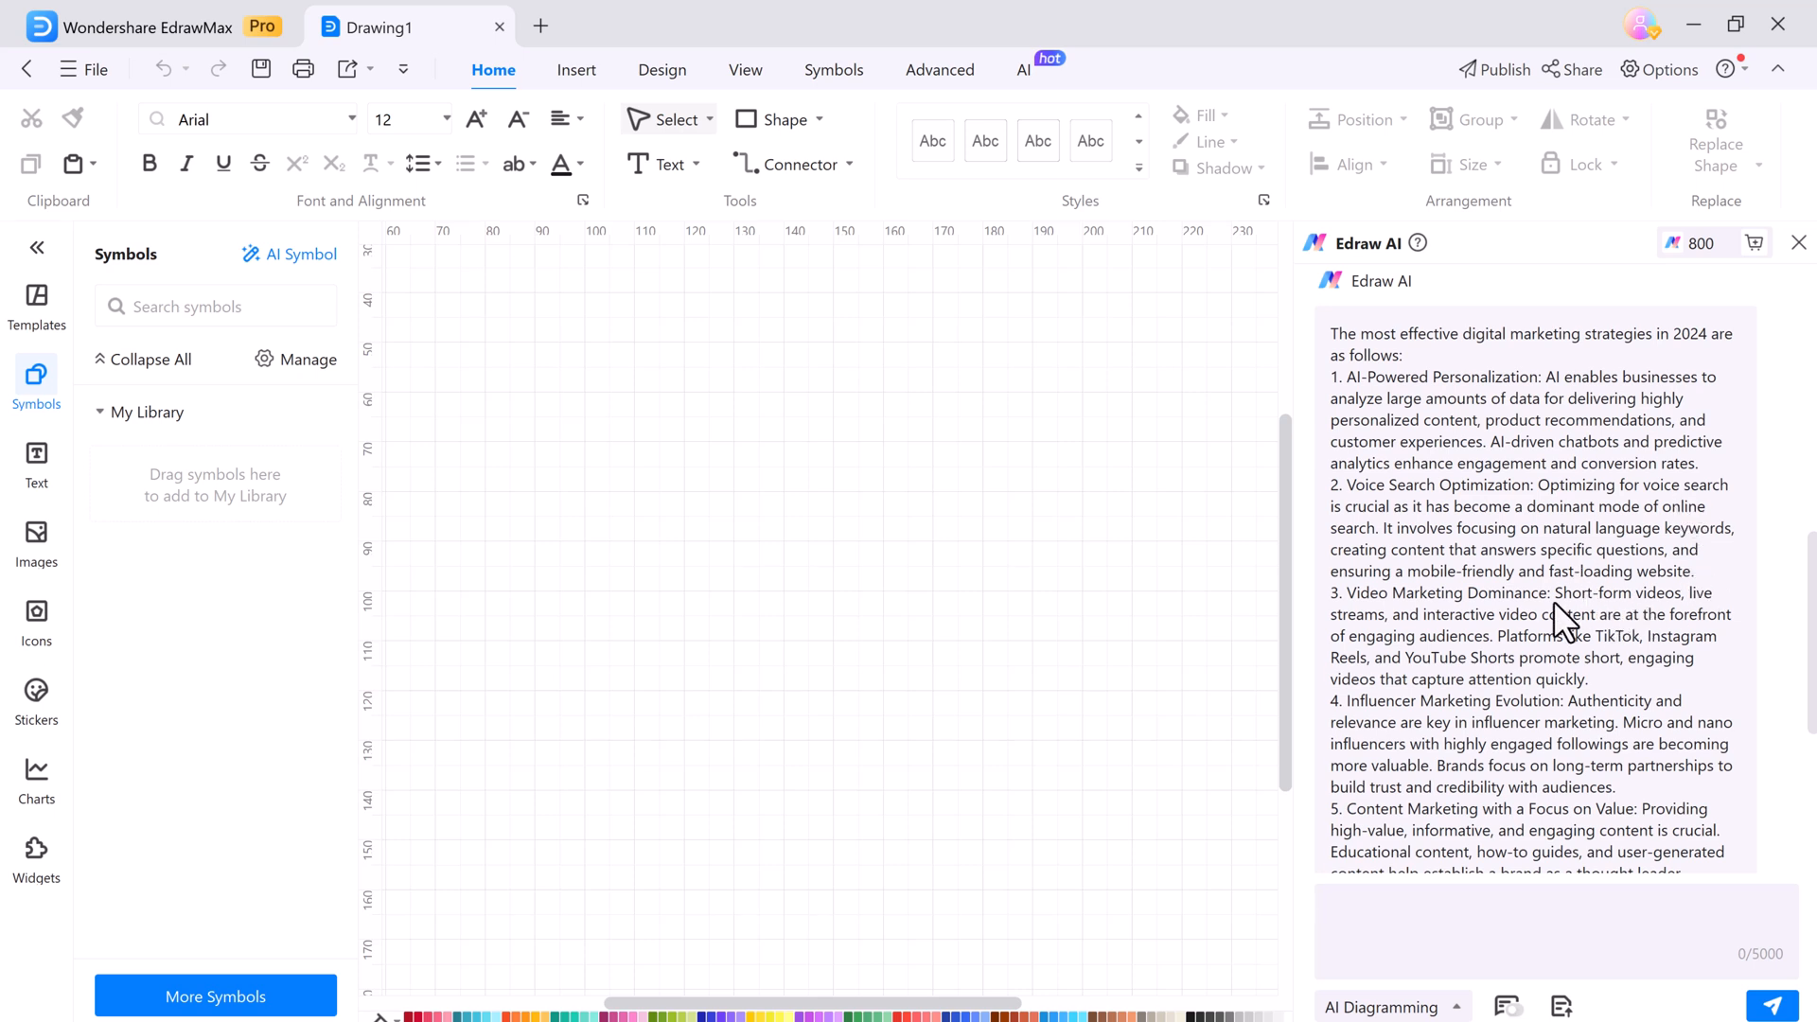
scroll(down, 3)
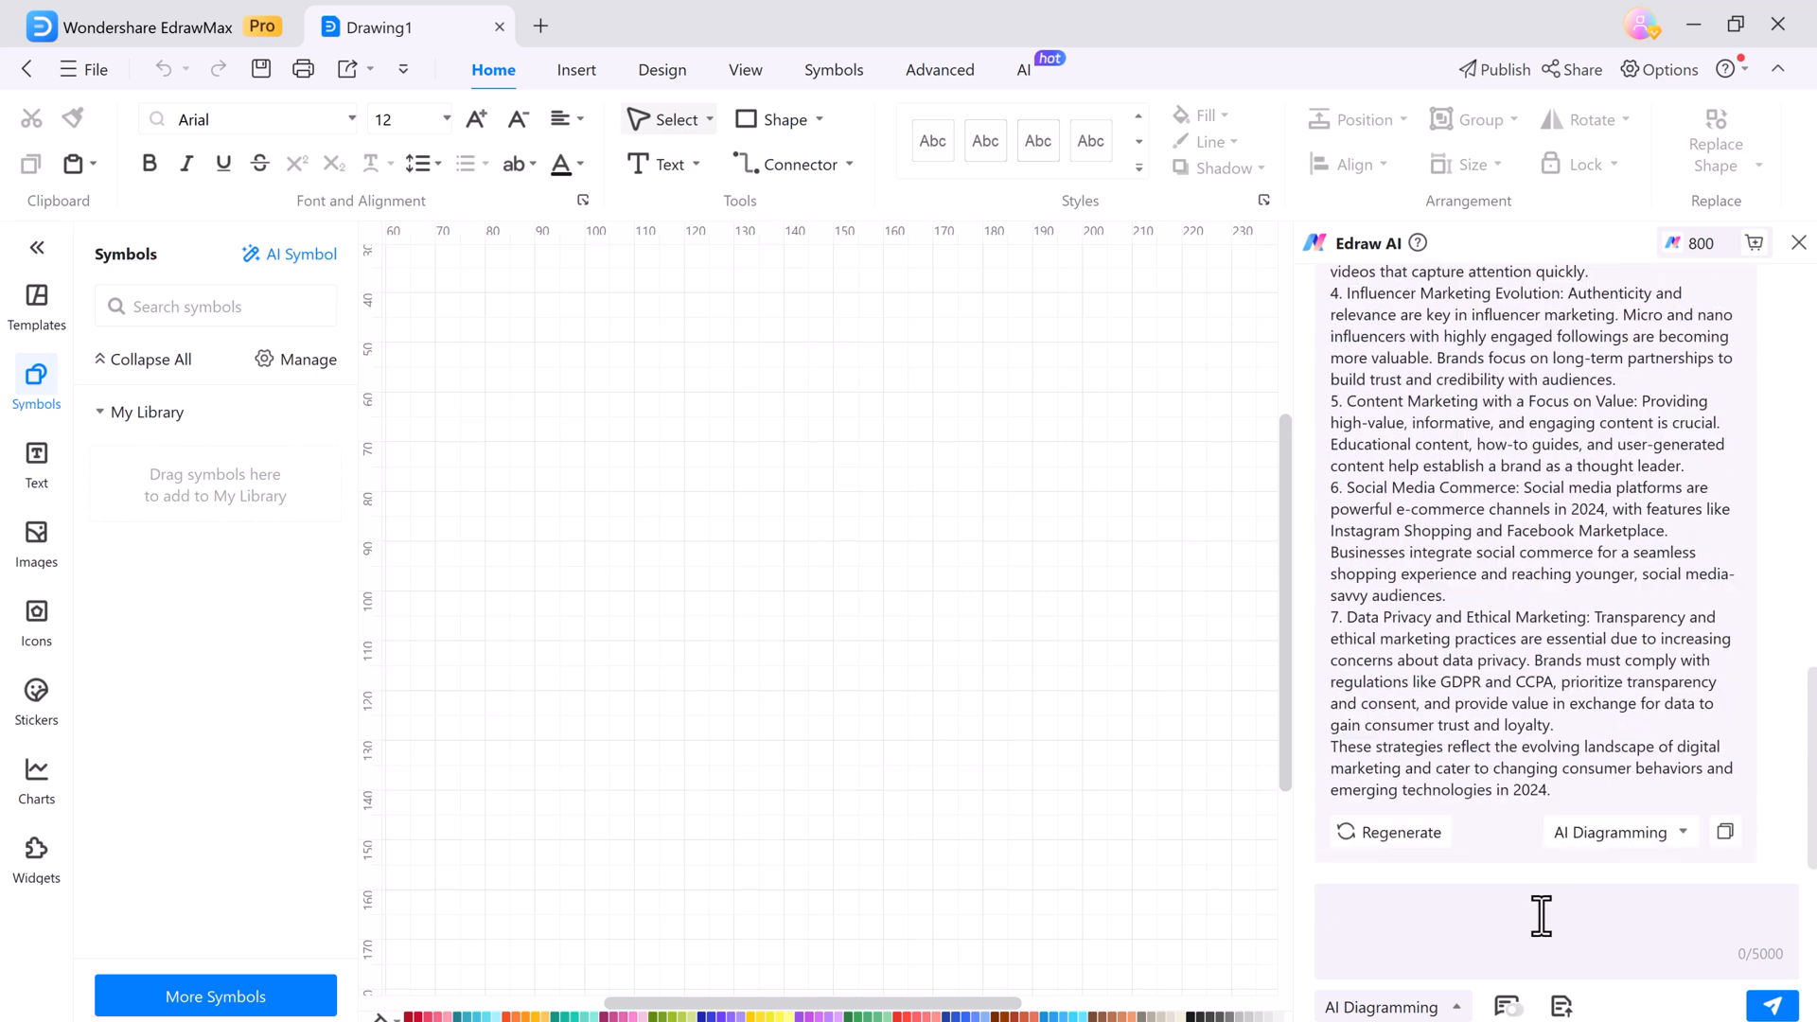
Step: Ask Edraw AI to explain ethical marketing and copy its answer
text(explain ethica)
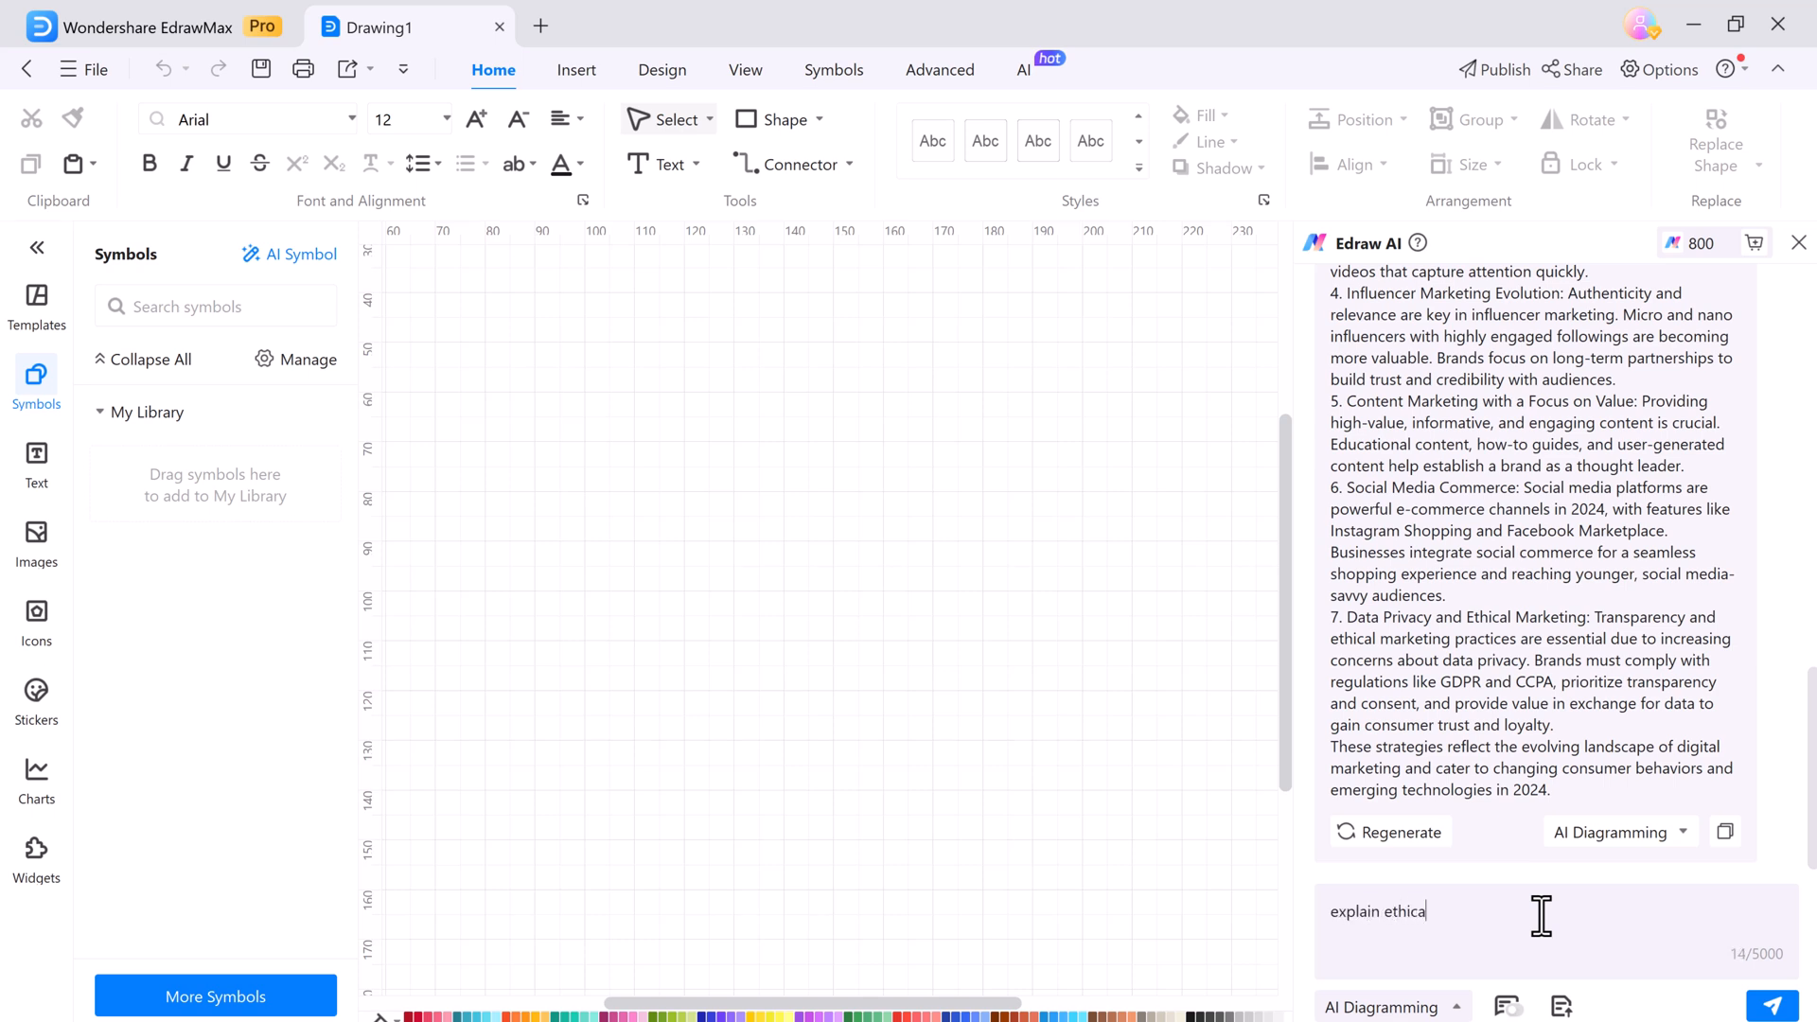
click(1783, 1005)
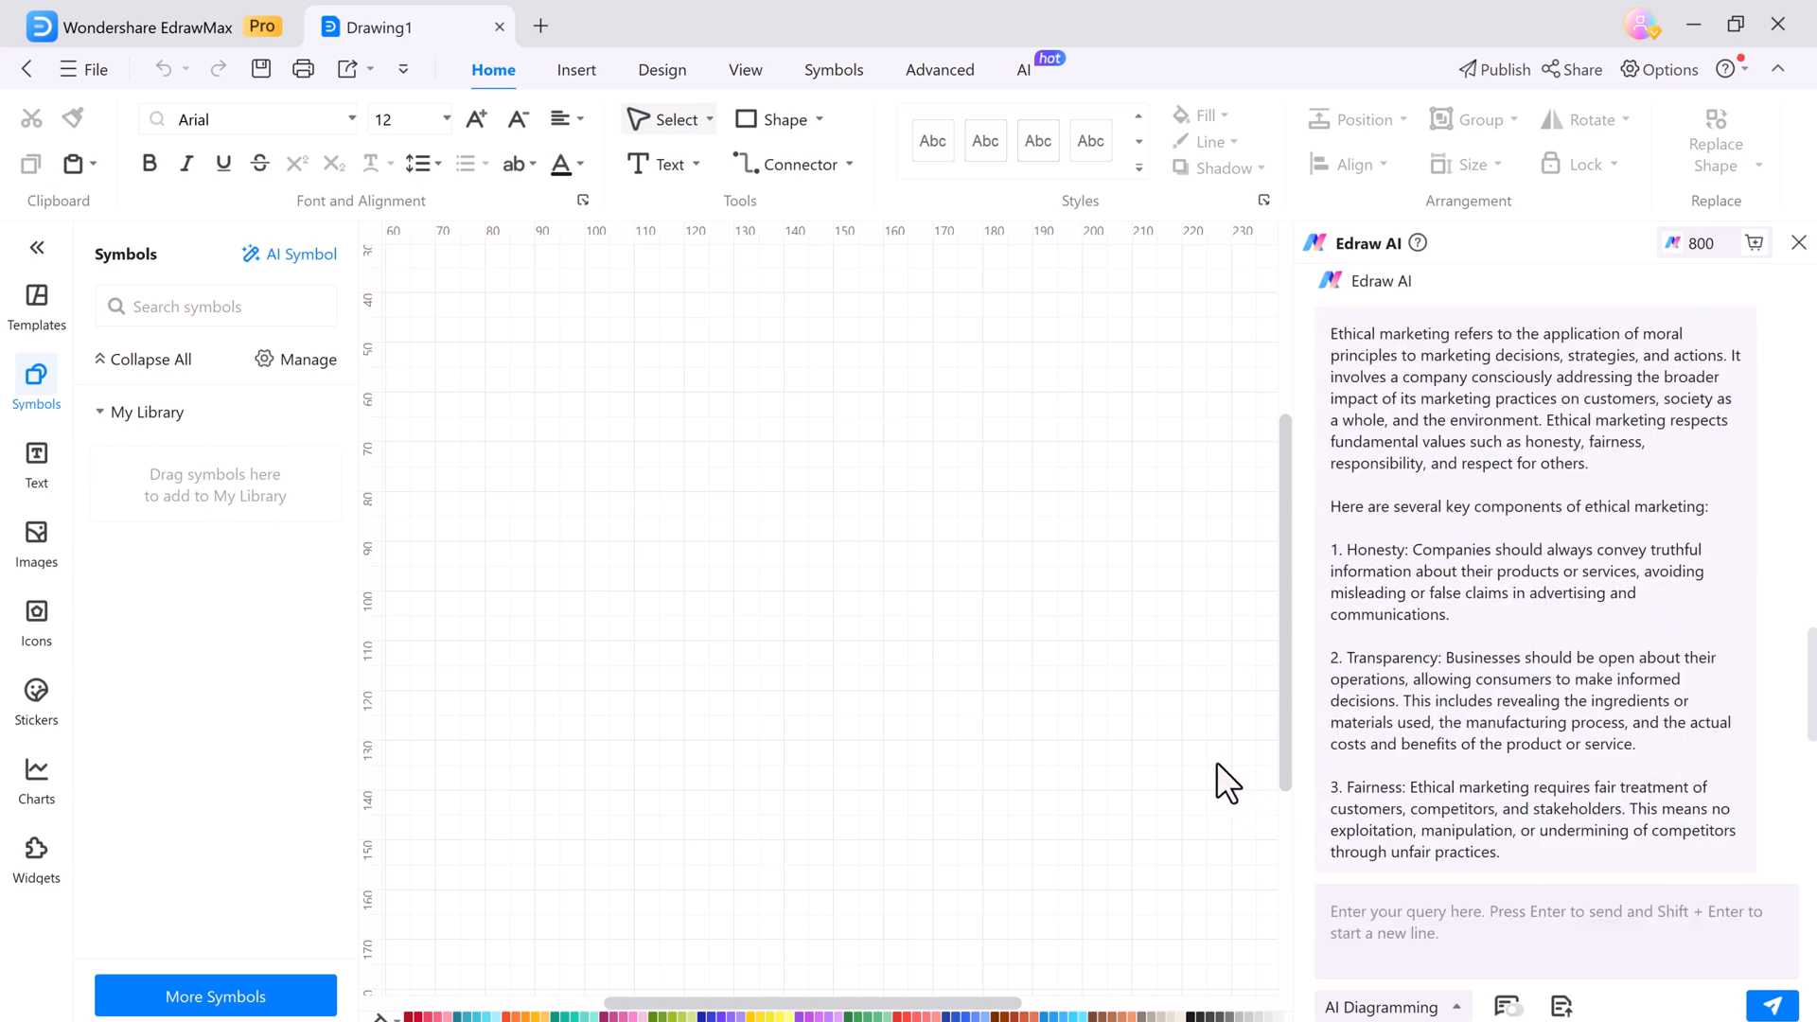
scroll(down, 3)
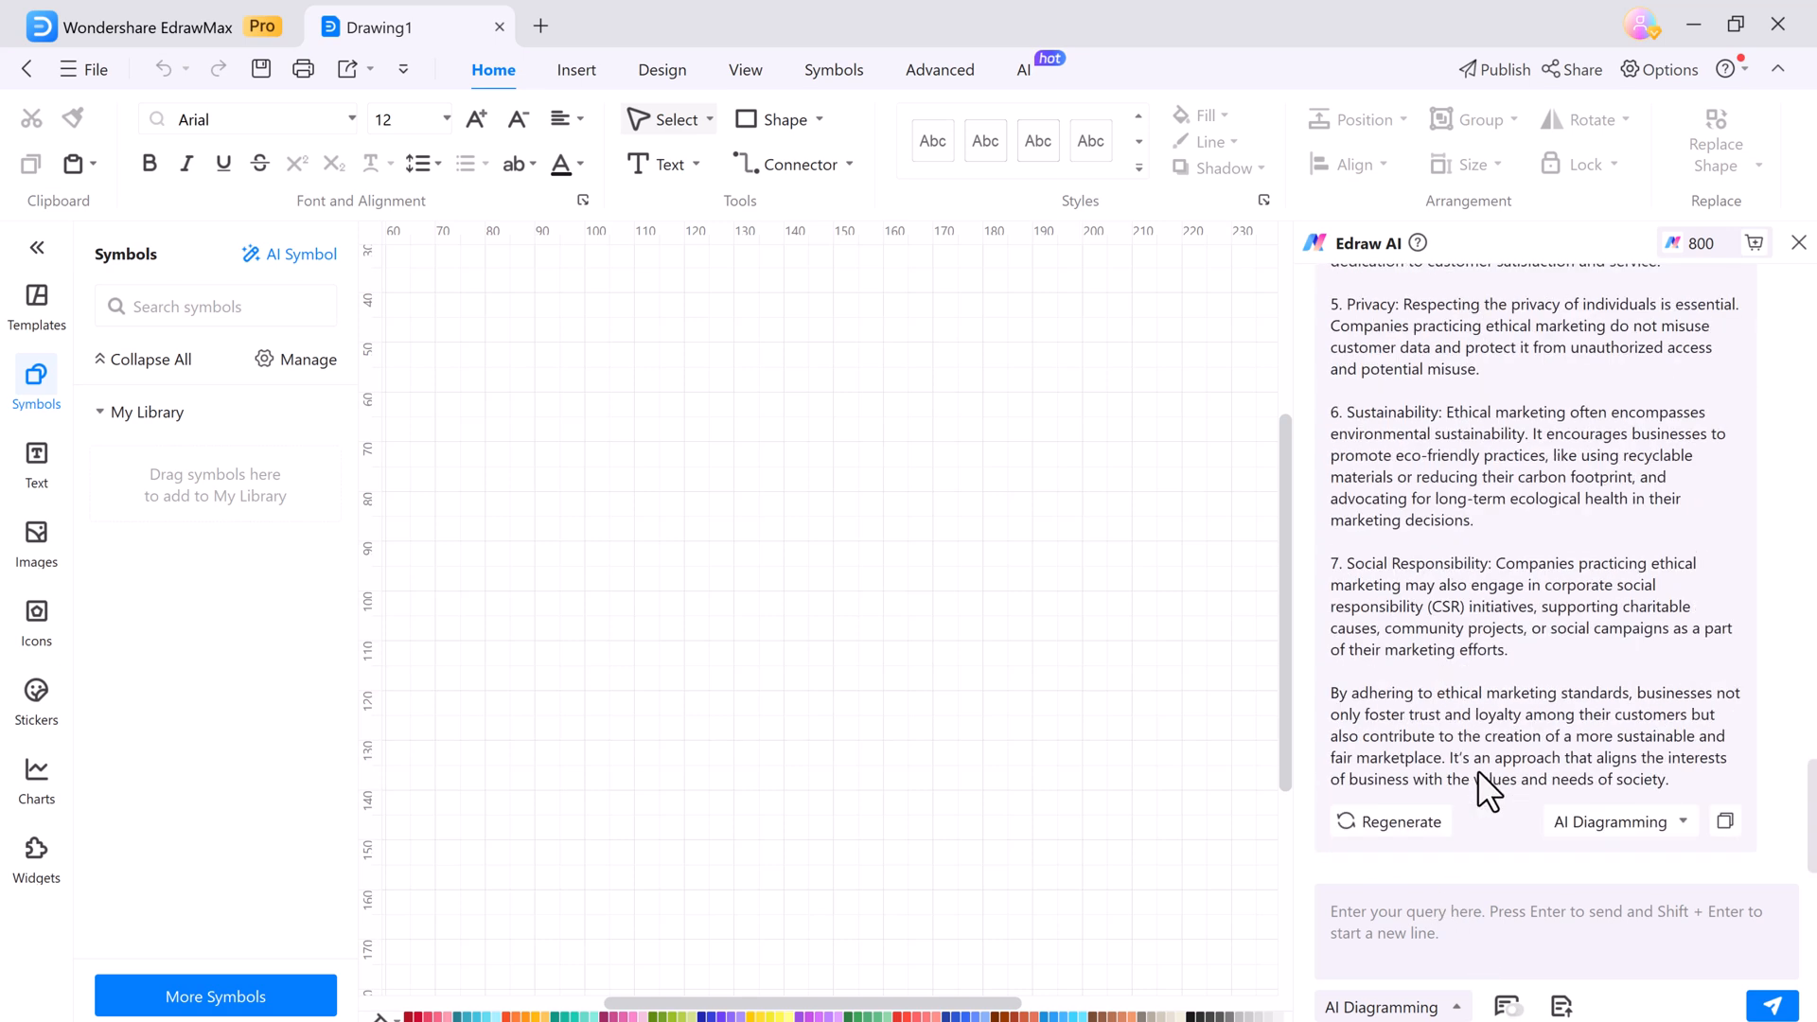
mouse_move(1681, 844)
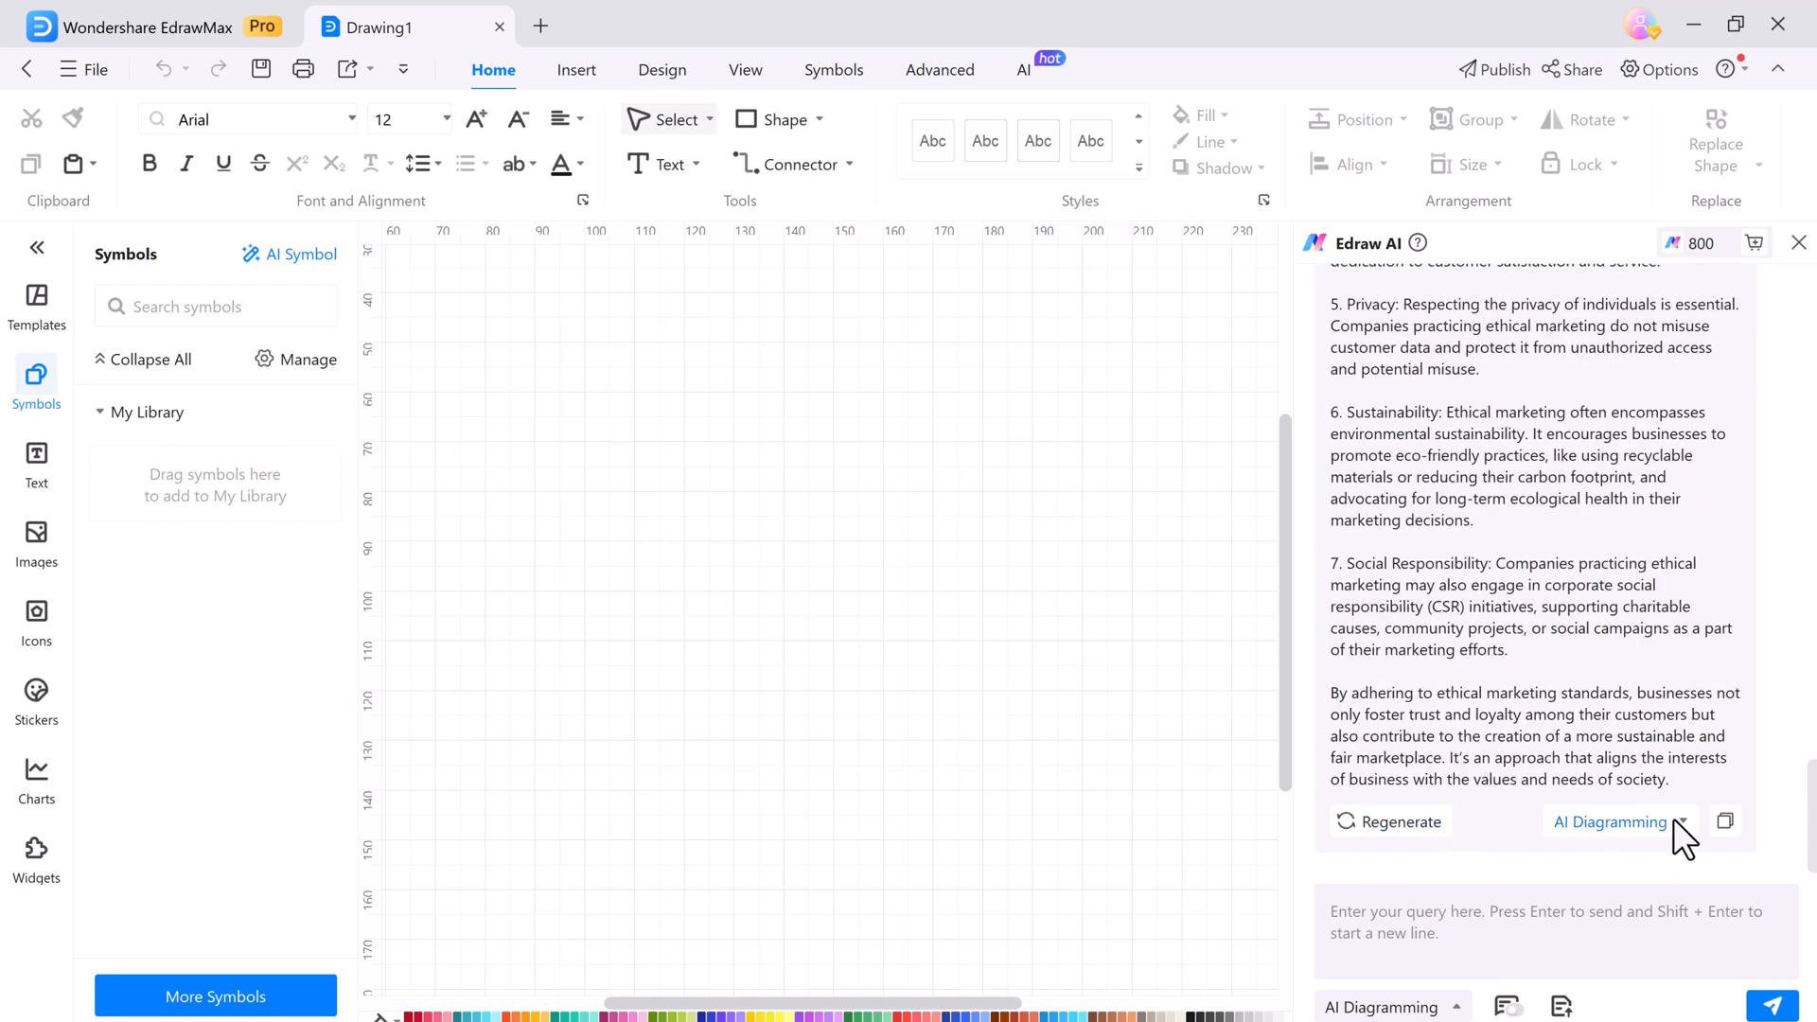
click(1727, 821)
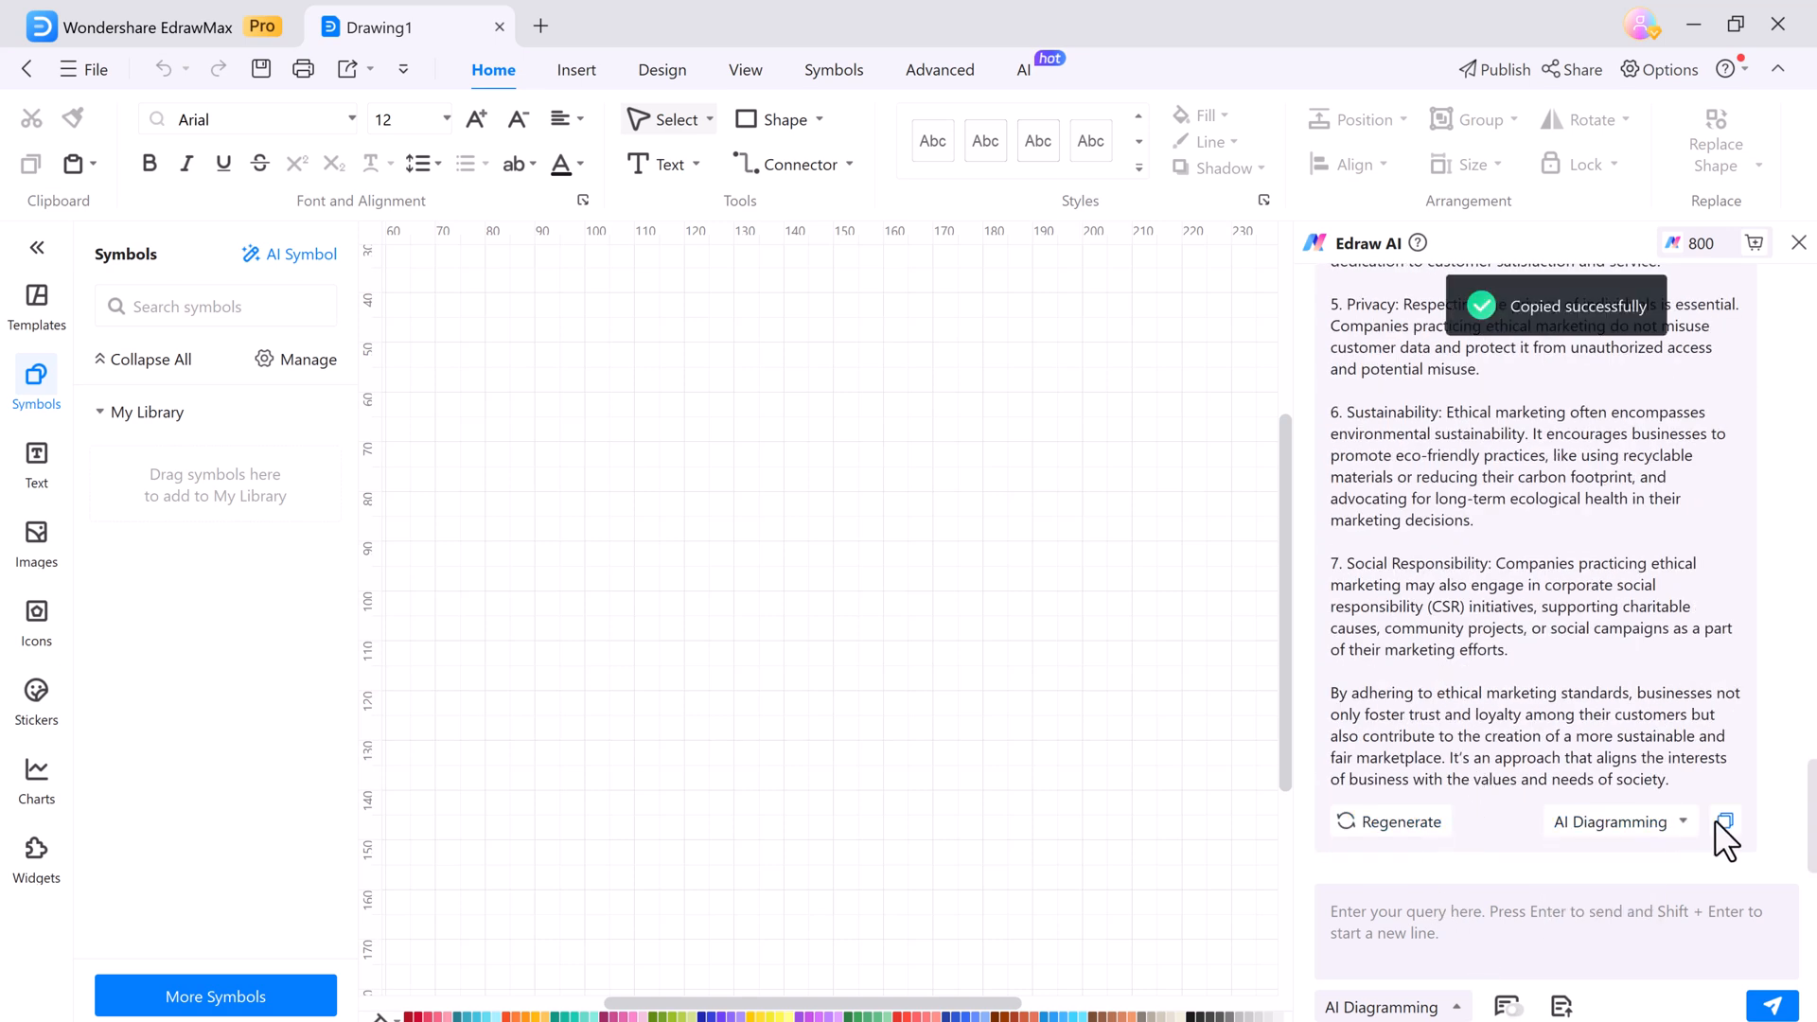
mouse_move(1238, 742)
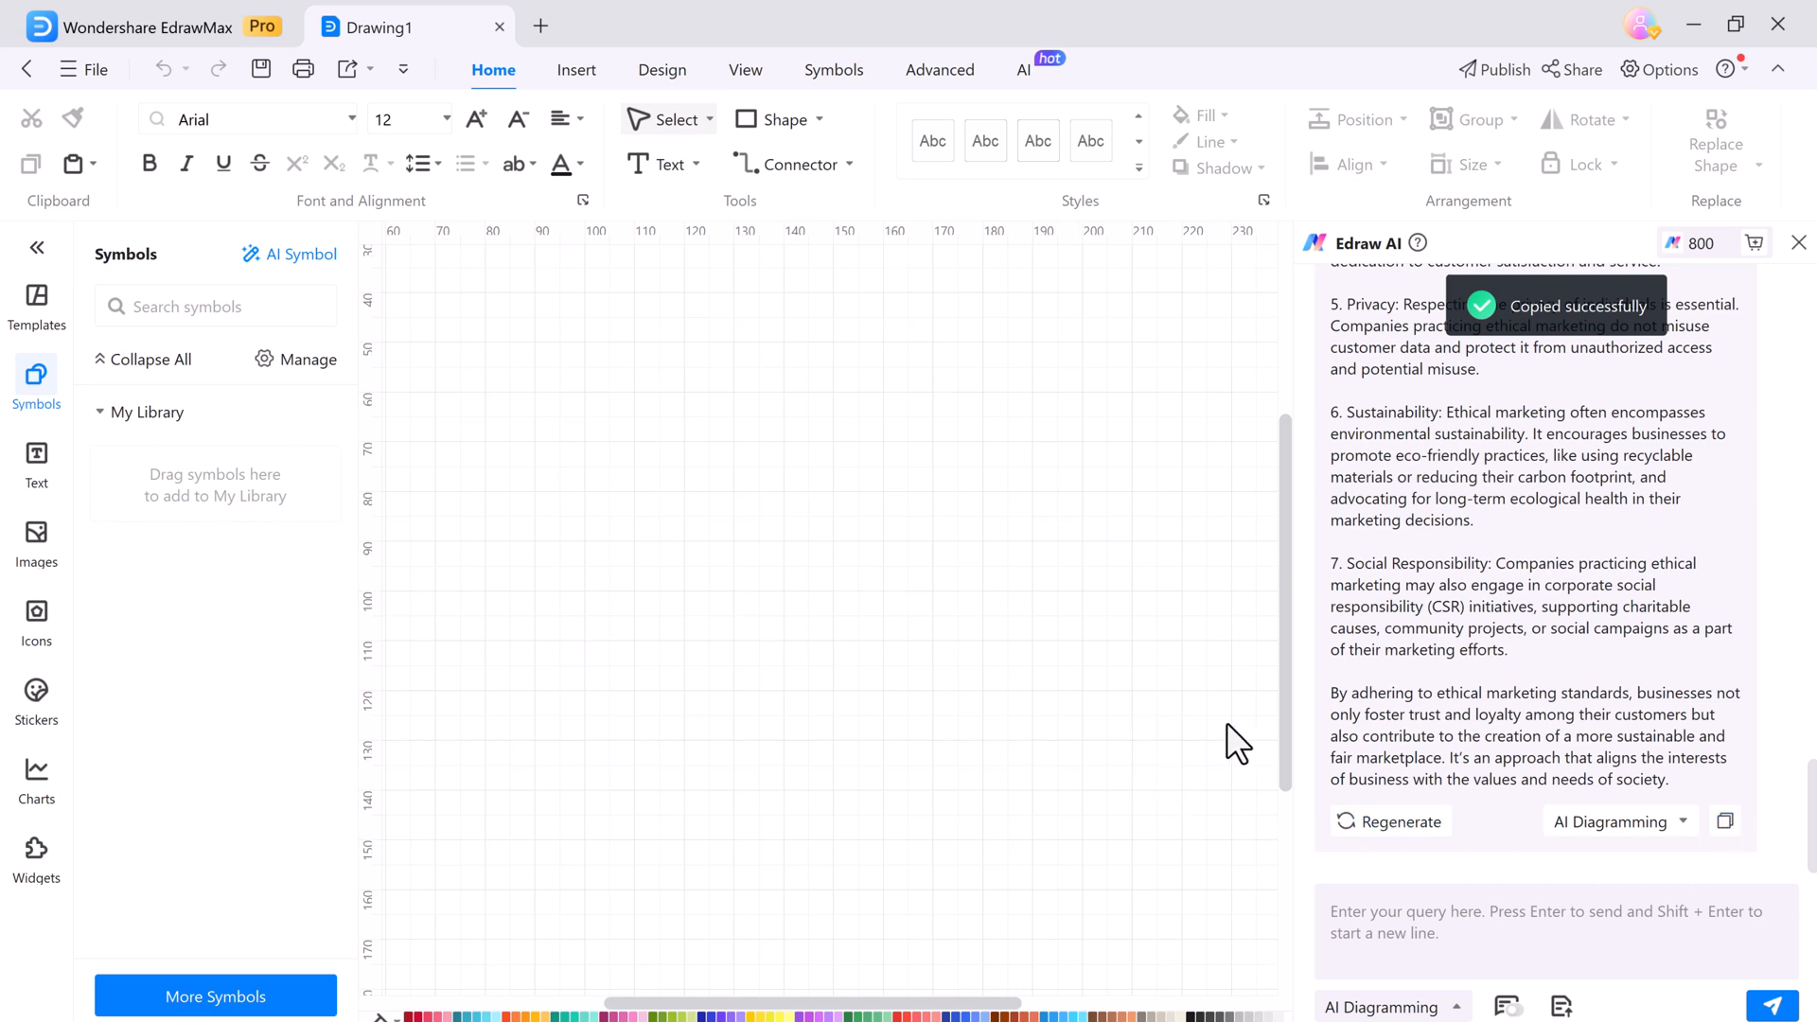
mouse_move(1037, 110)
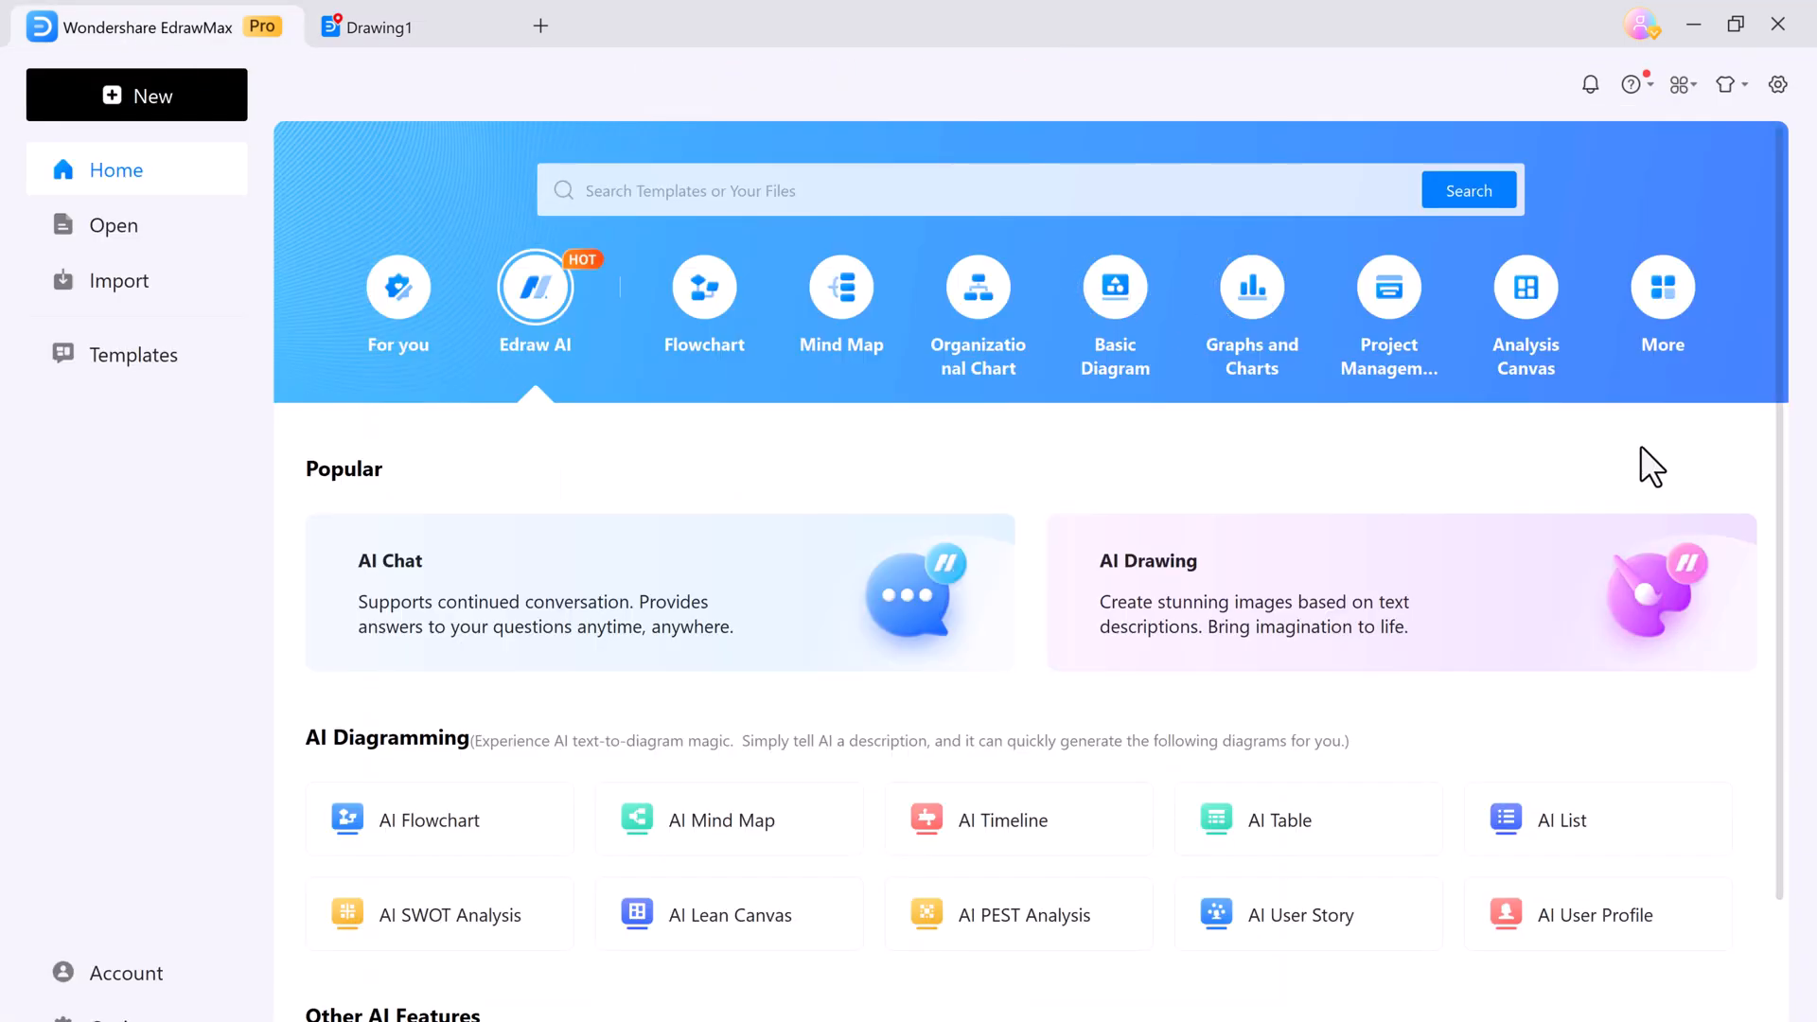
Step: Show the Mind Map category's local templates on the Home page
scroll(down, 3)
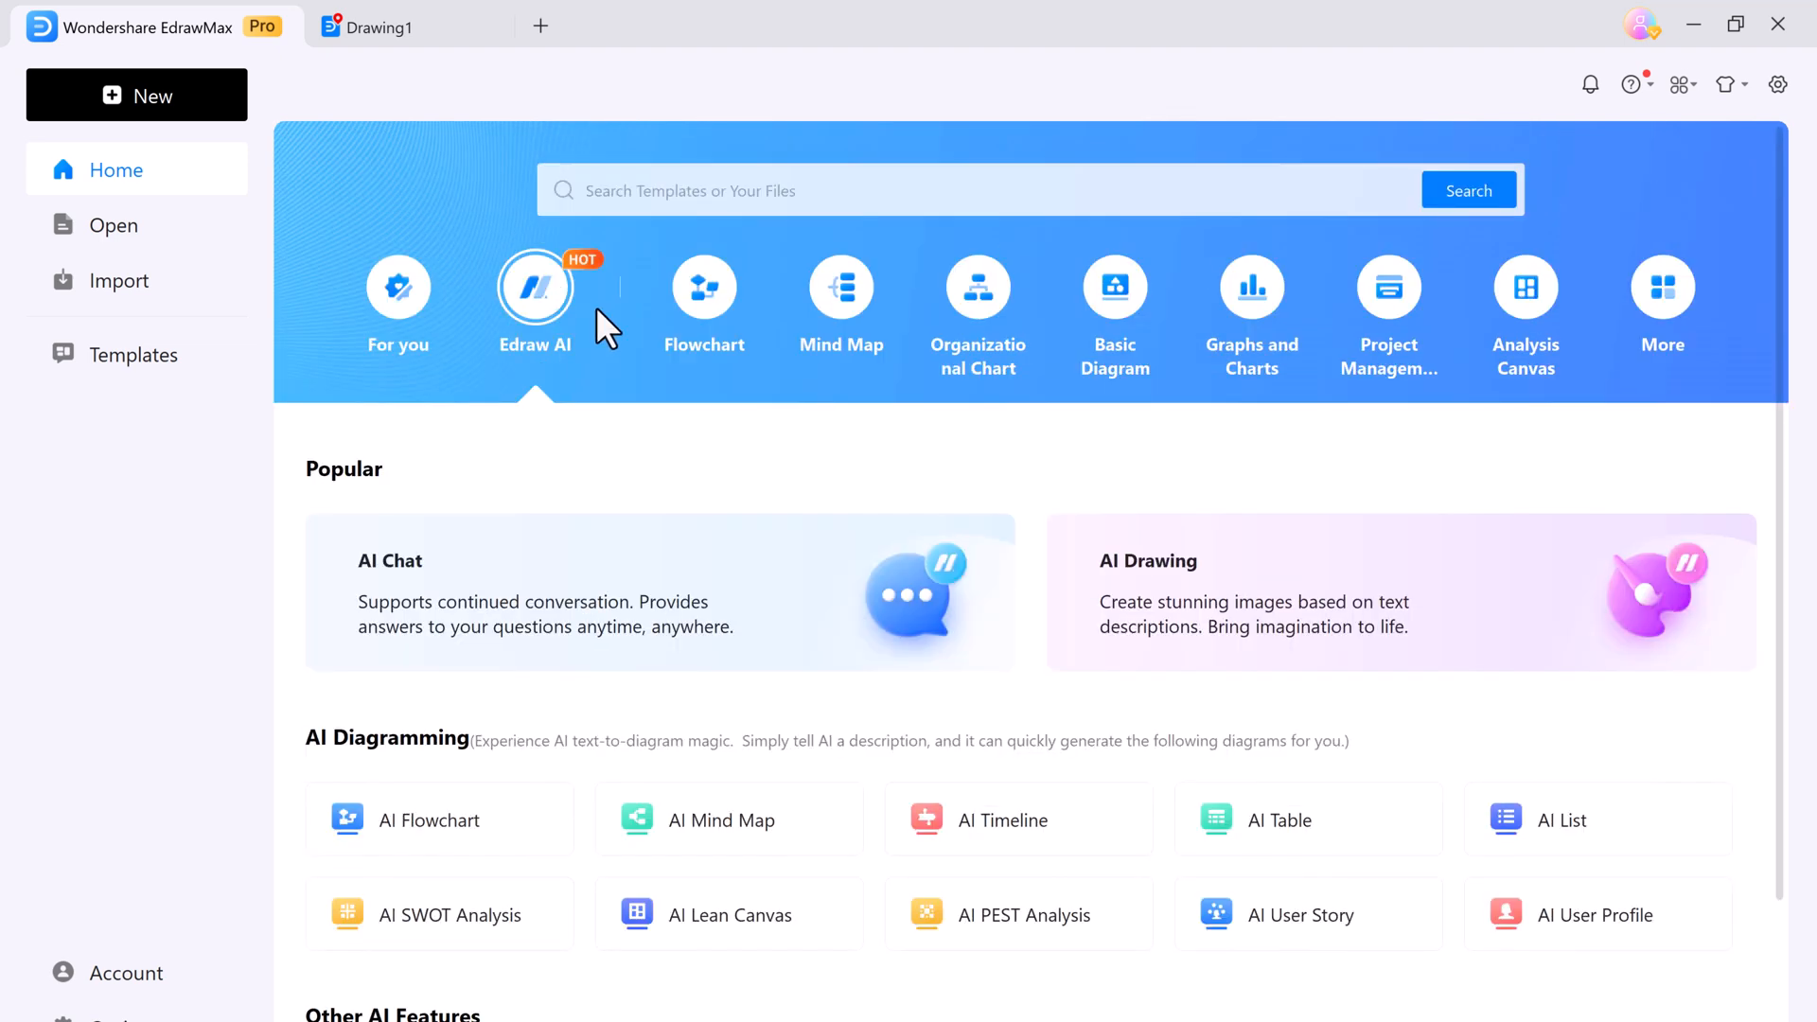
click(840, 285)
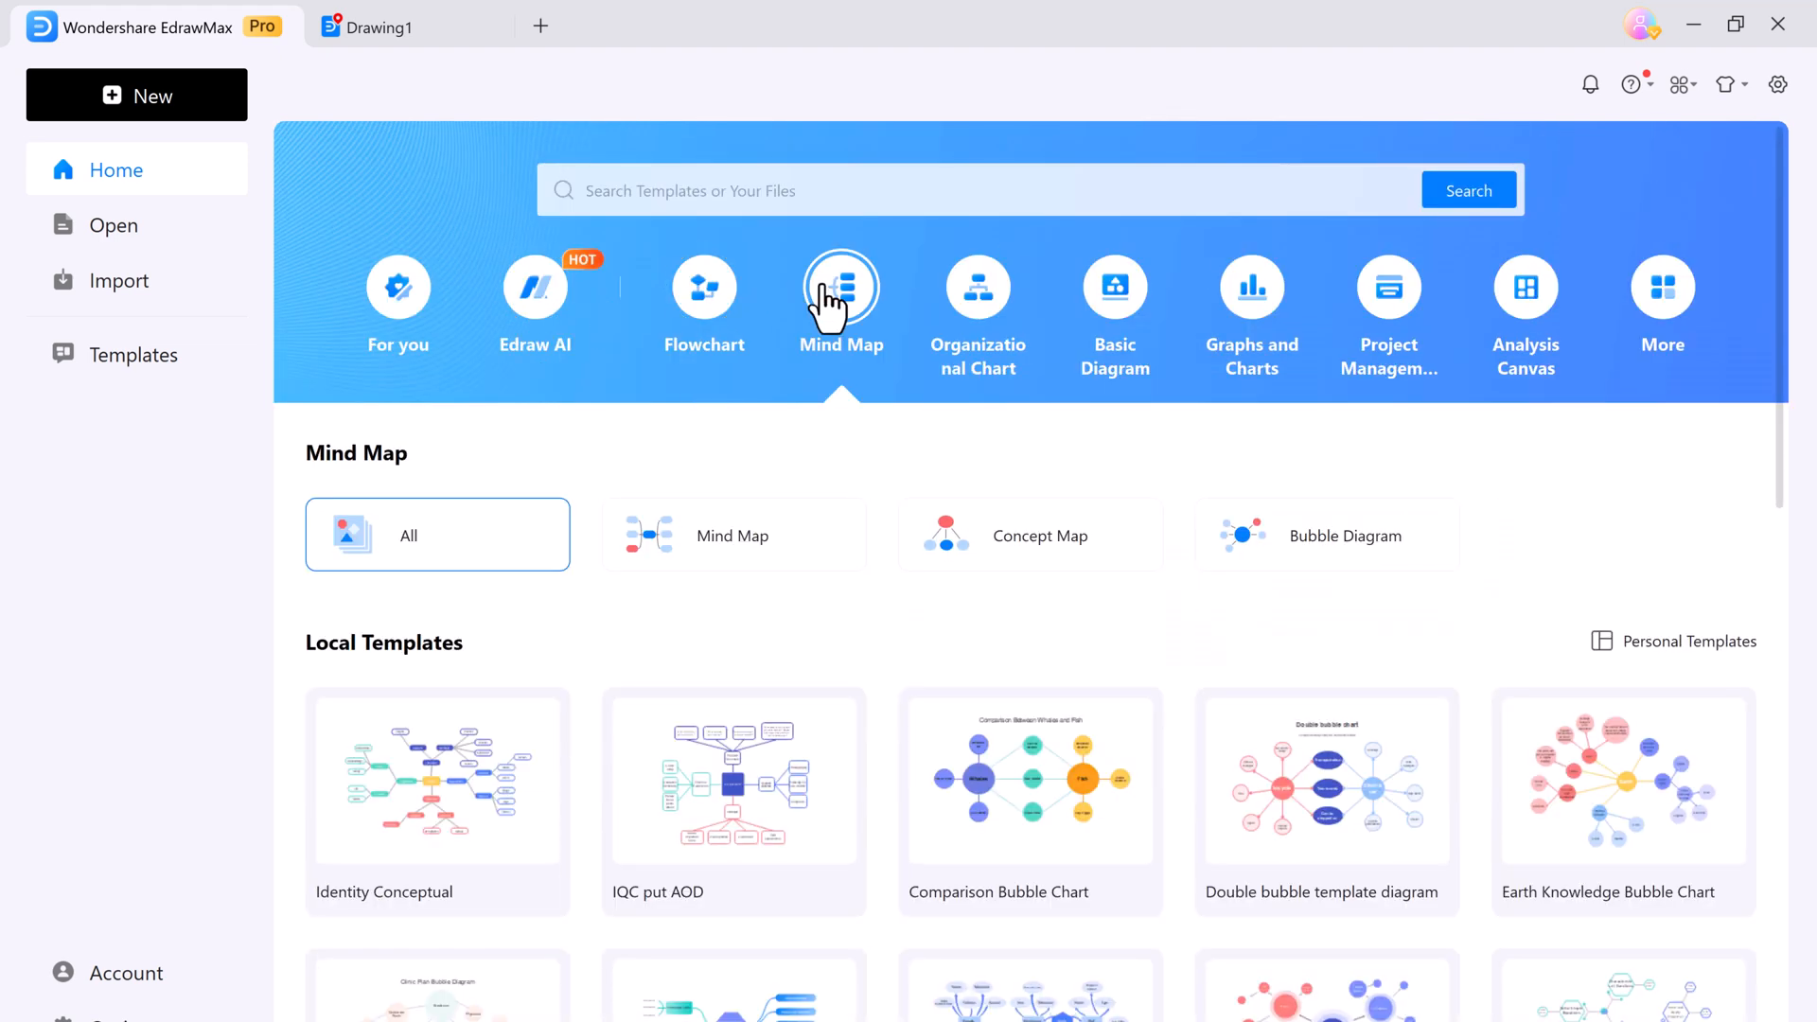